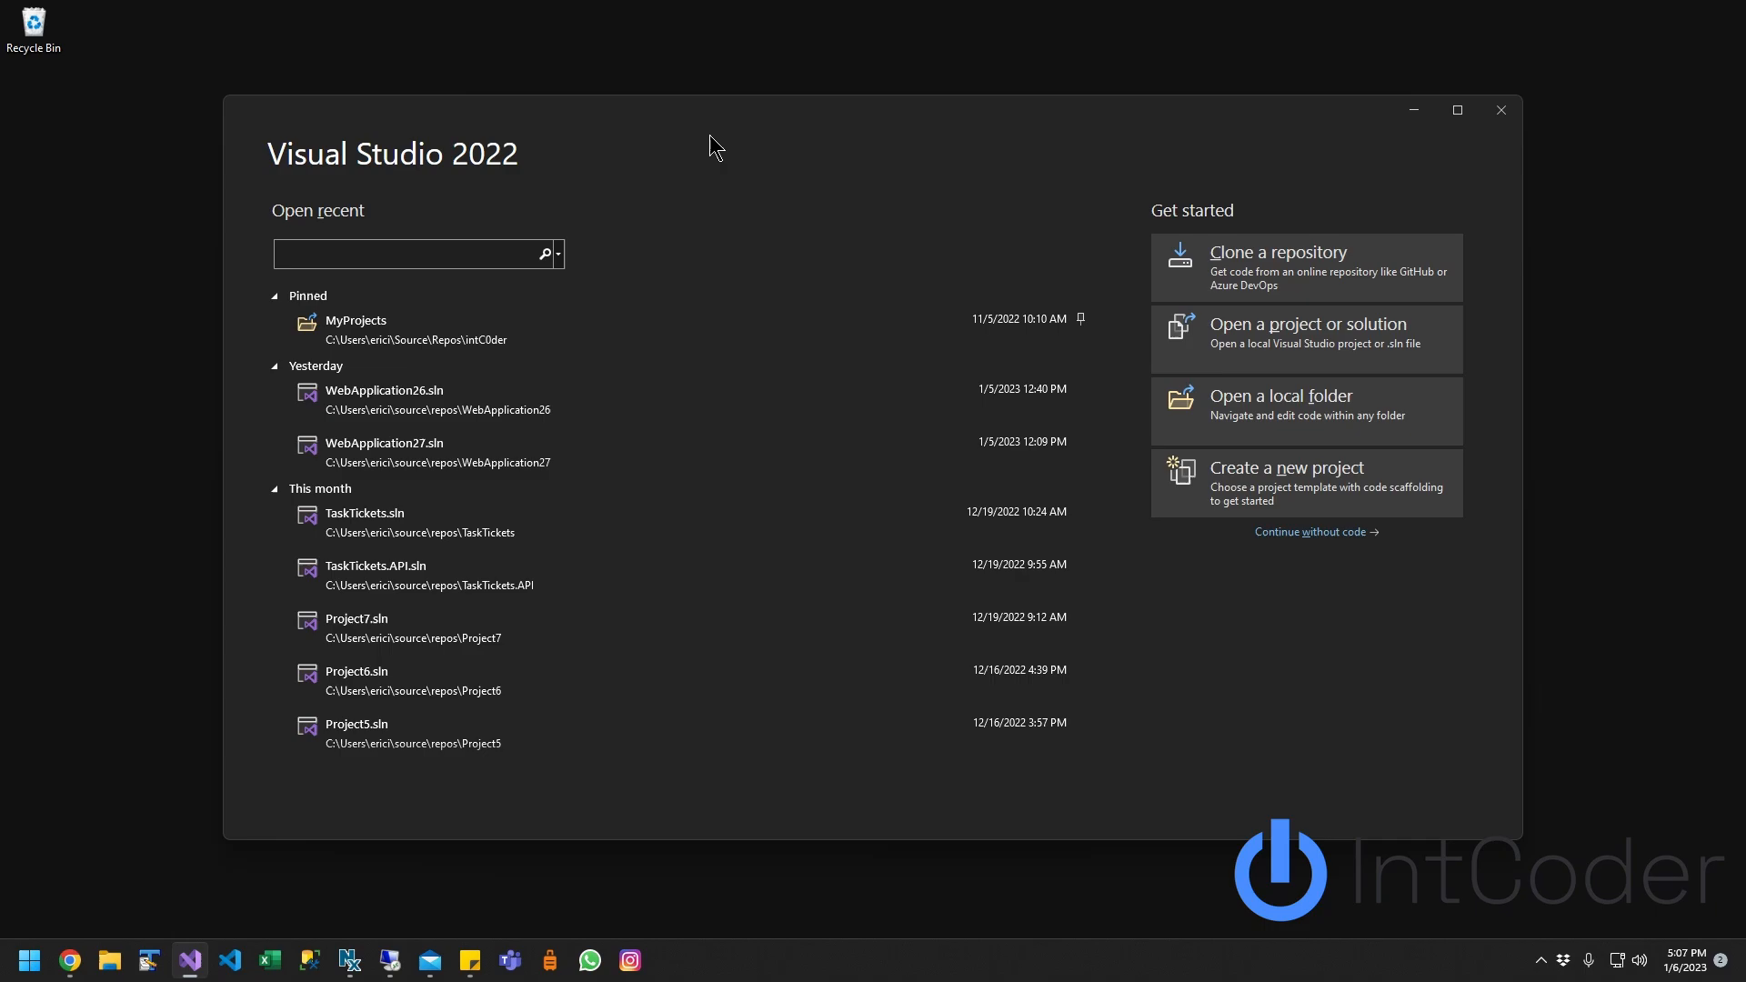
Step: Create an ASP.NET Core Web API project named testProject123 with default additional settings
click(413, 255)
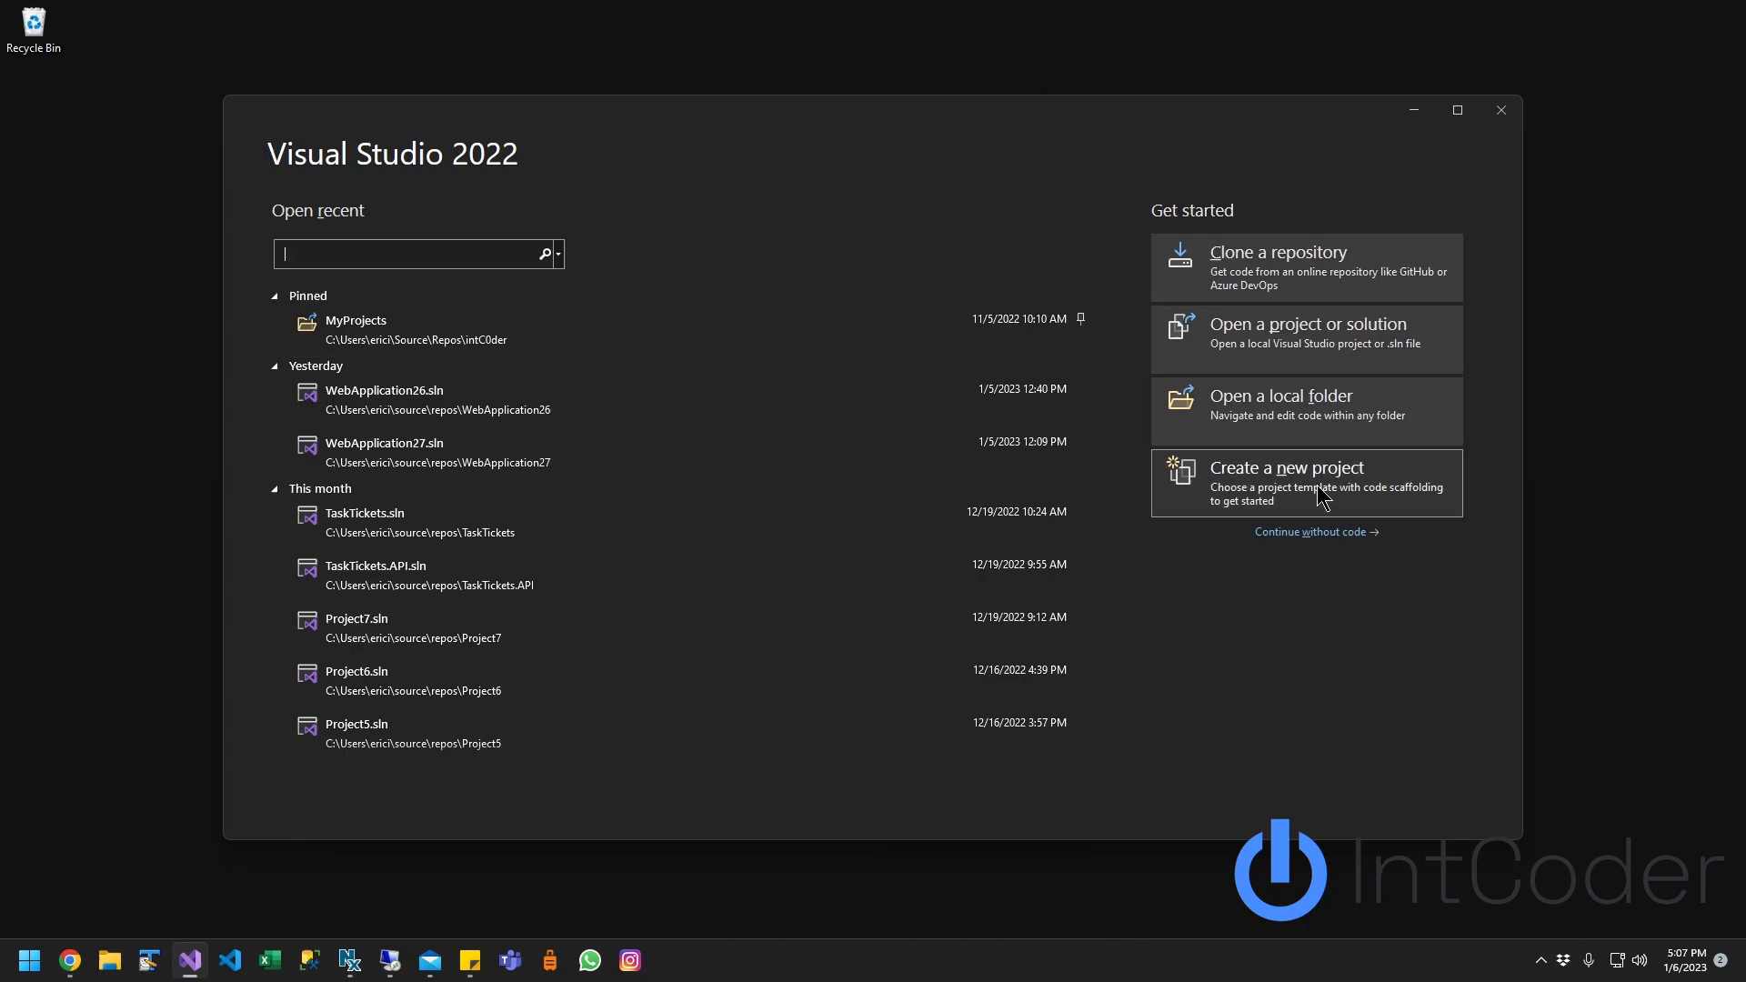
click(1288, 467)
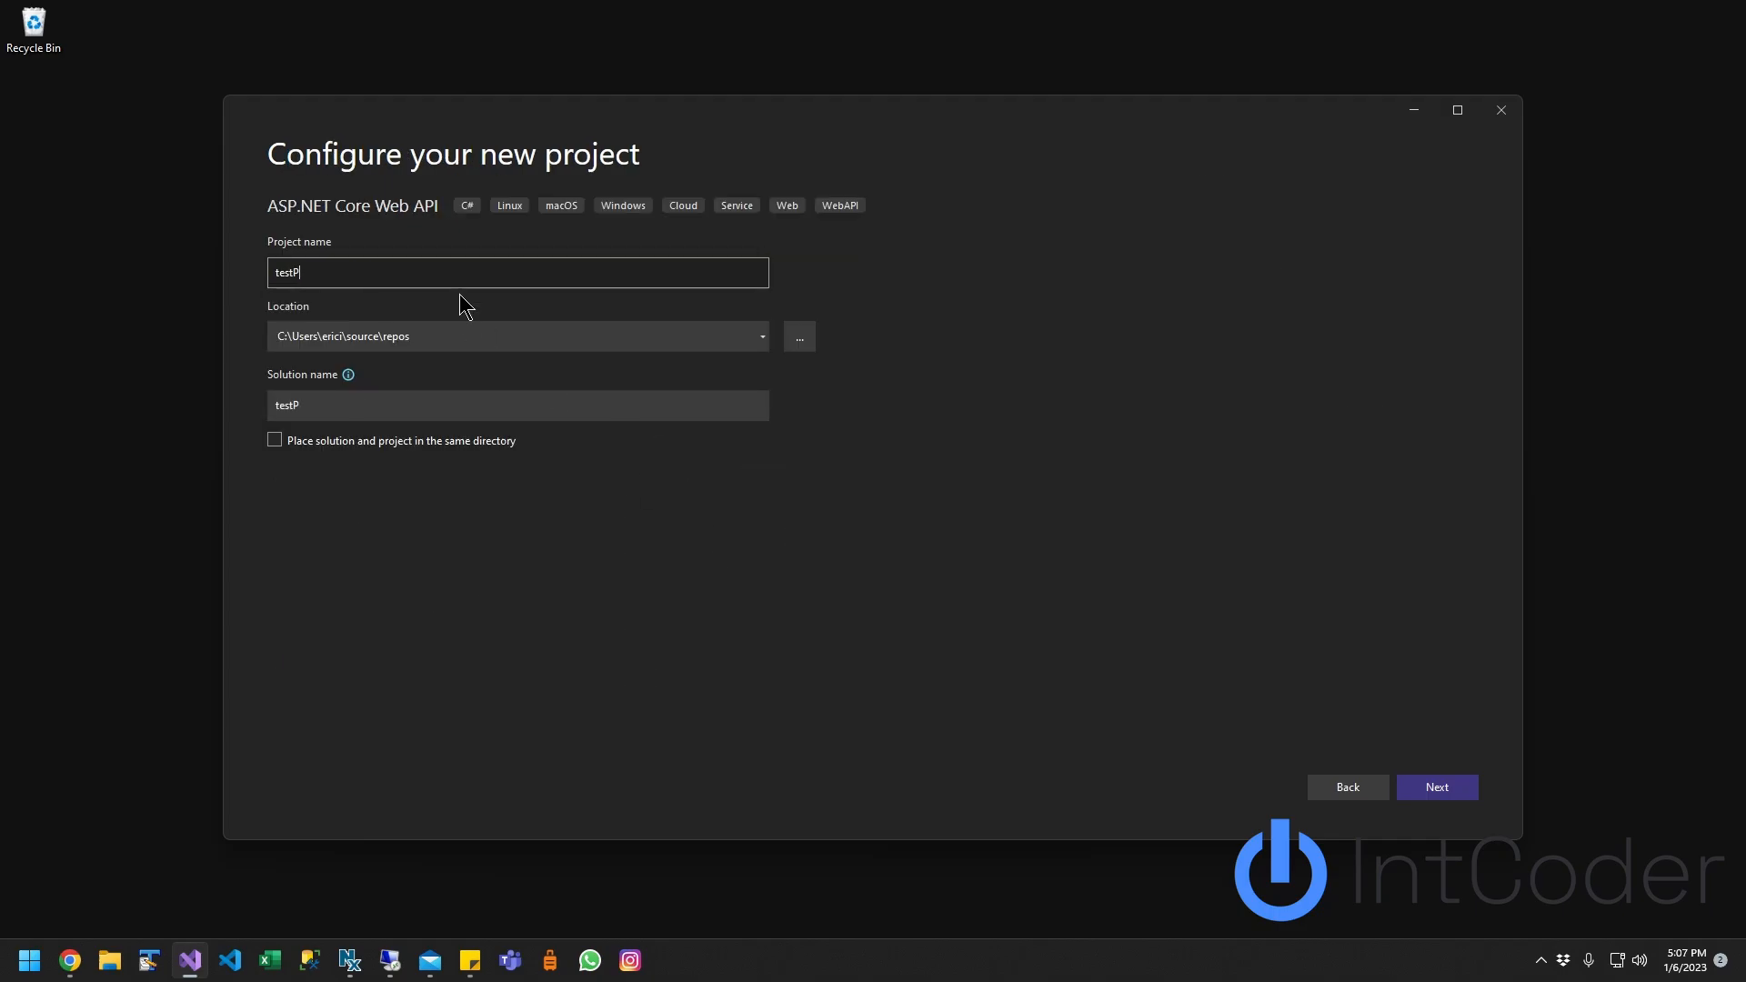
click(1435, 785)
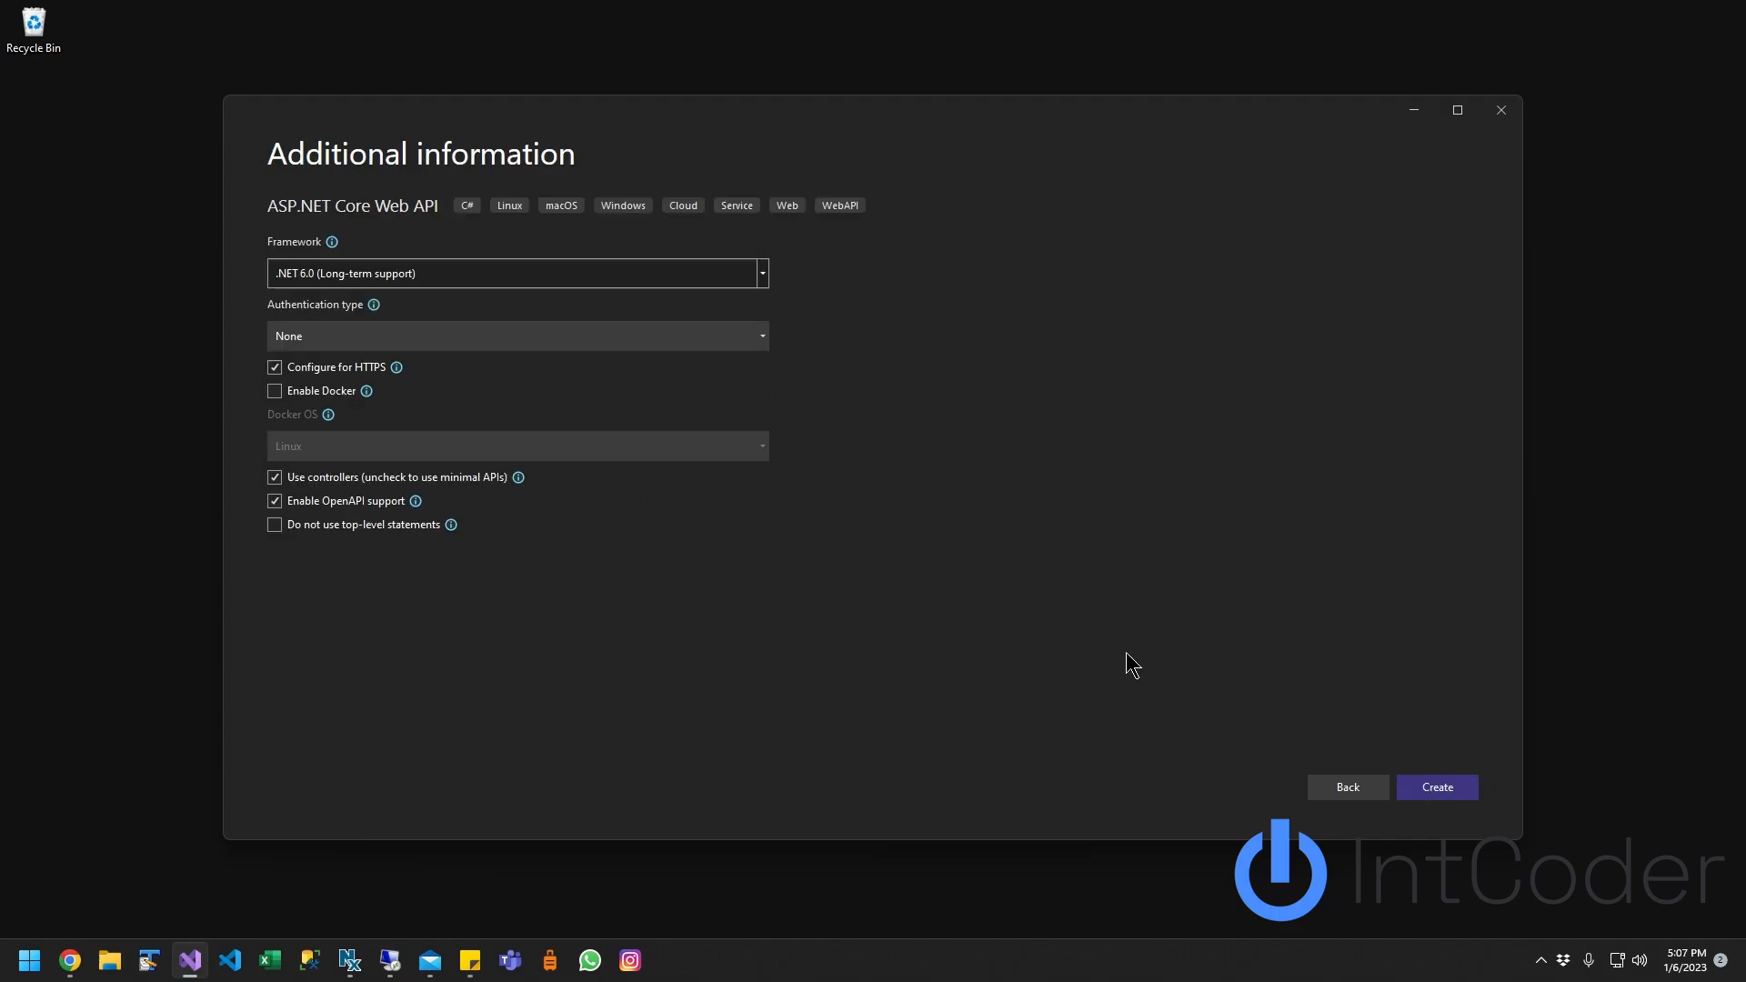
click(1435, 787)
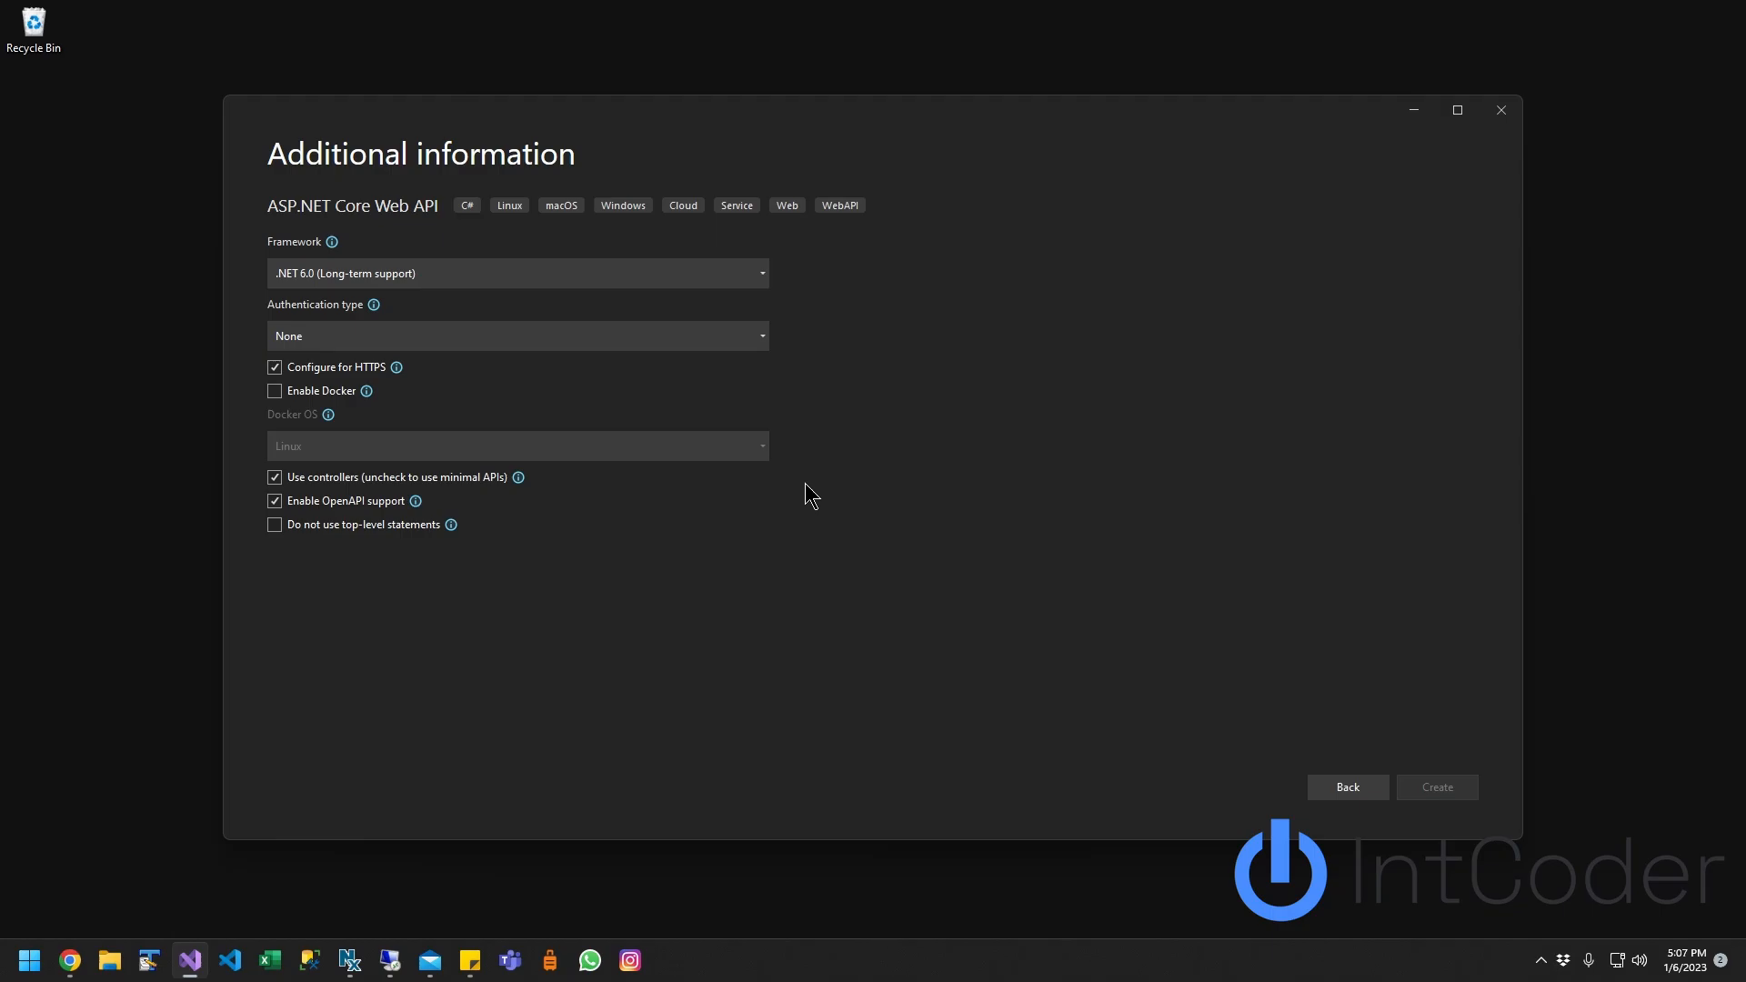
click(1435, 785)
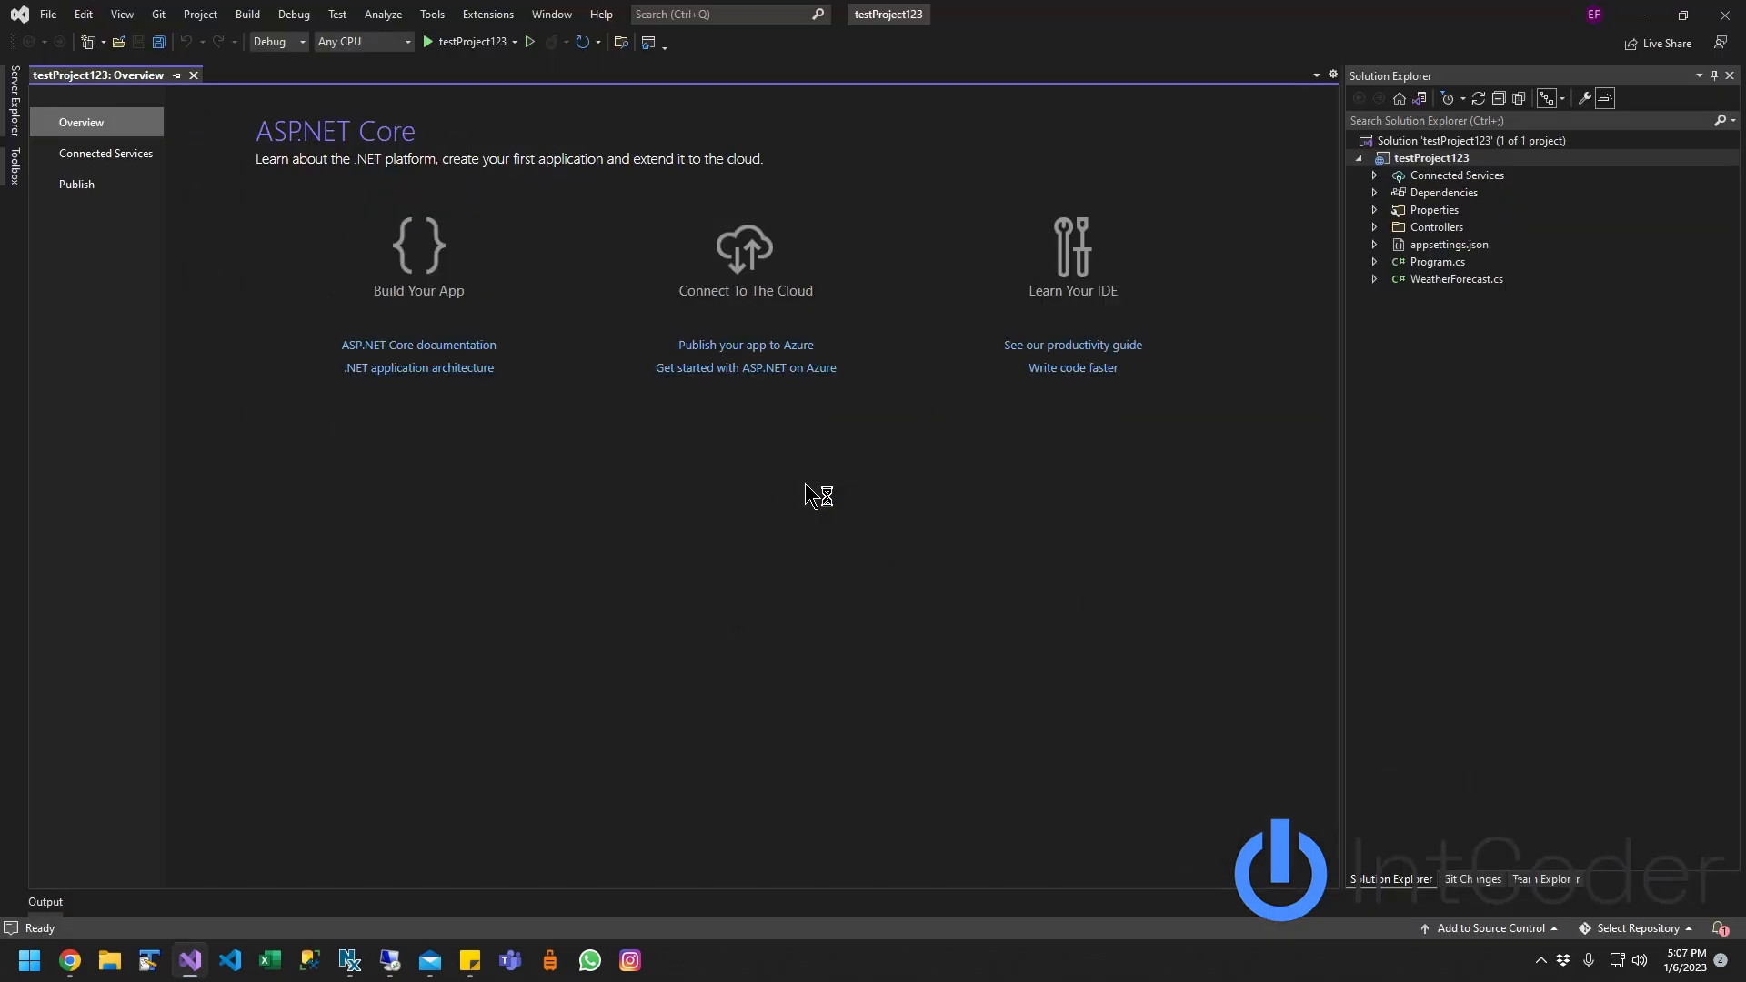
Step: In Tools > Options, find the source control plug-in setting and switch it from None to Git
click(433, 13)
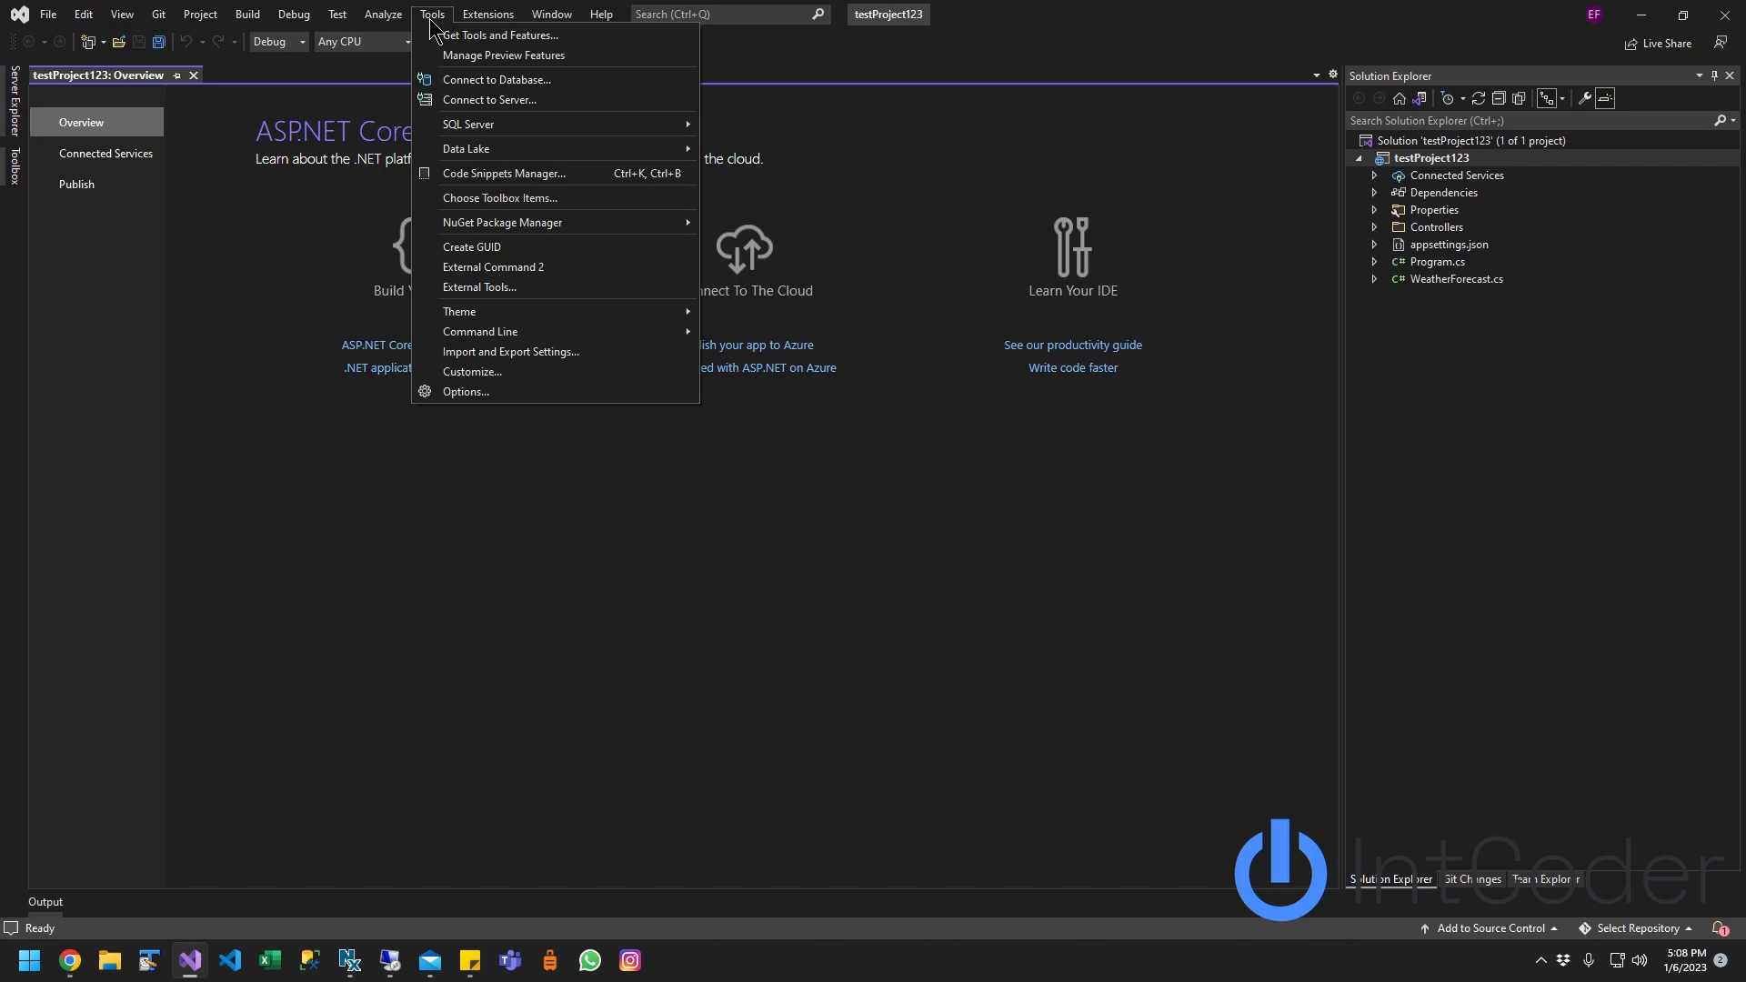
mouse_move(466, 393)
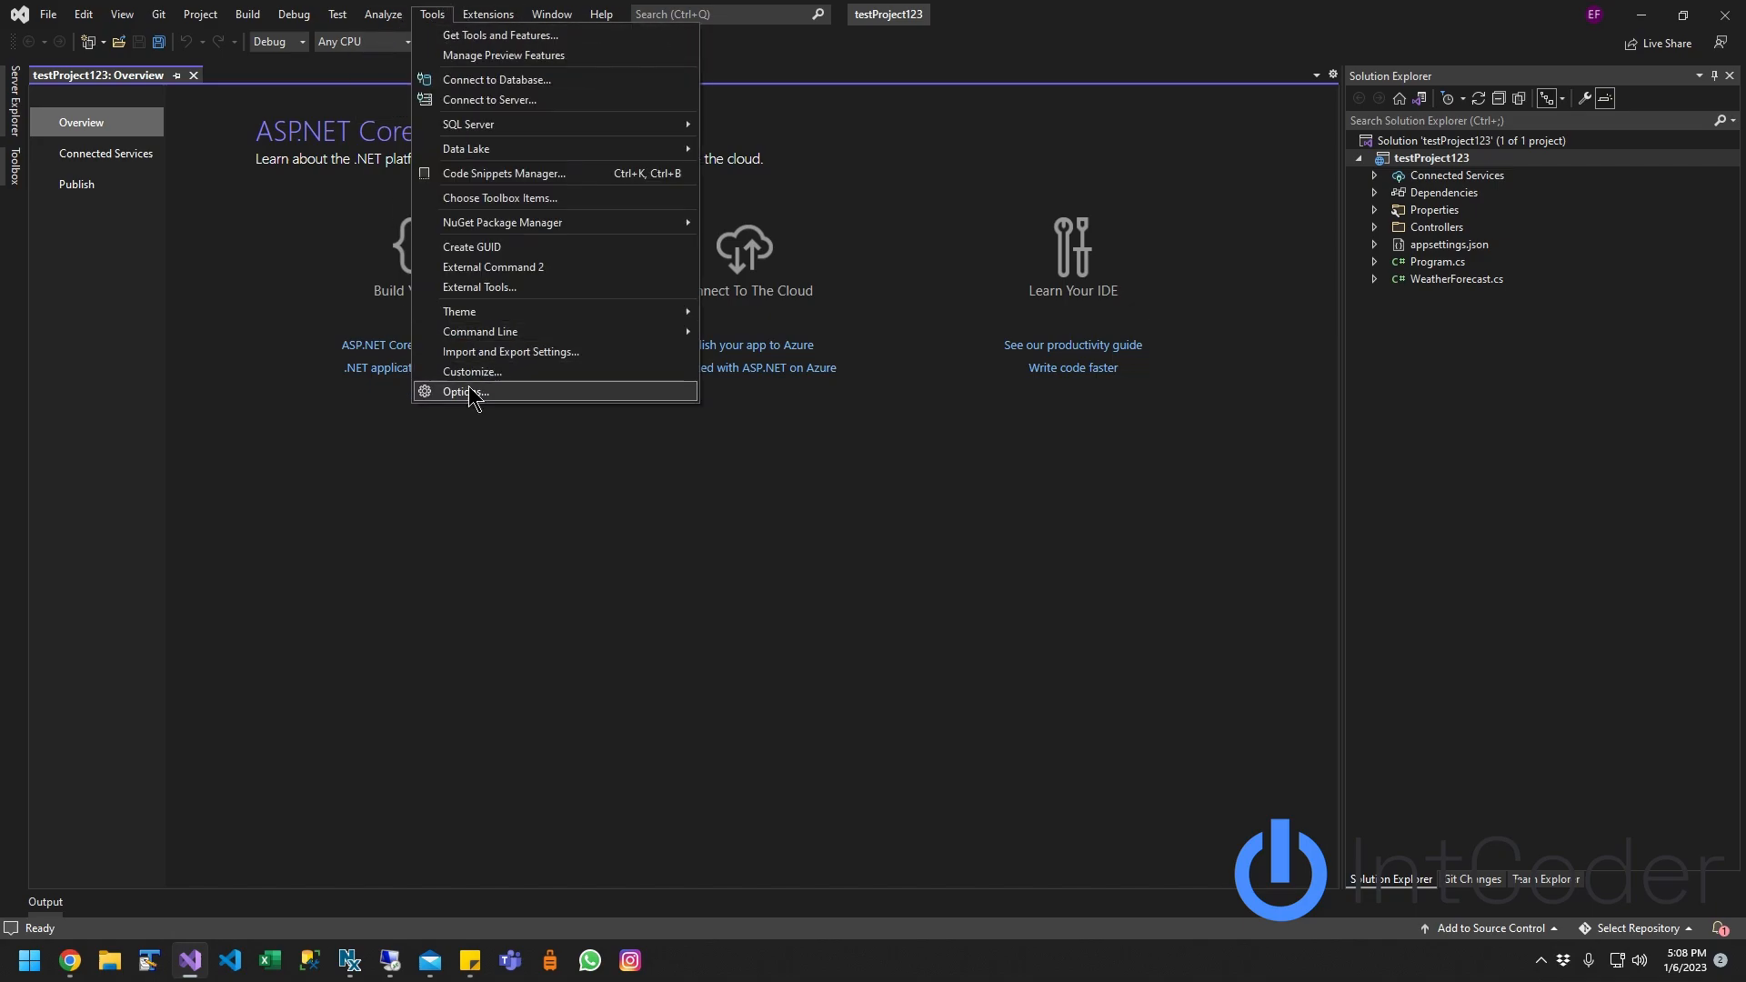
click(466, 393)
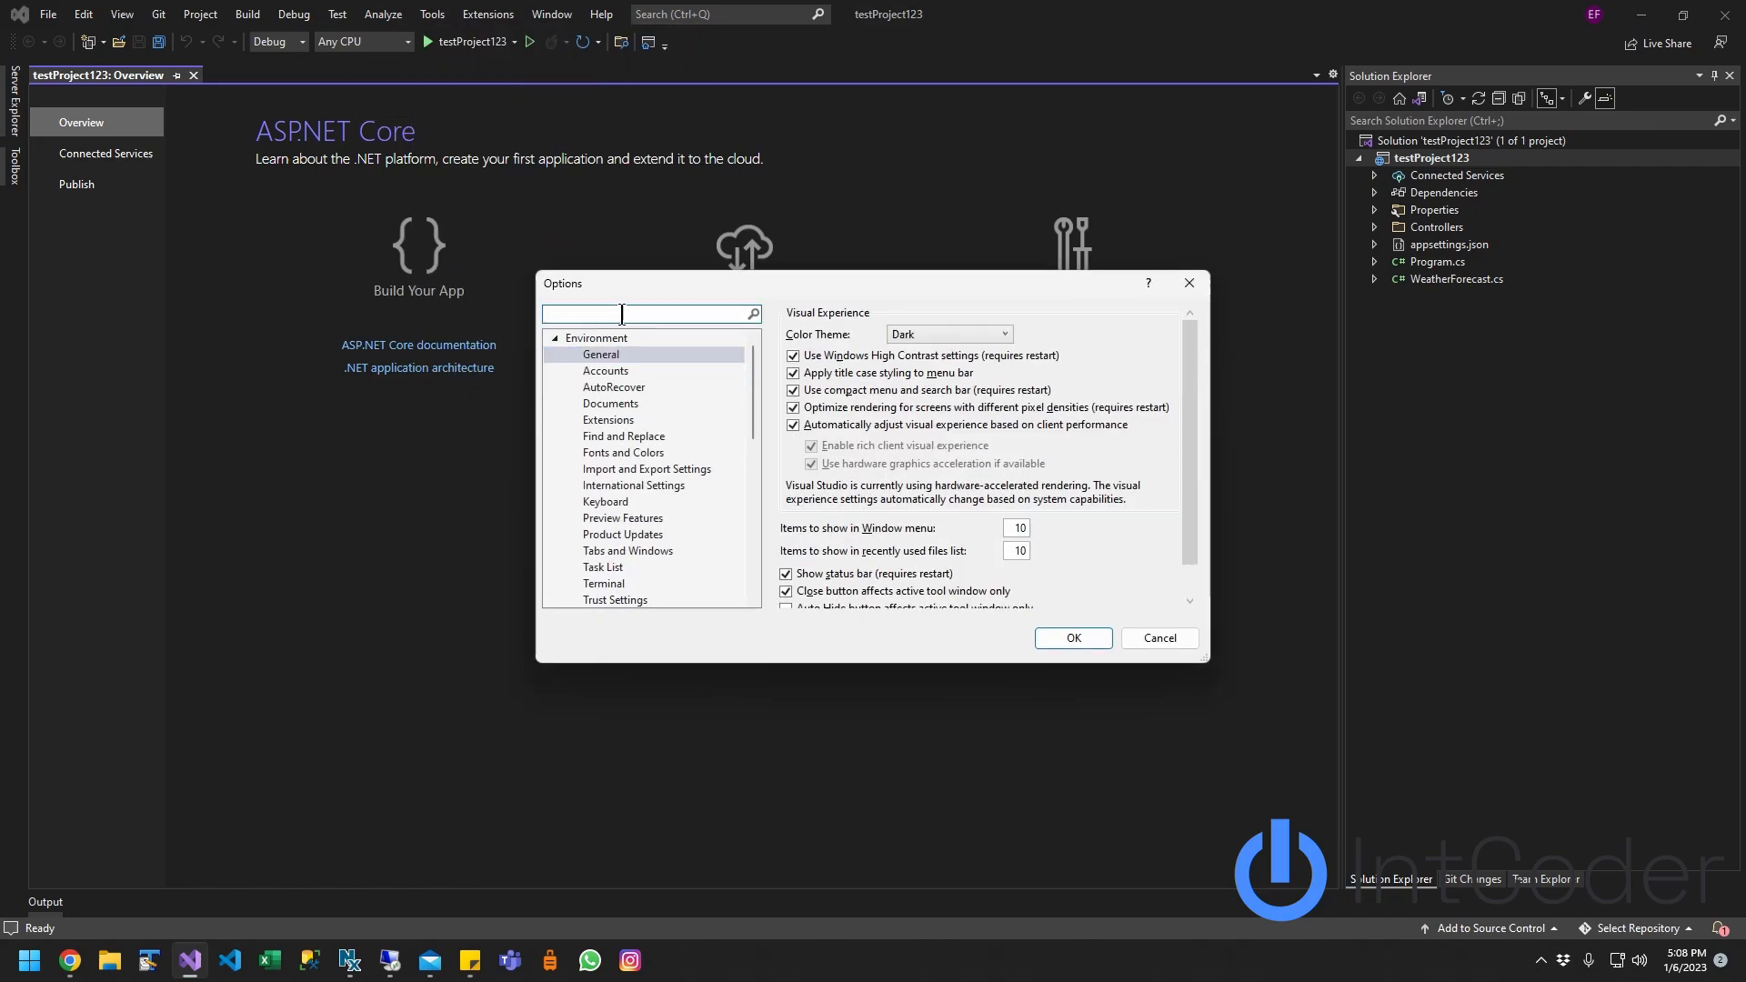
text(source contr)
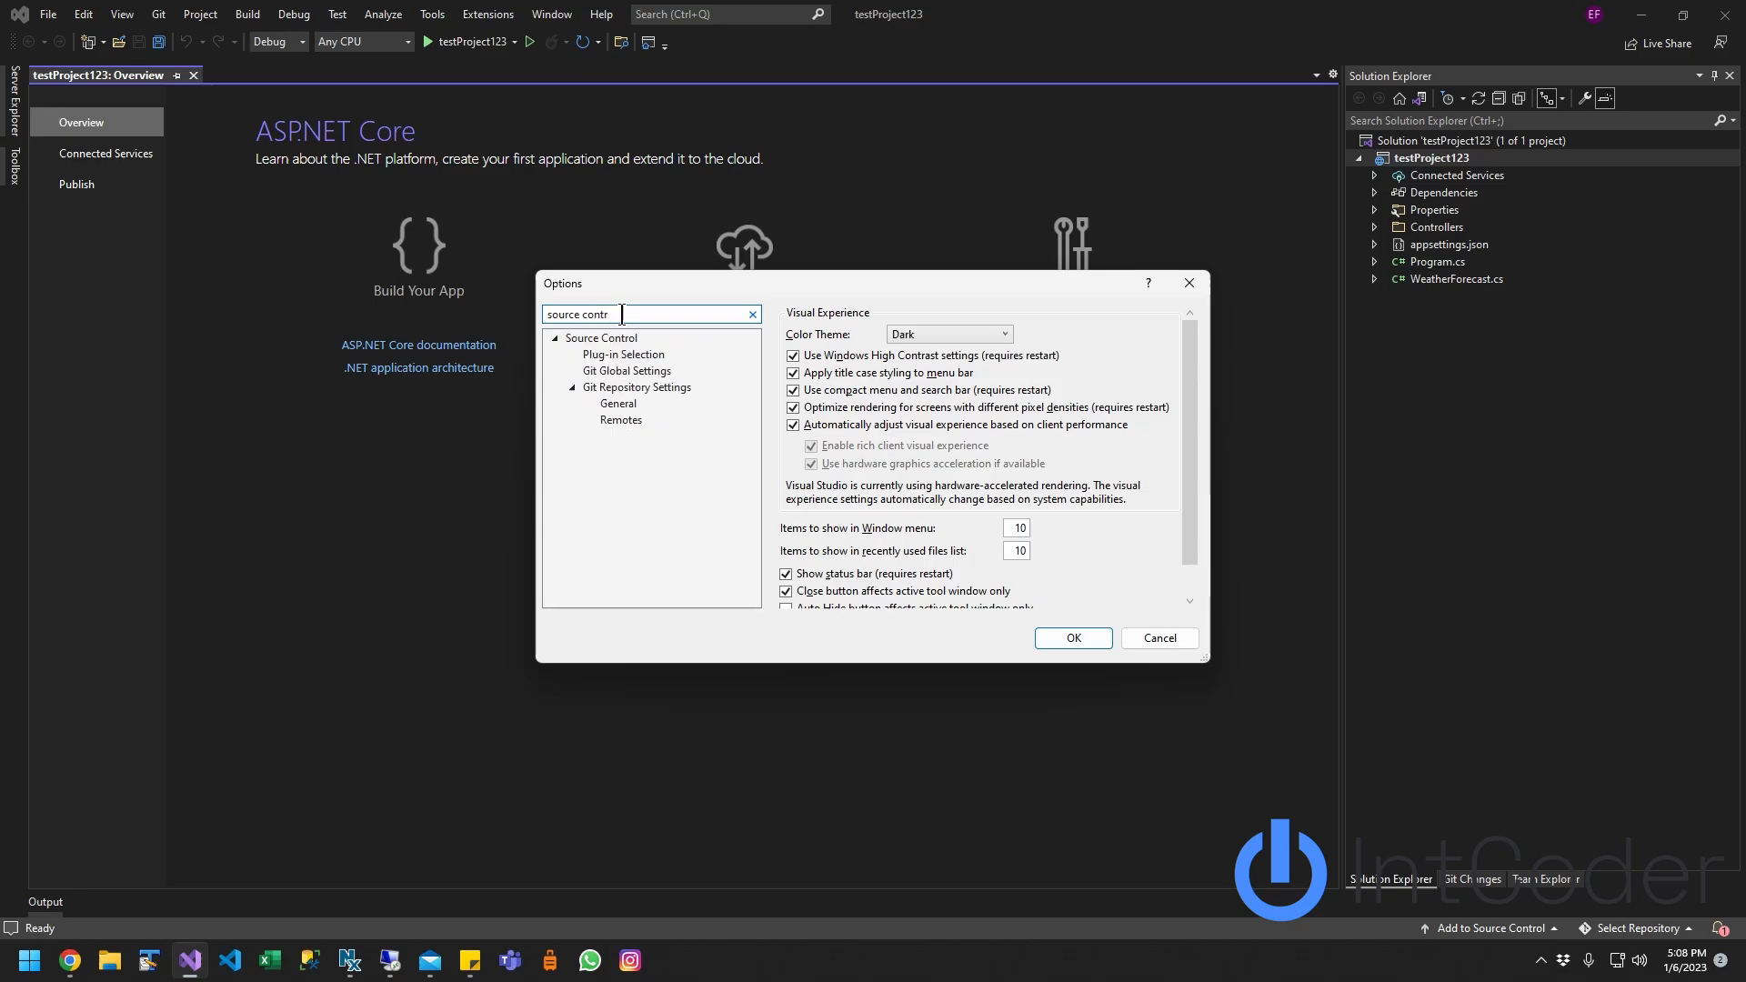
click(624, 354)
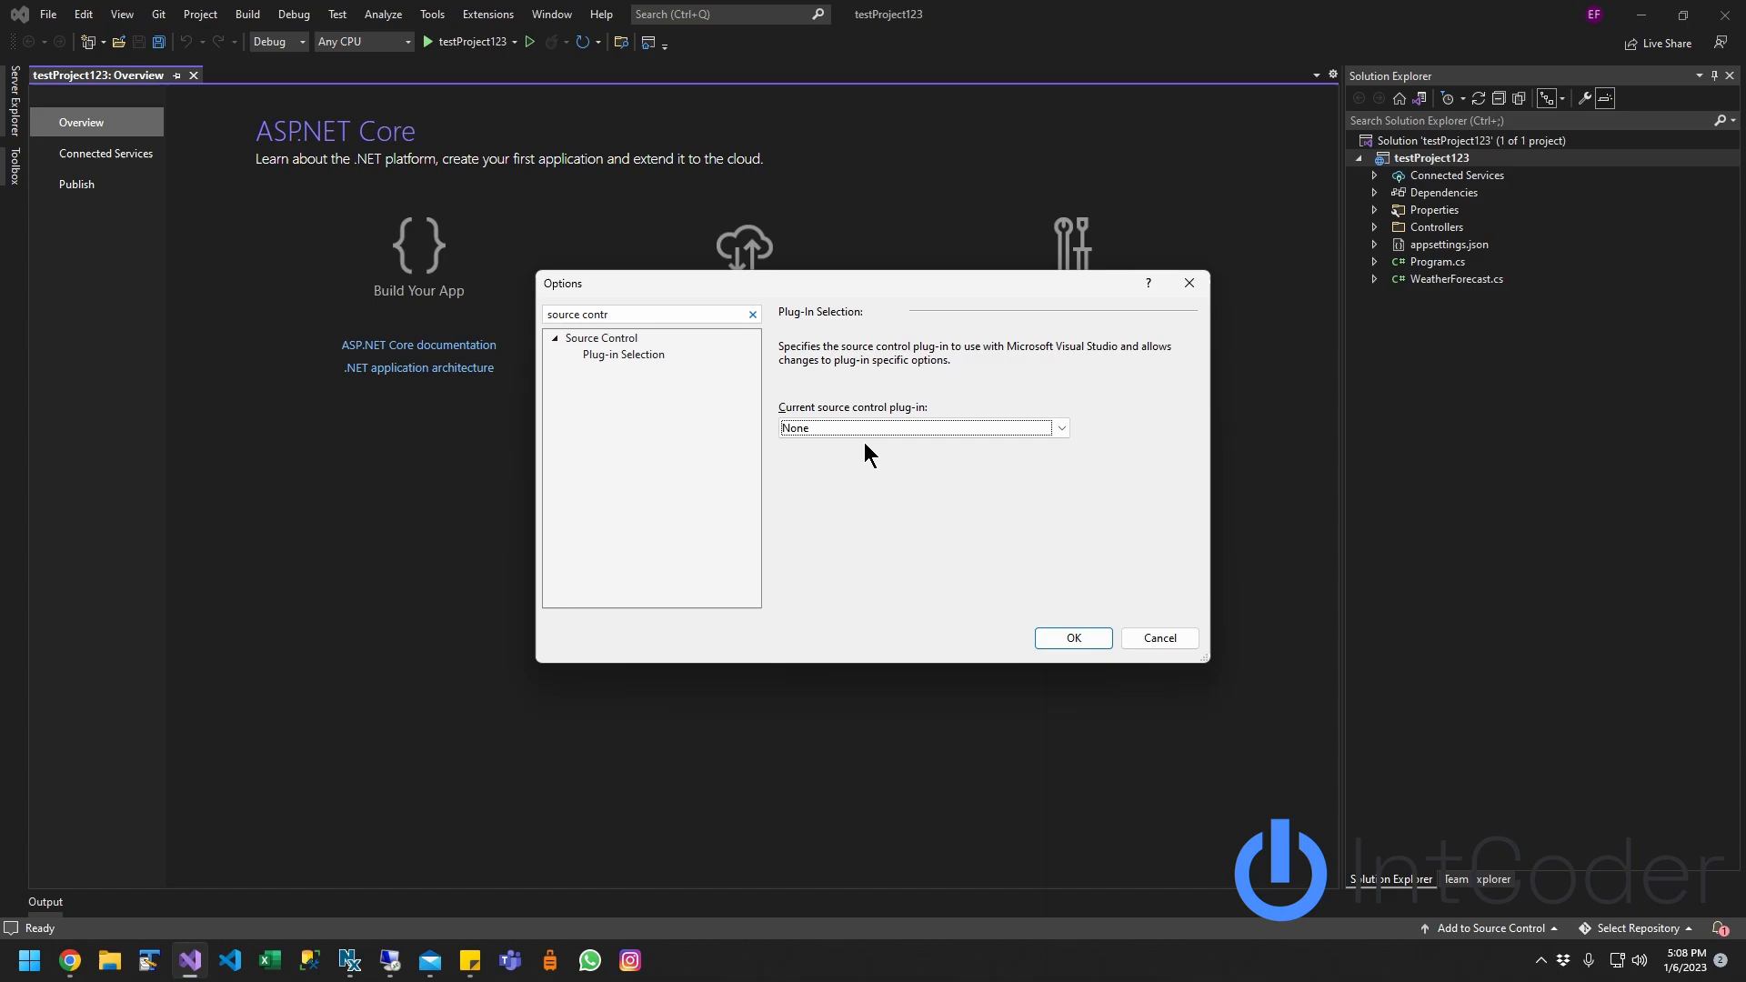
click(916, 427)
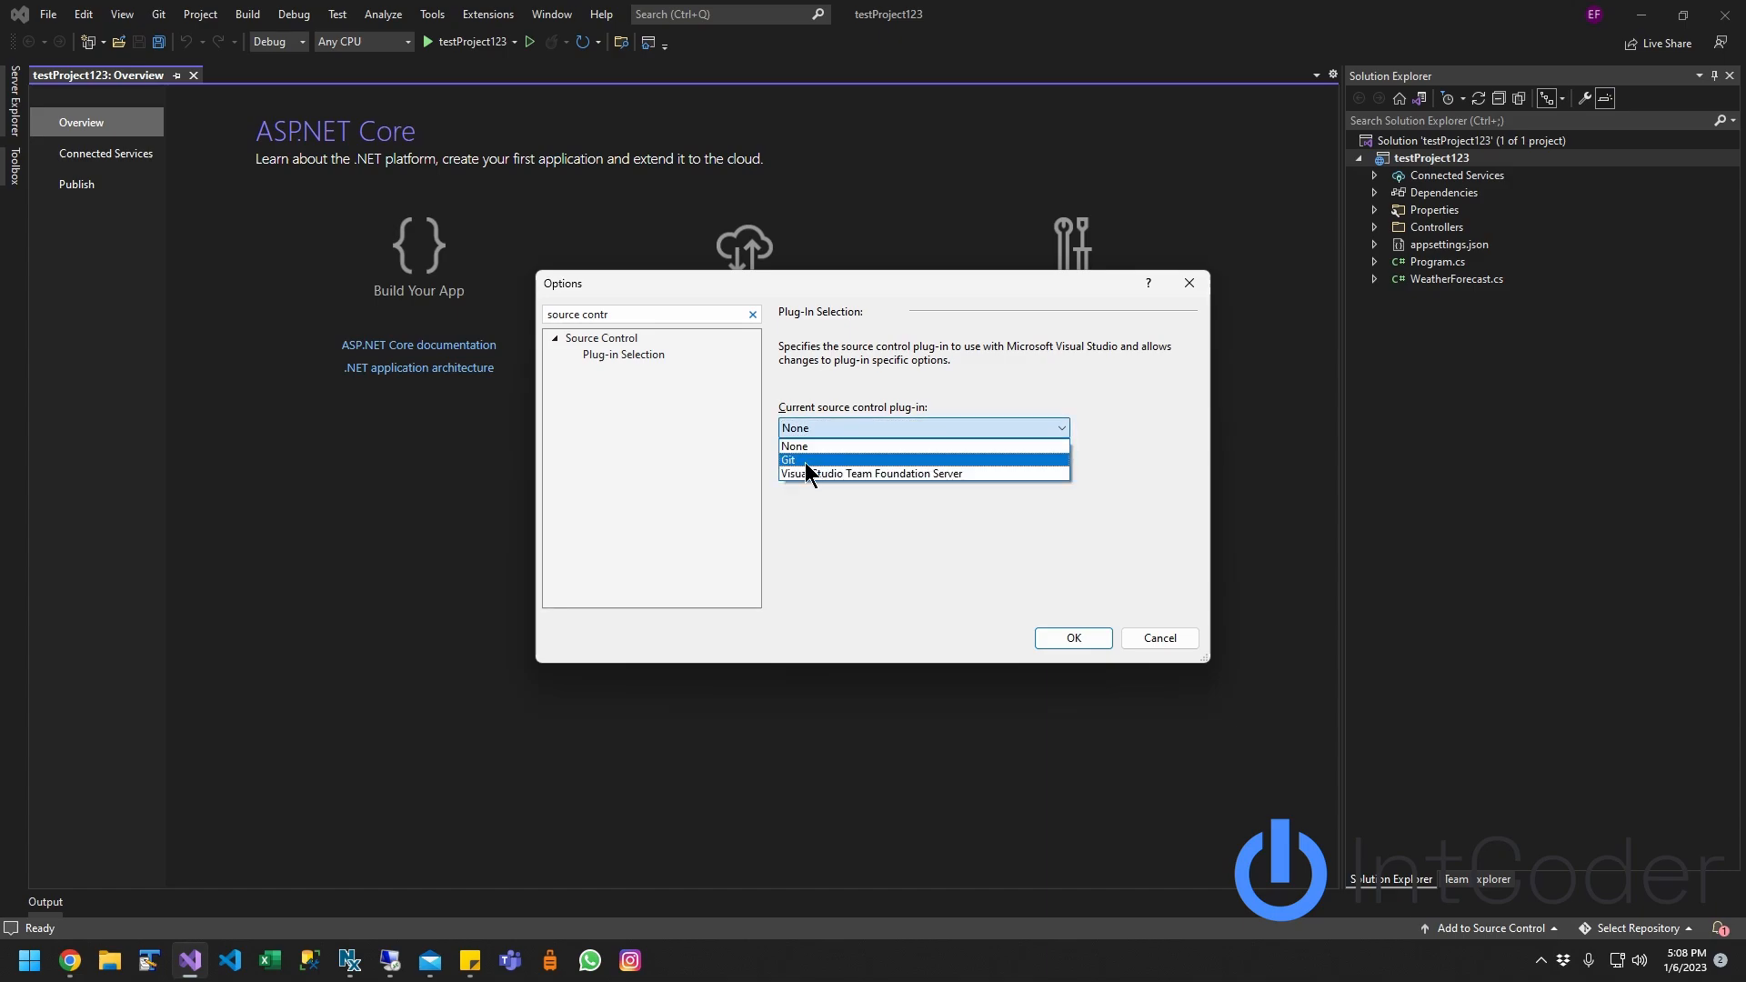
click(791, 460)
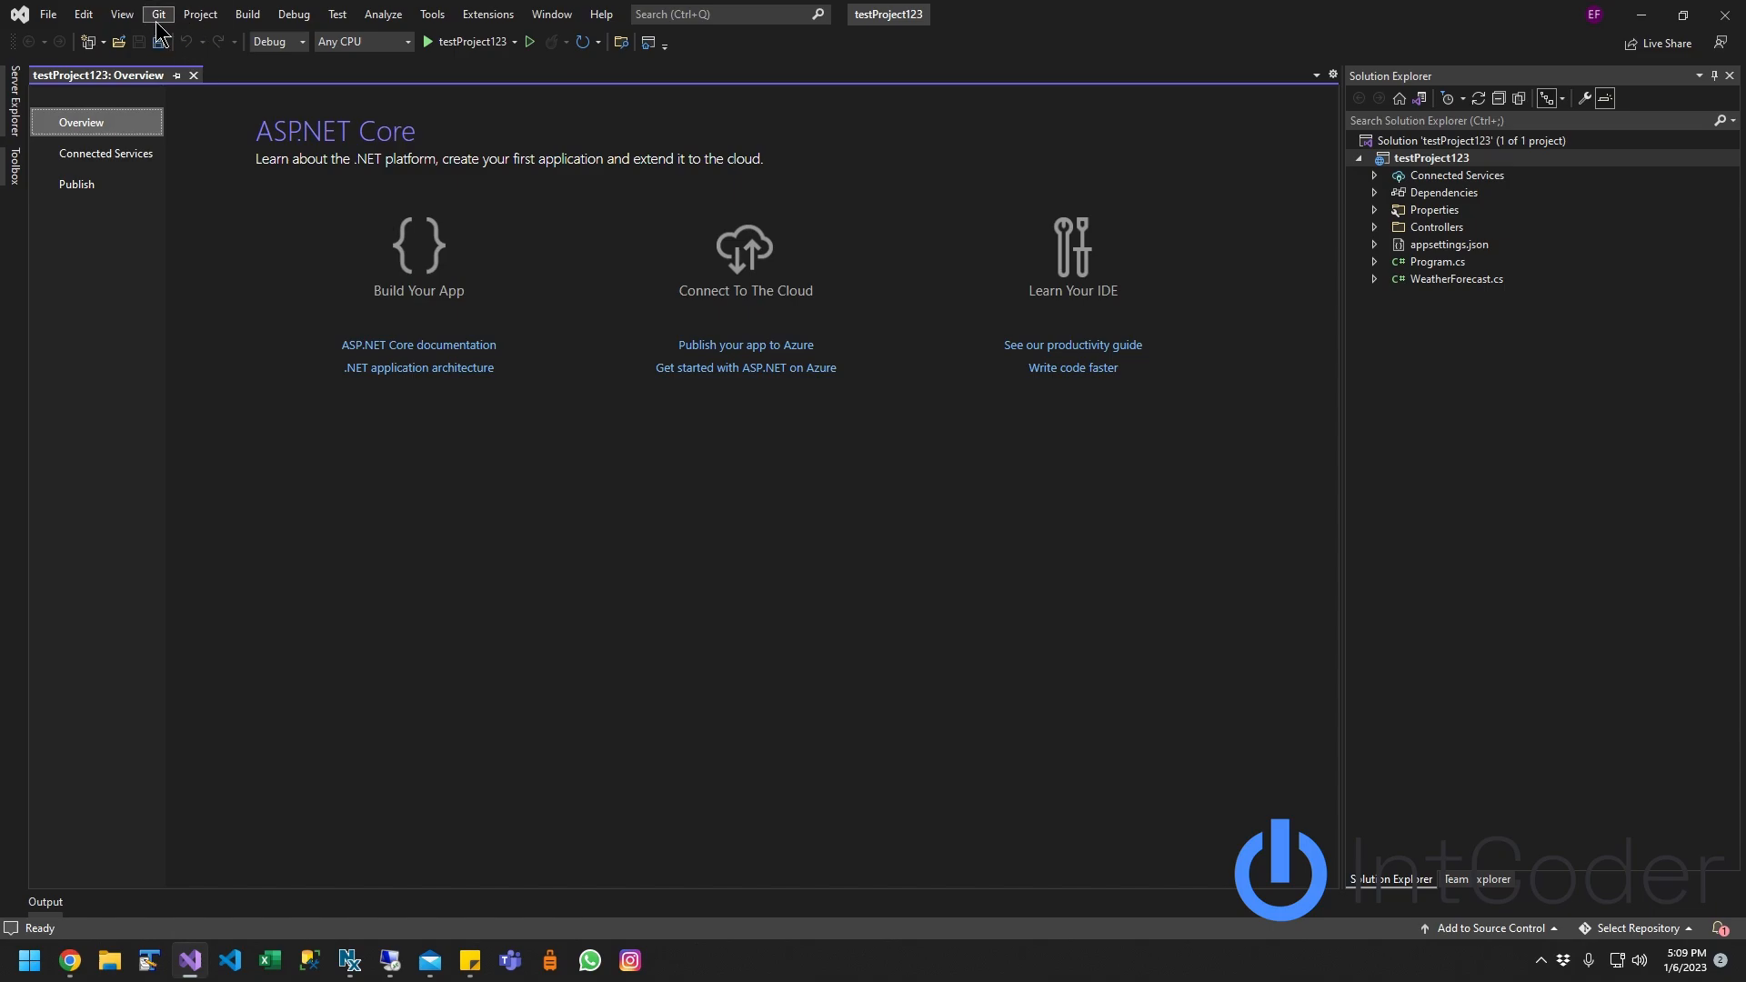
Step: Start Git > Create Git Repository, keep pushing to GitHub and show the account list
click(157, 13)
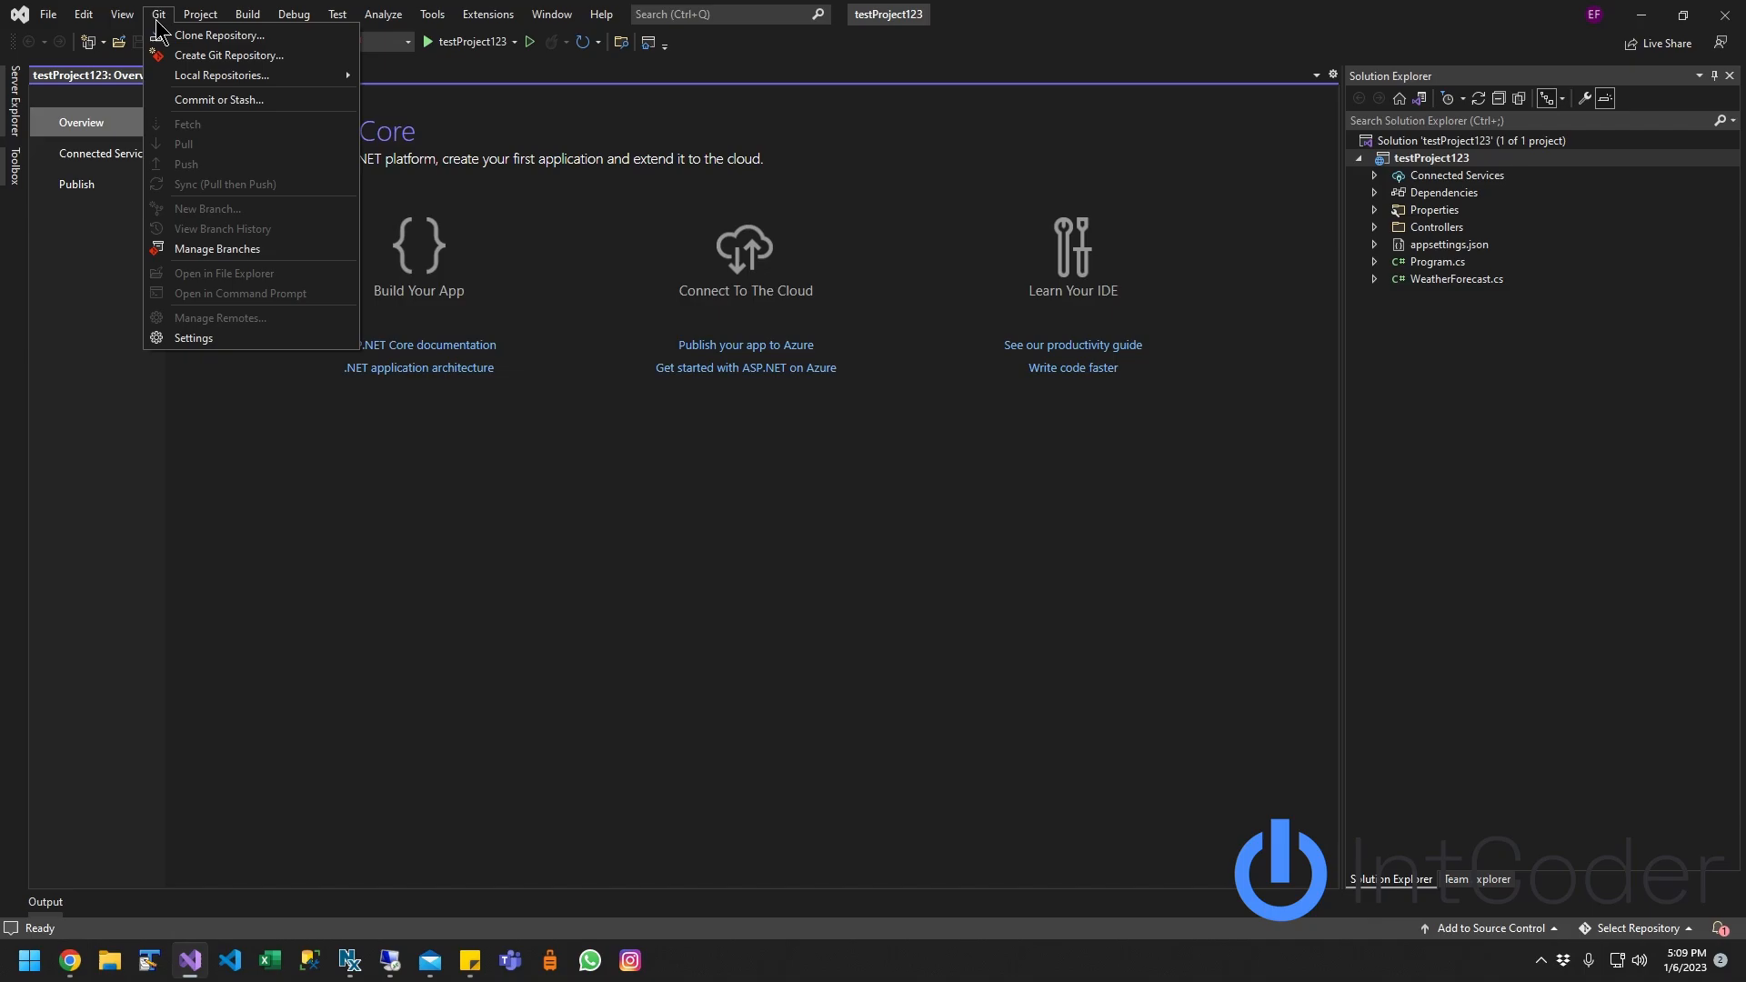
mouse_move(220, 35)
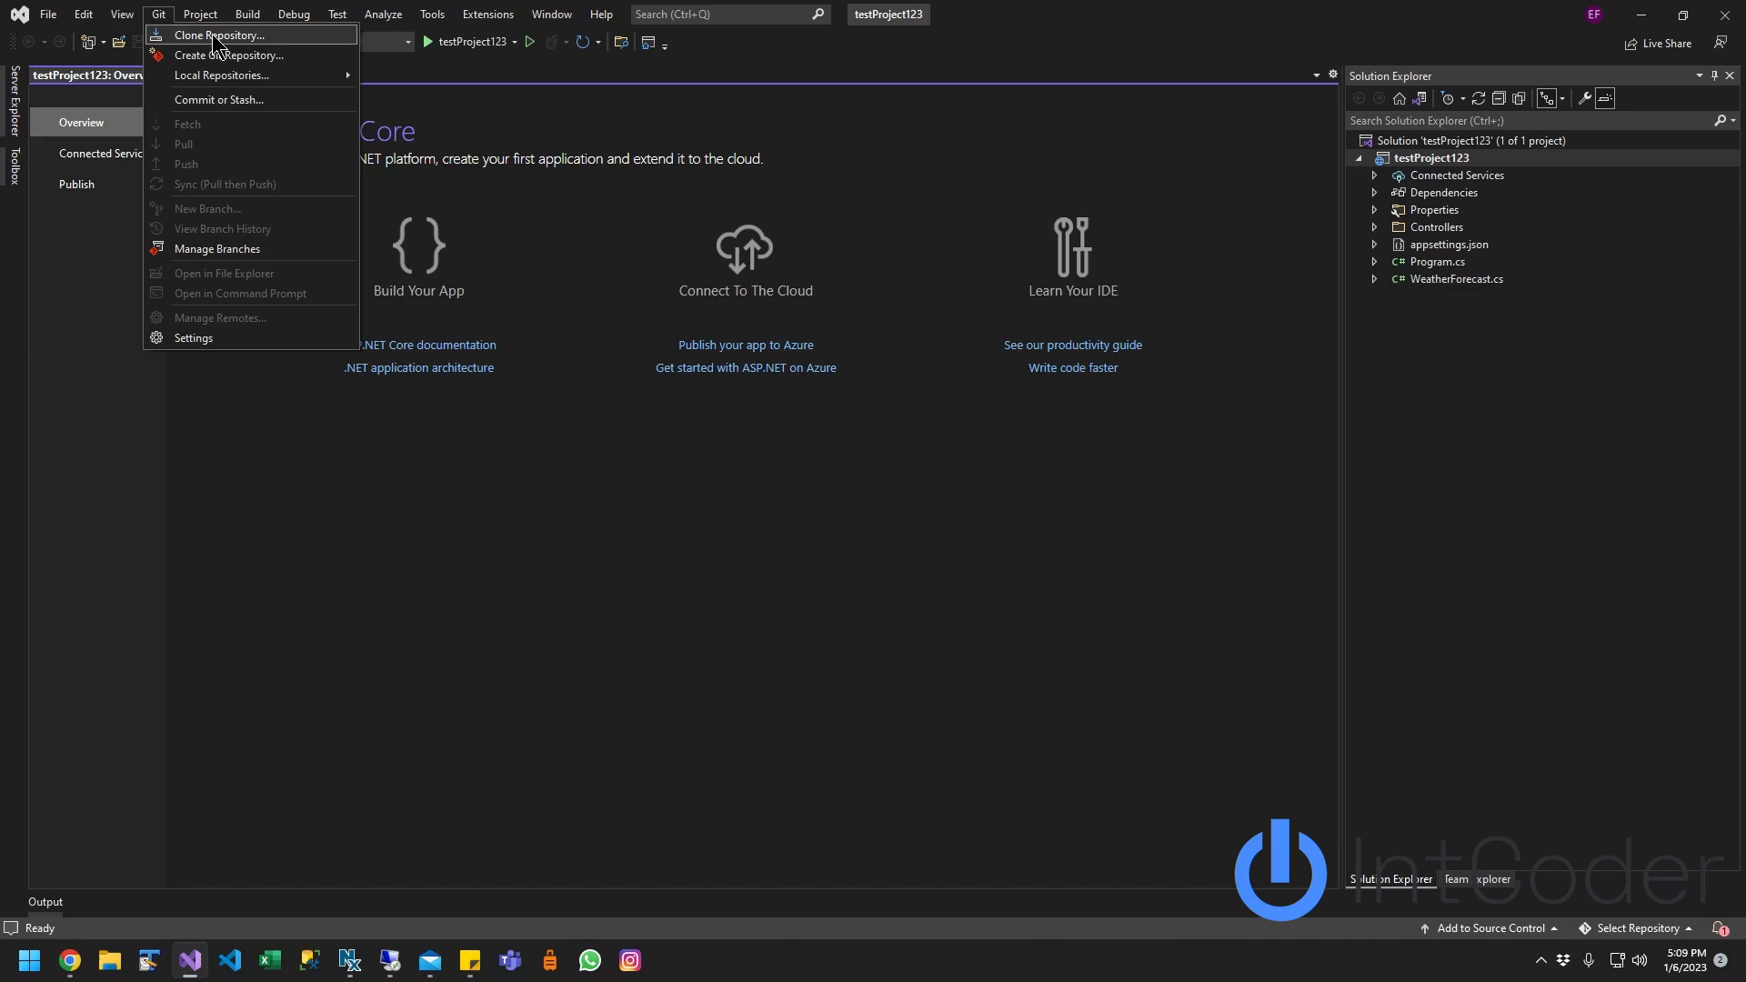
click(229, 54)
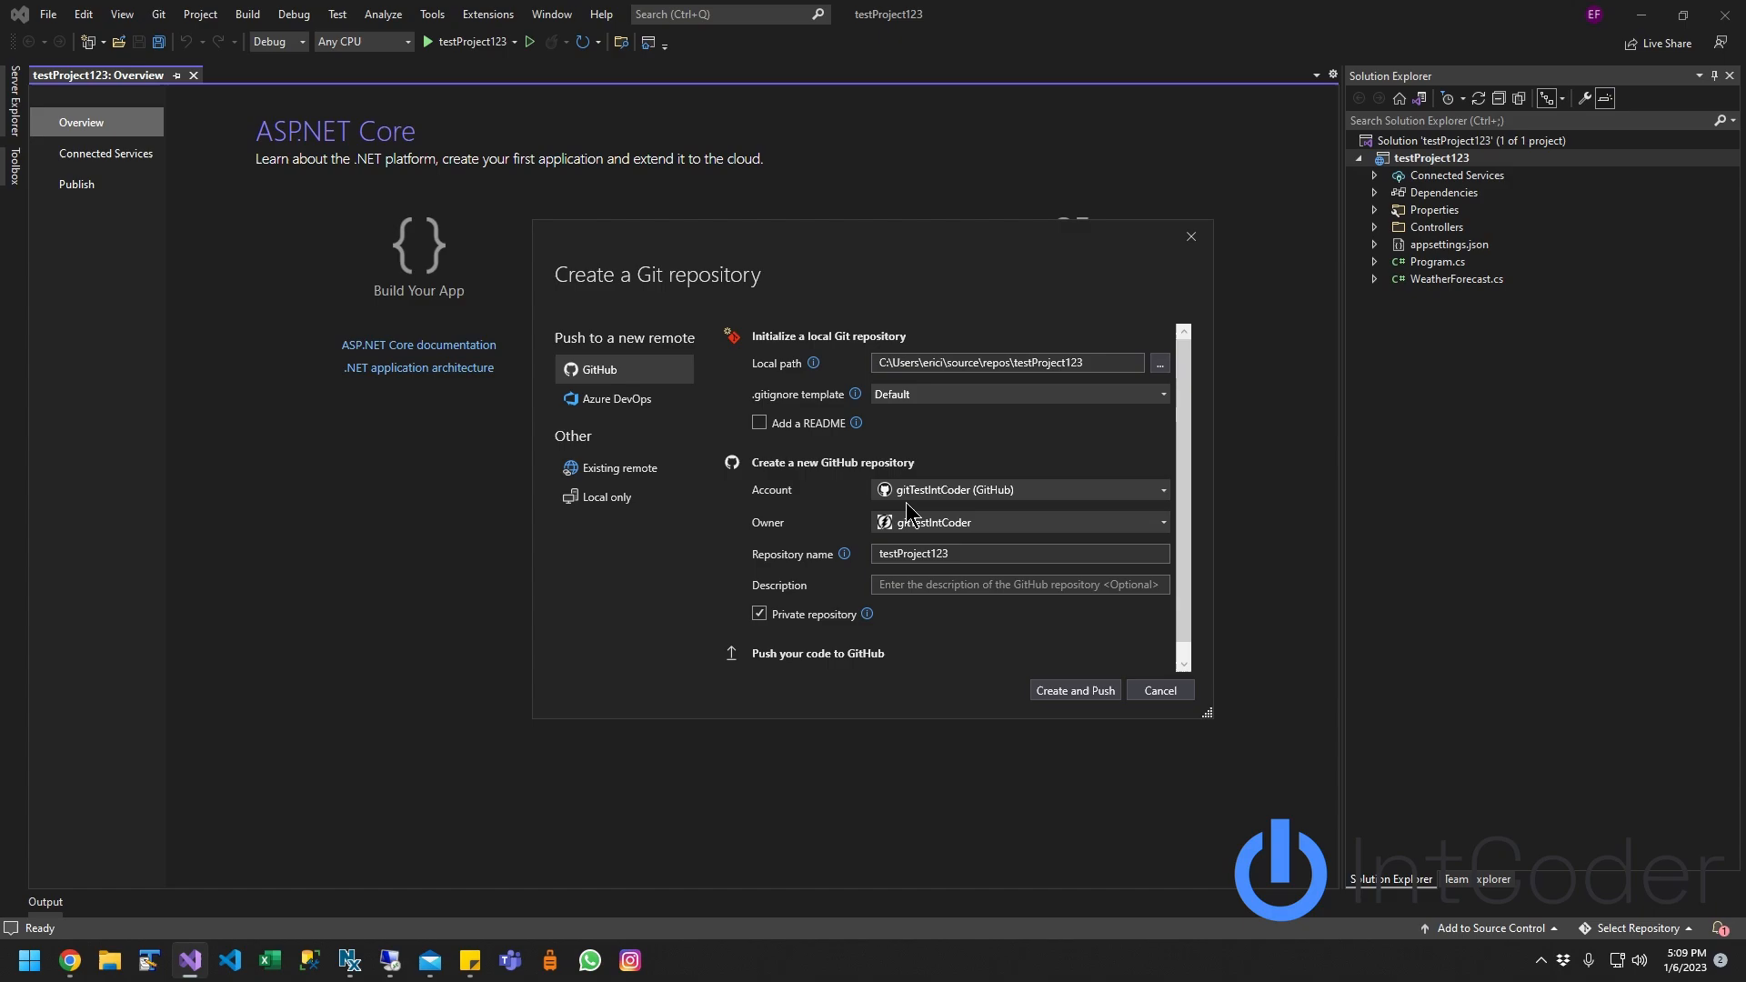
mouse_move(429, 429)
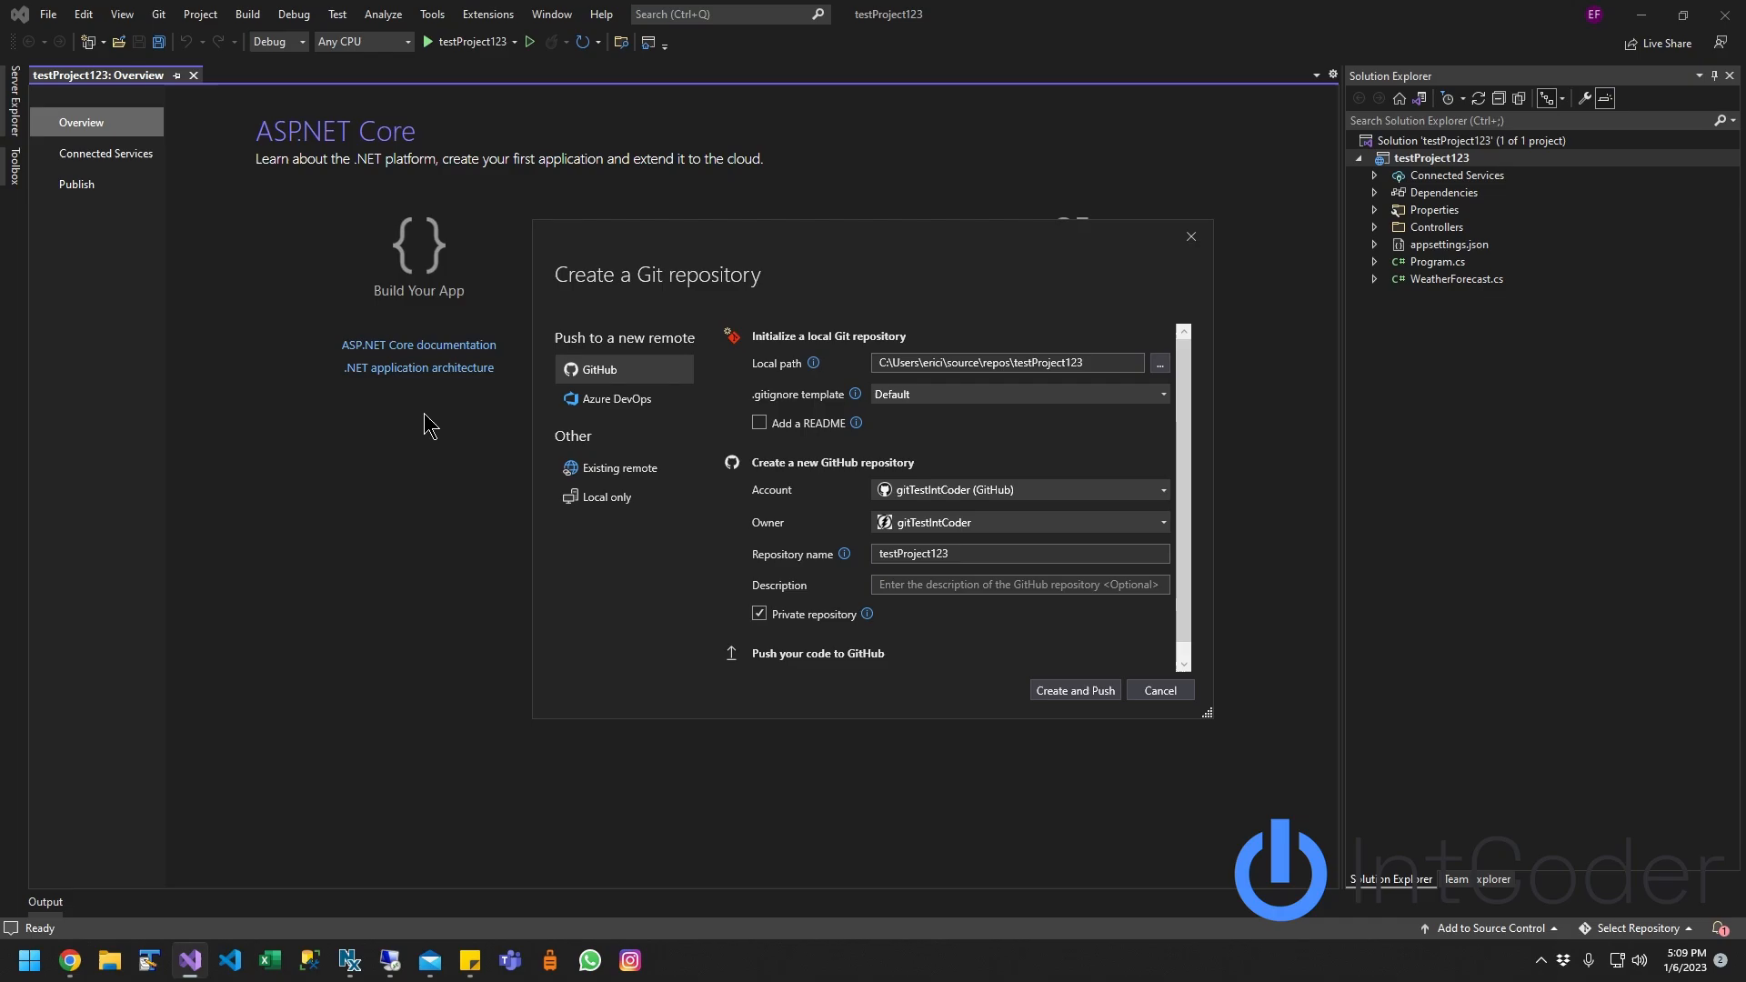
click(617, 398)
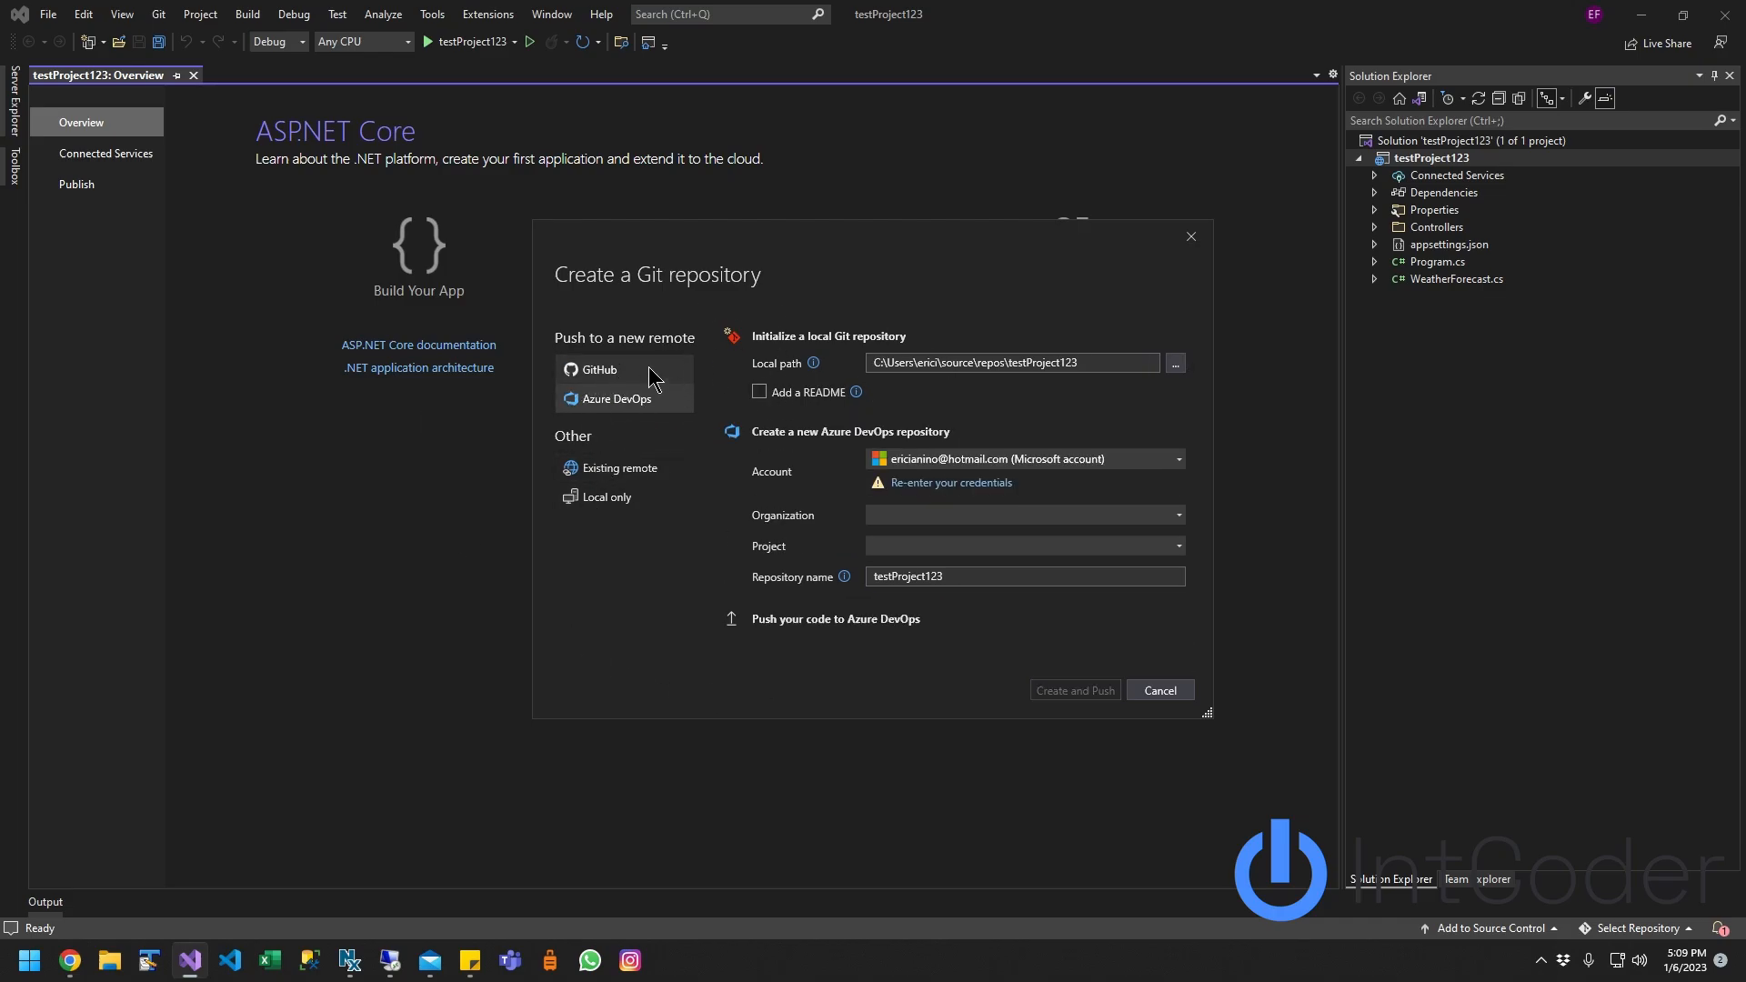
click(598, 370)
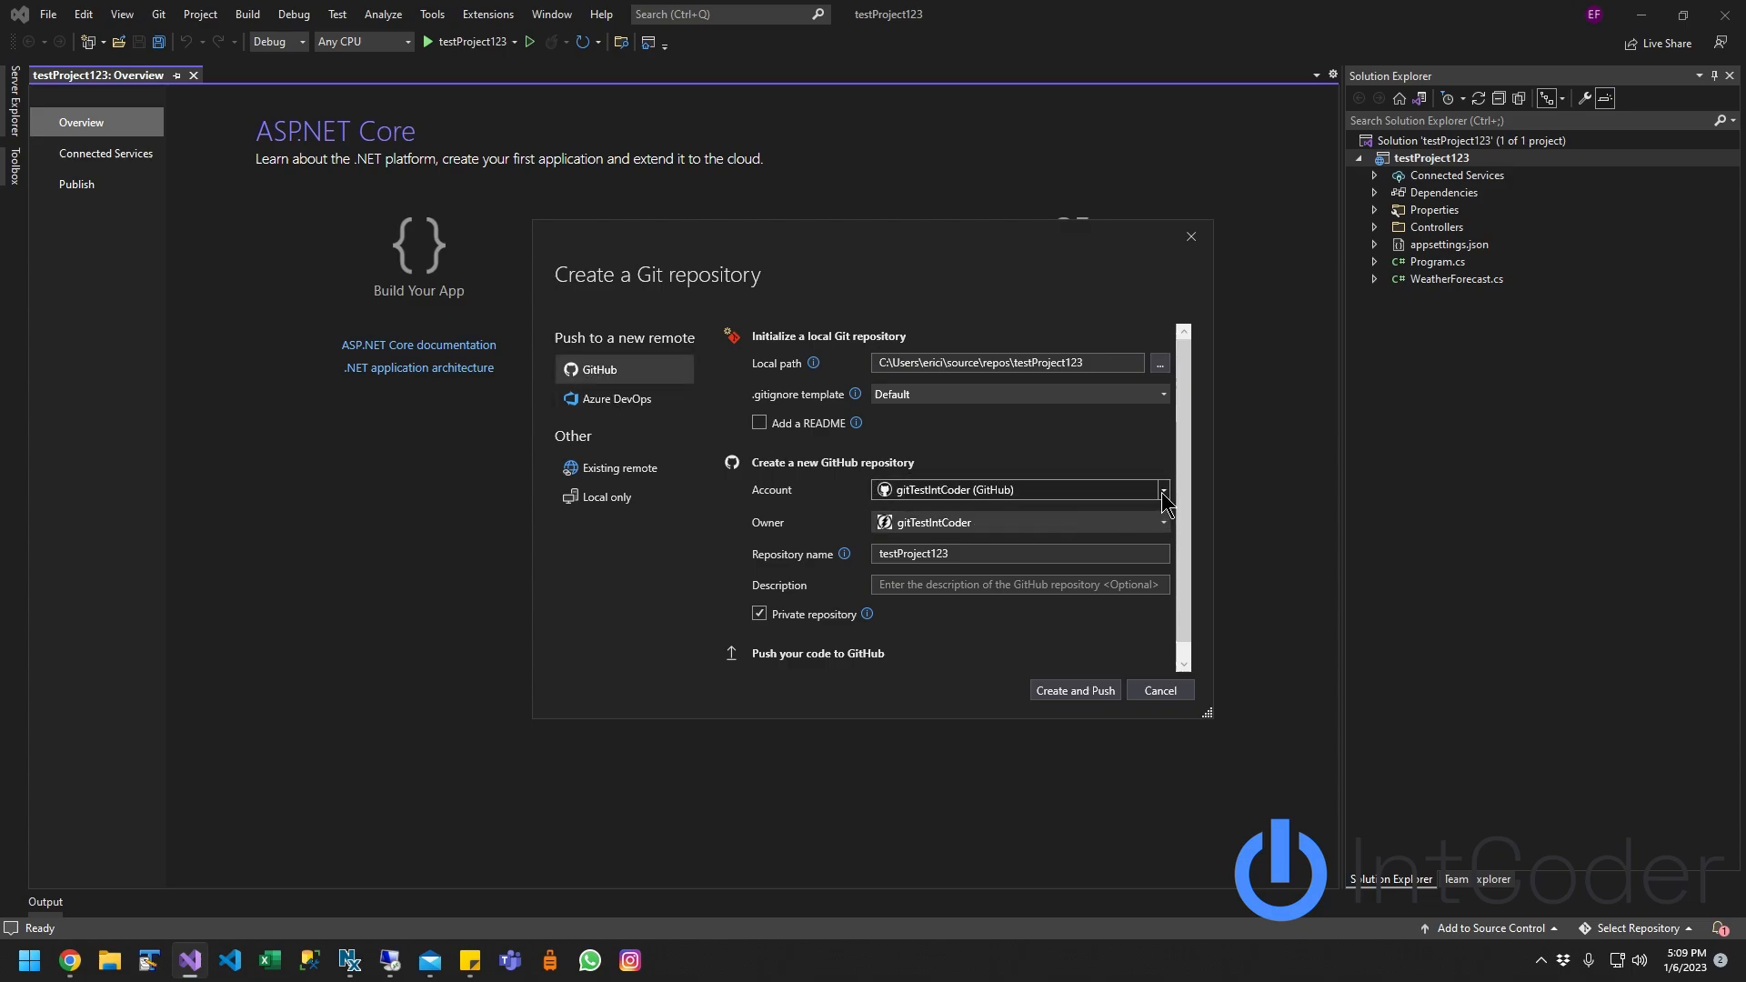
click(1162, 489)
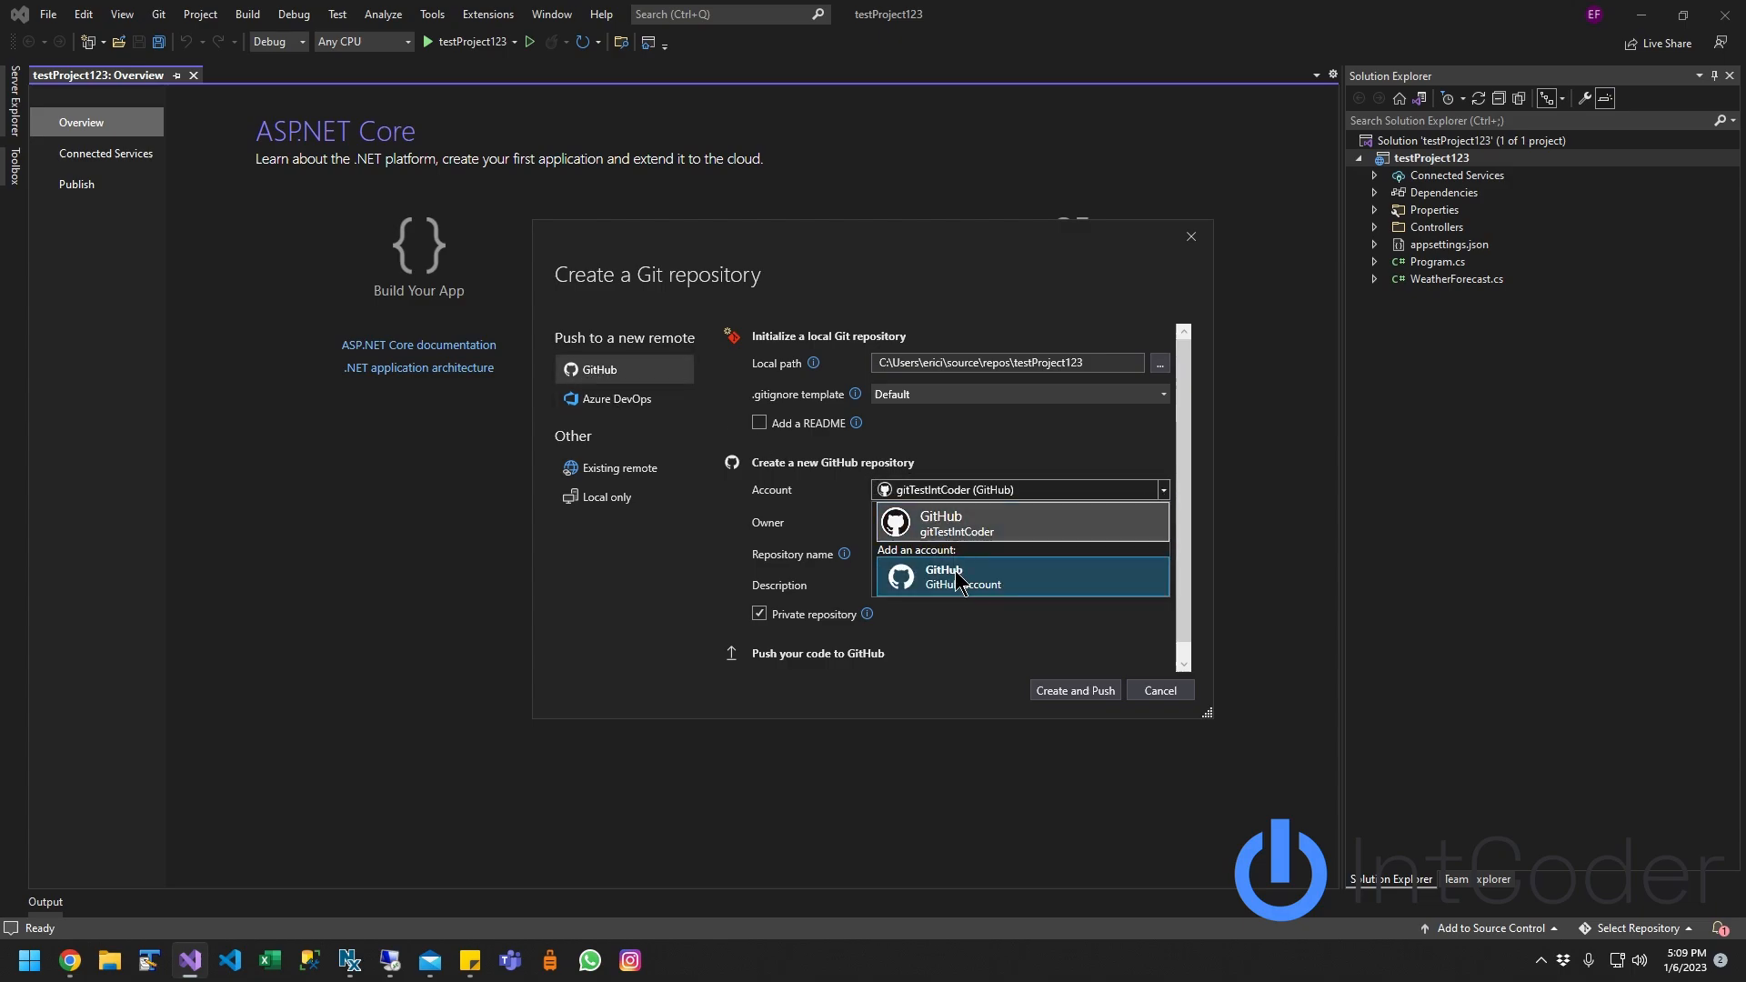
Step: Add a GitHub account and complete the sign-in in Chrome until authorization succeeds
click(951, 521)
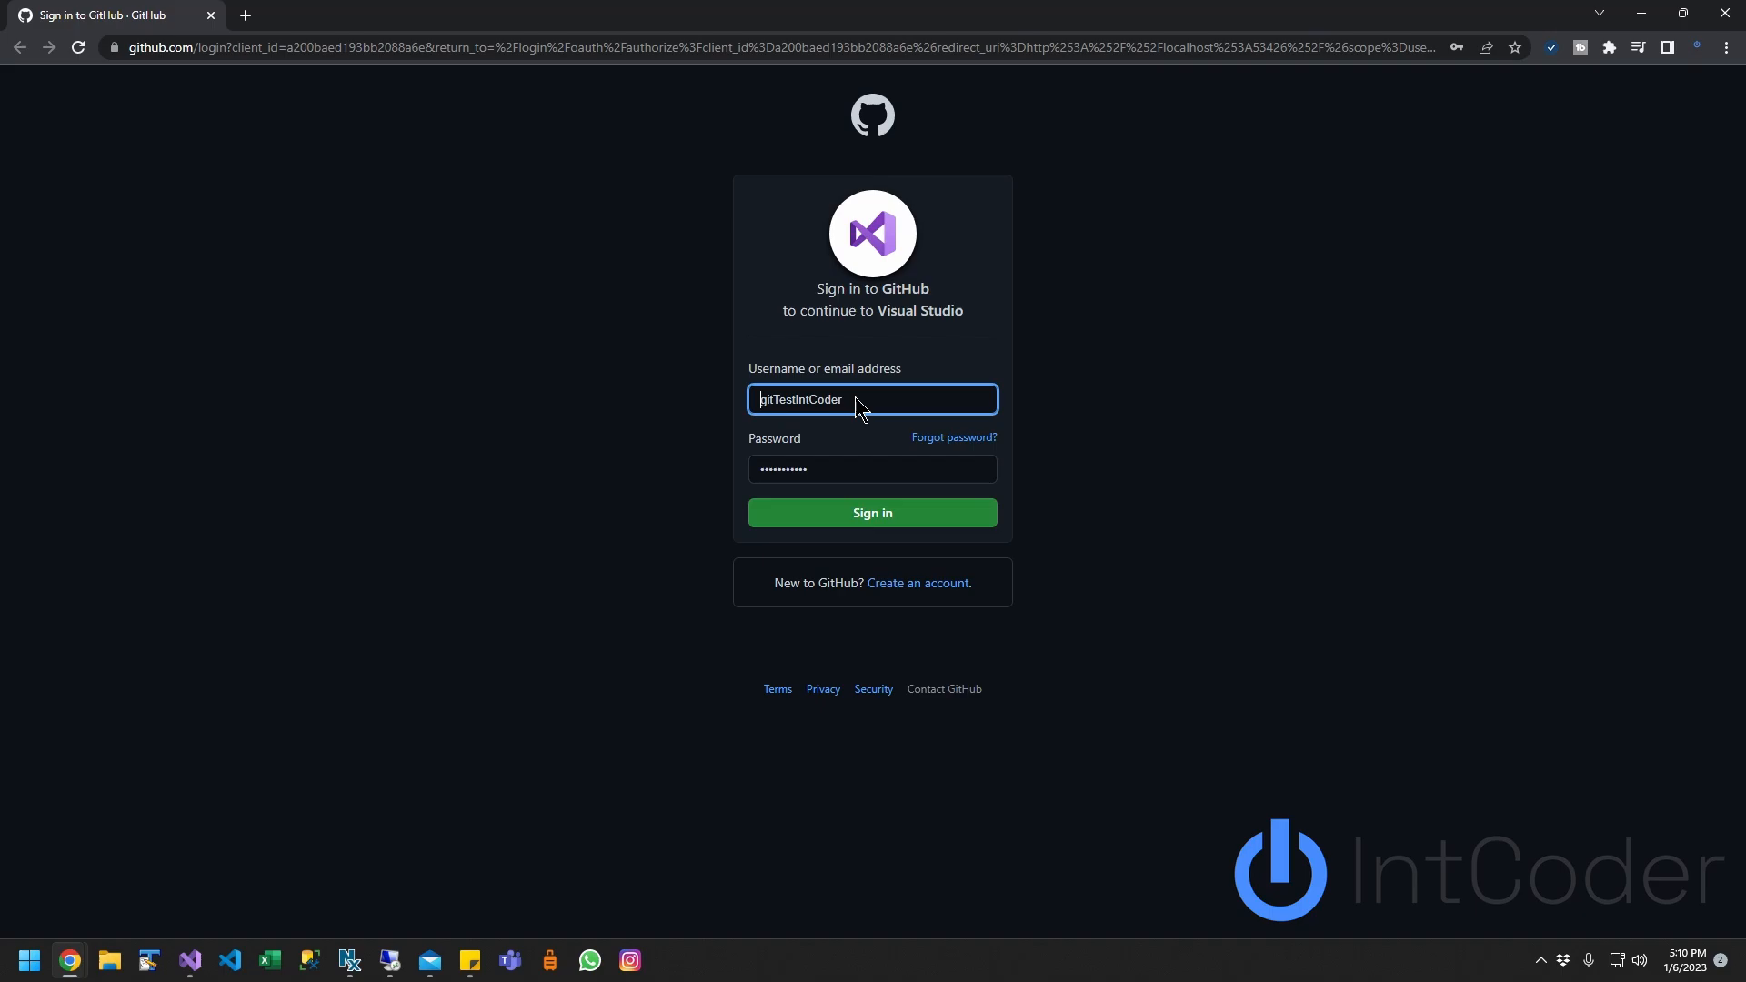
click(871, 513)
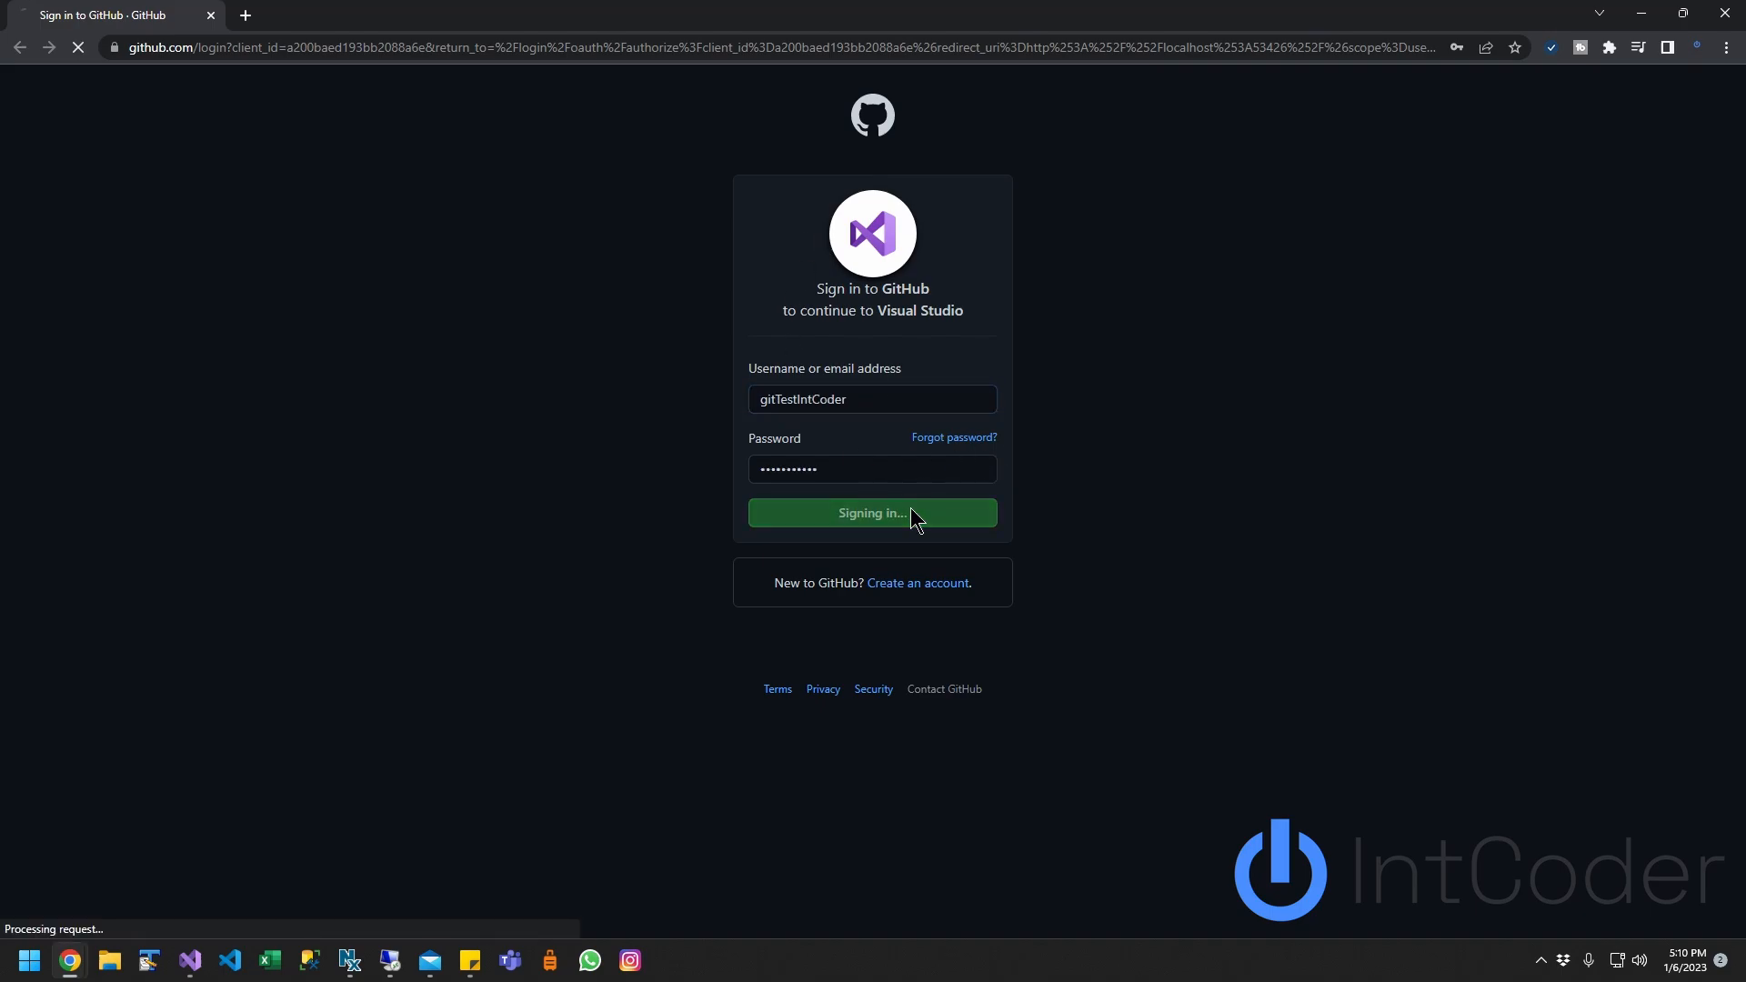
click(871, 513)
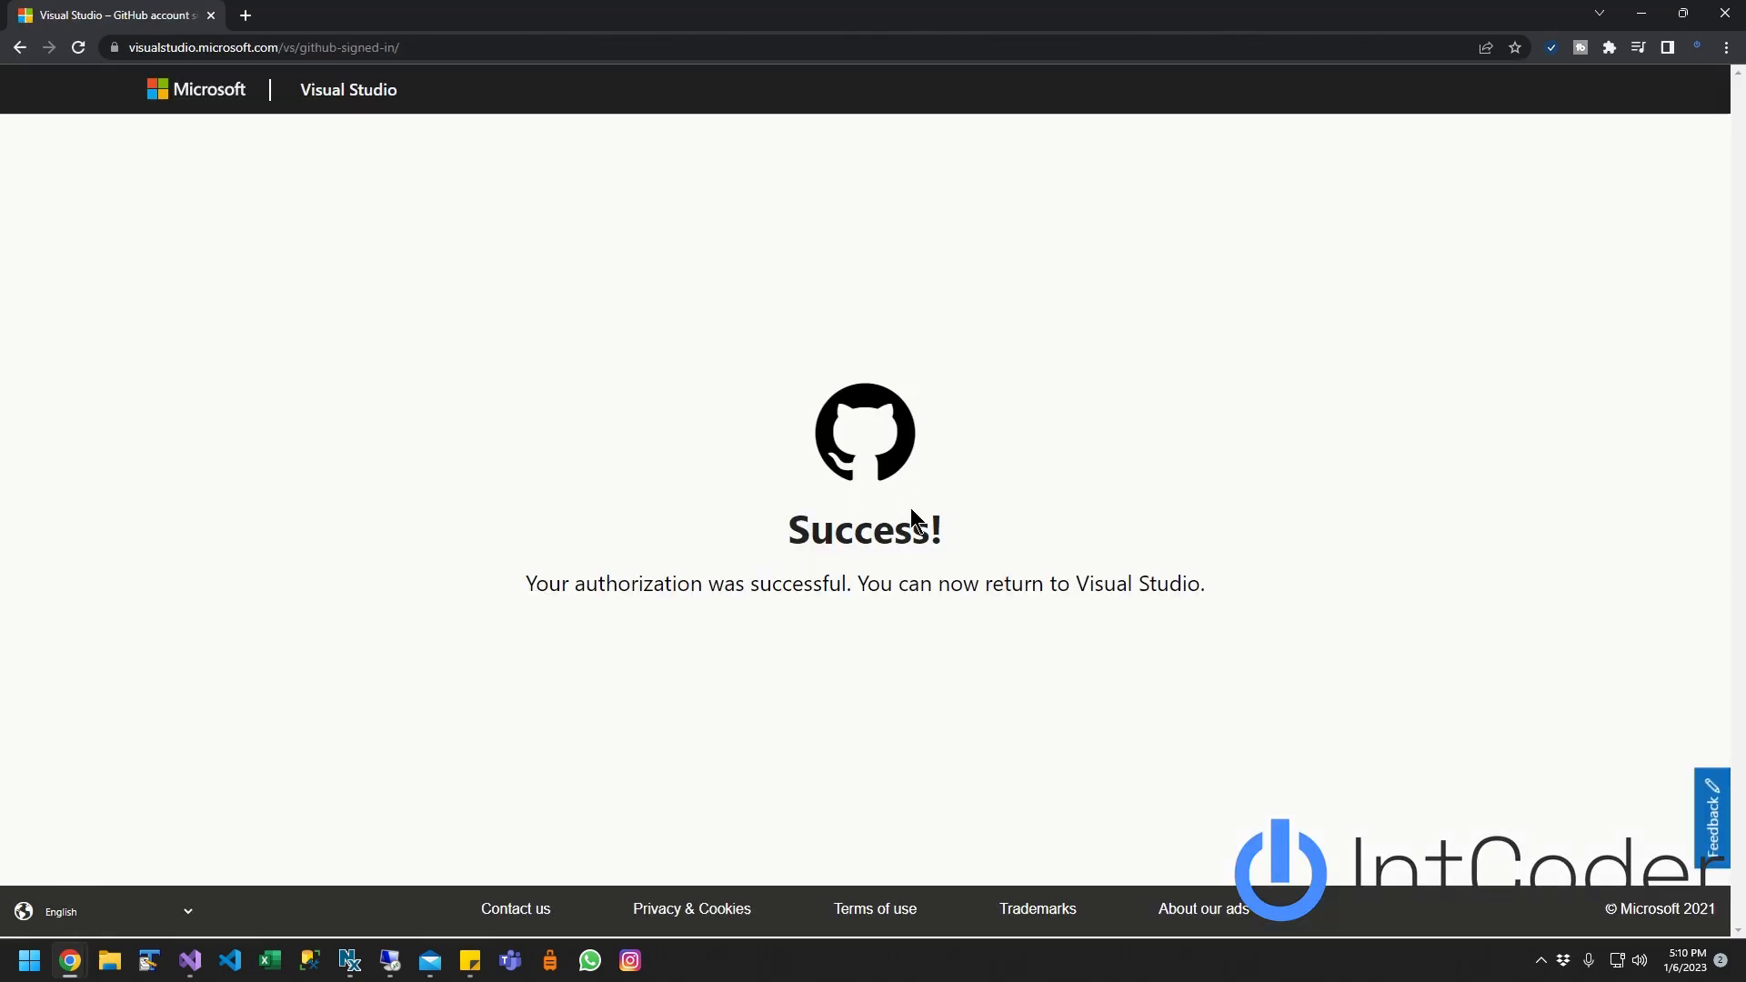
mouse_move(1593, 14)
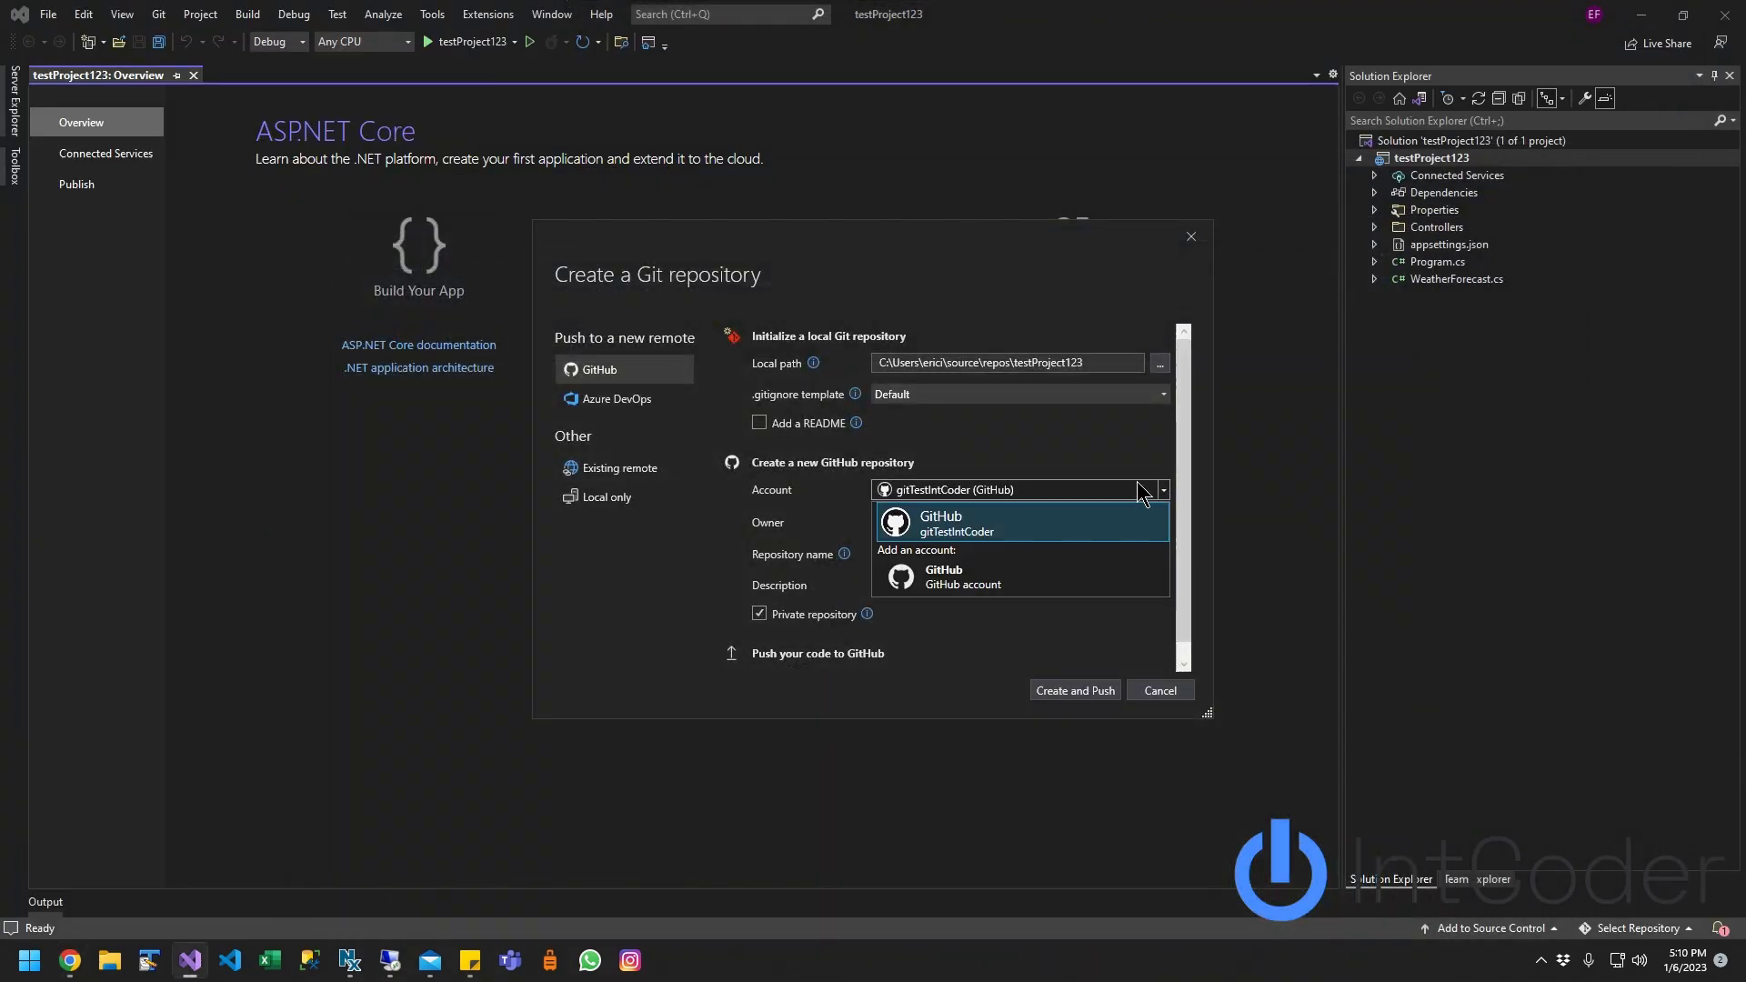
Step: Pick the GitHub account, name the repository TesProjectRepo, keep it private, and create and push
click(951, 522)
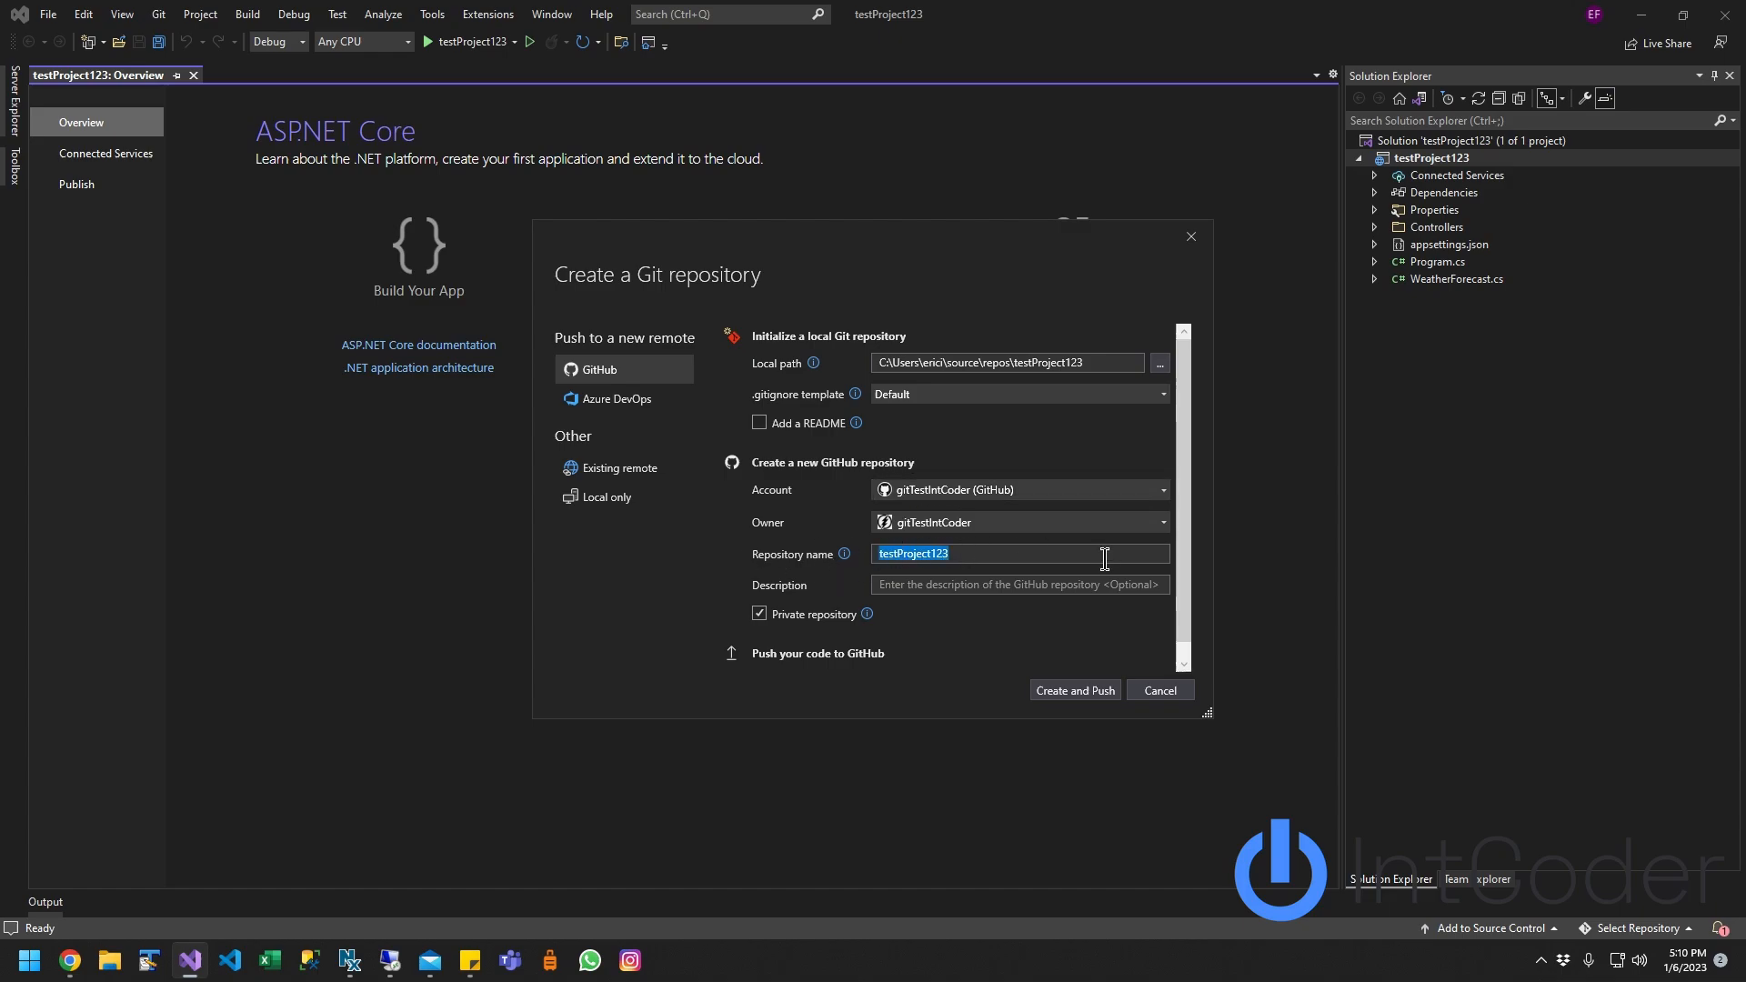
text(test)
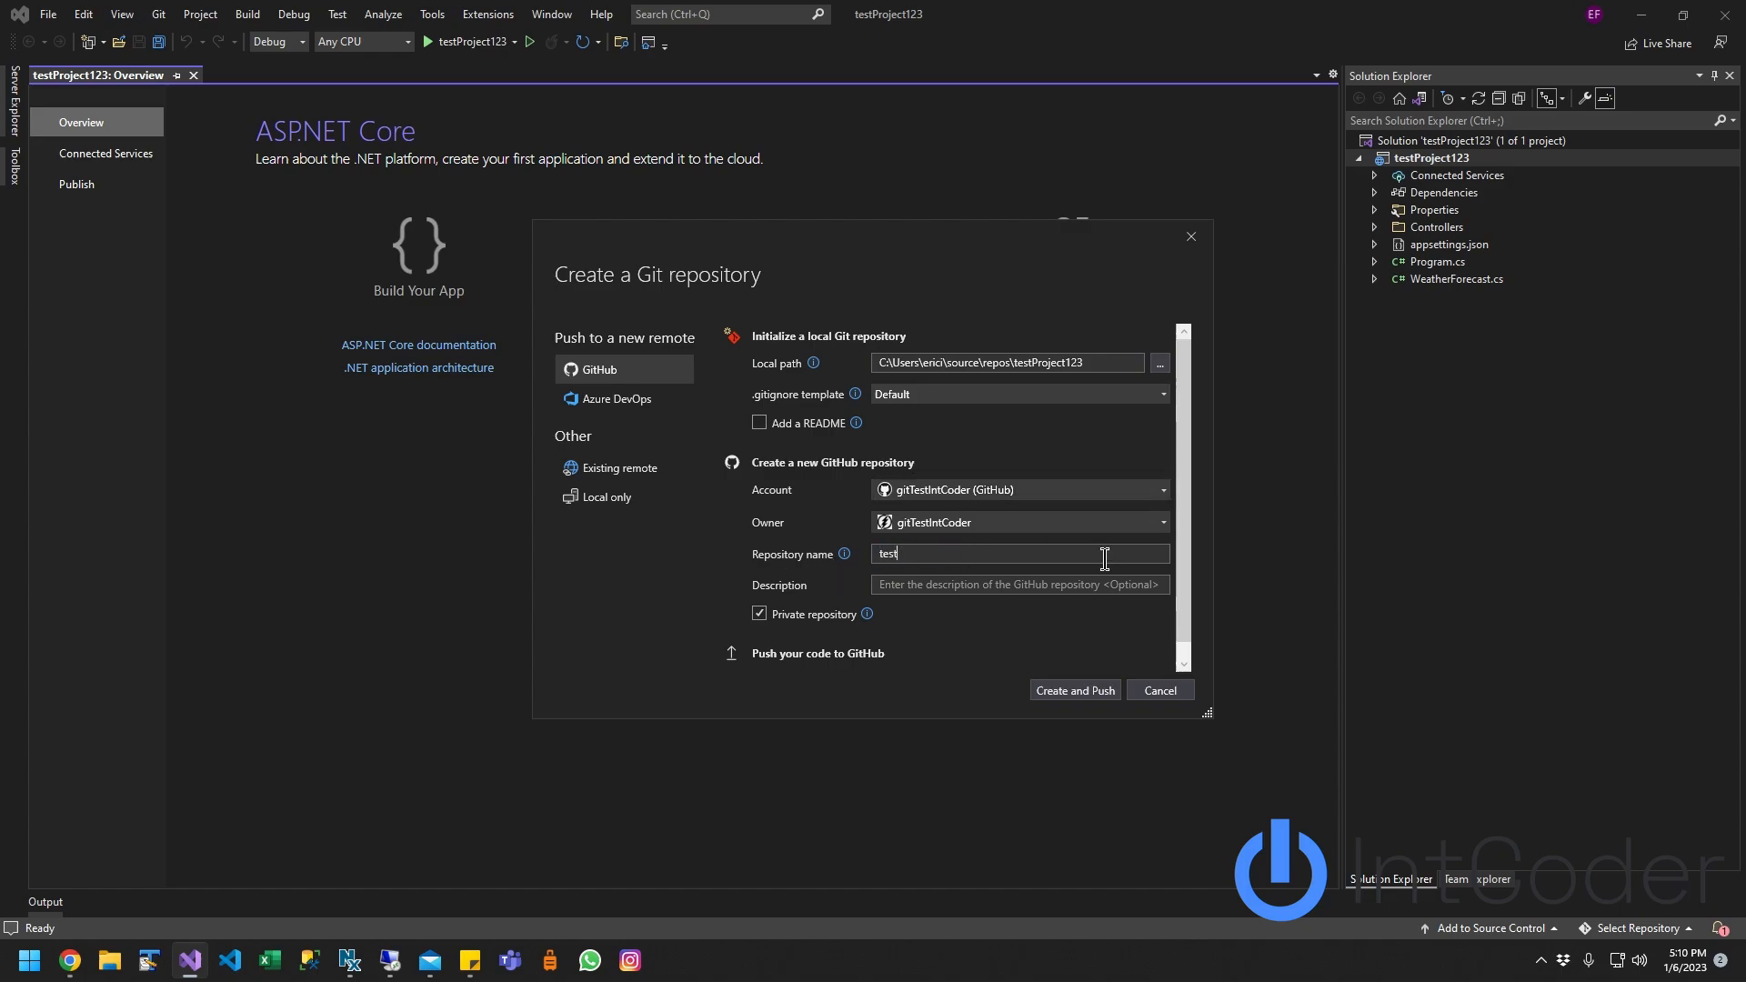
text(TesProjectRepo)
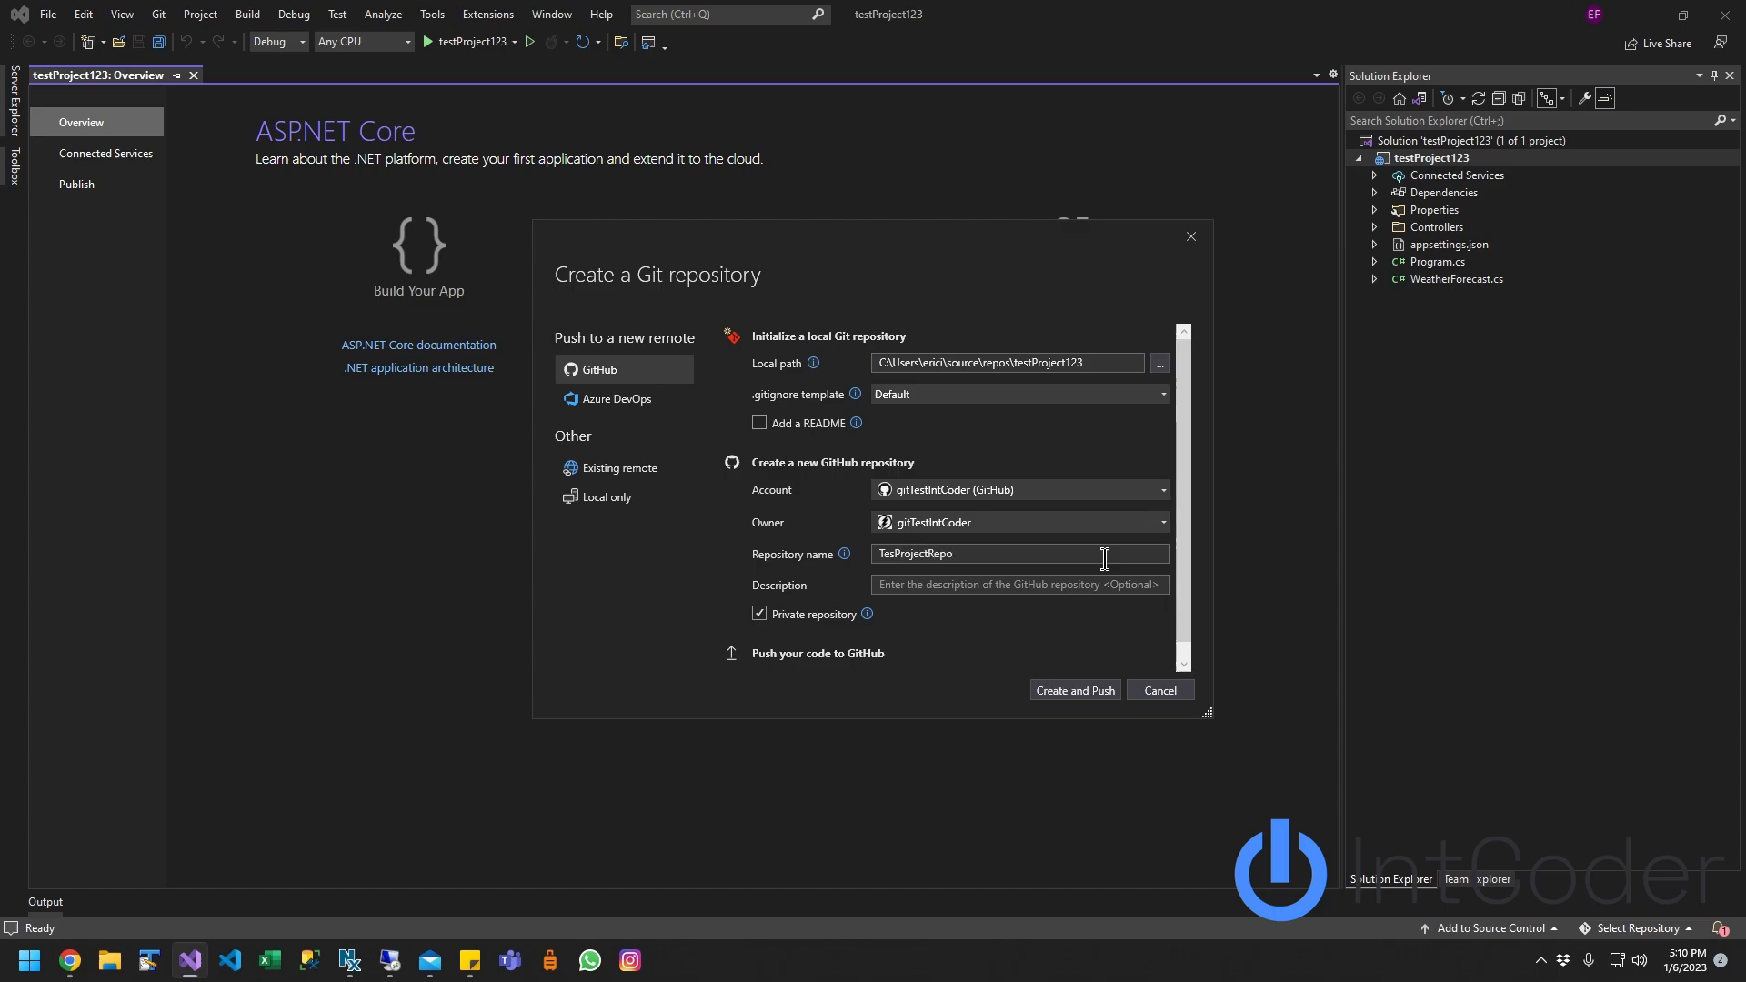
mouse_move(1066, 702)
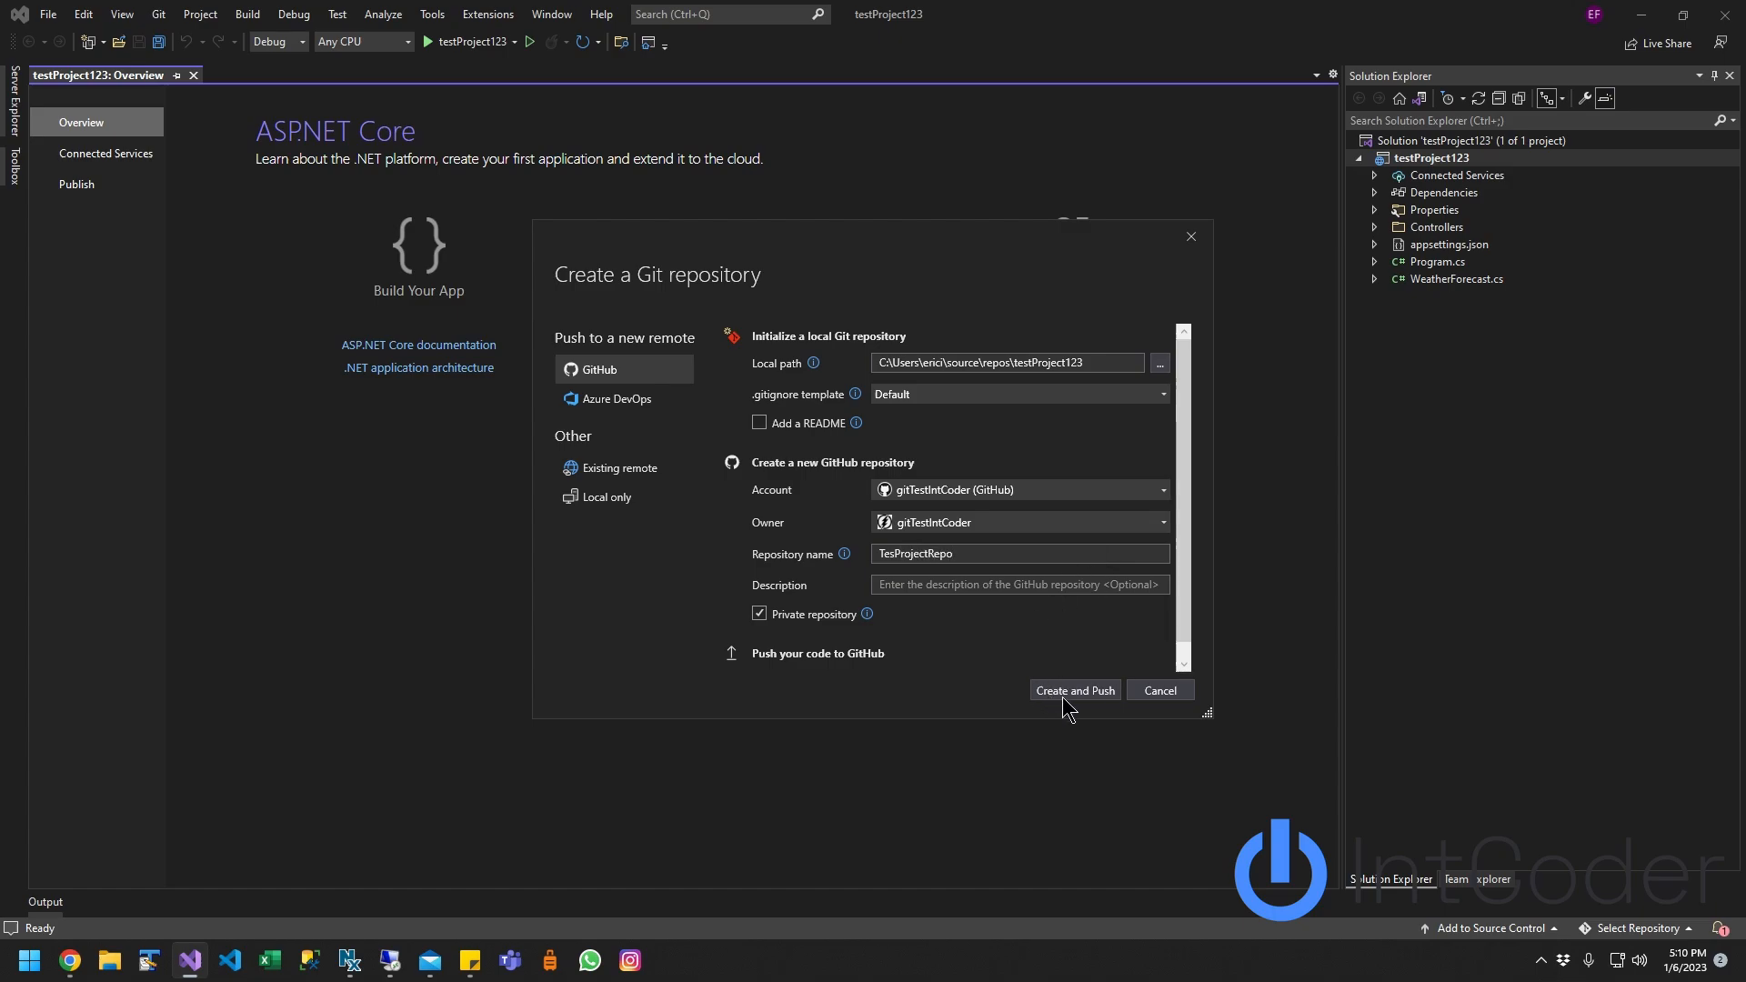
click(1073, 691)
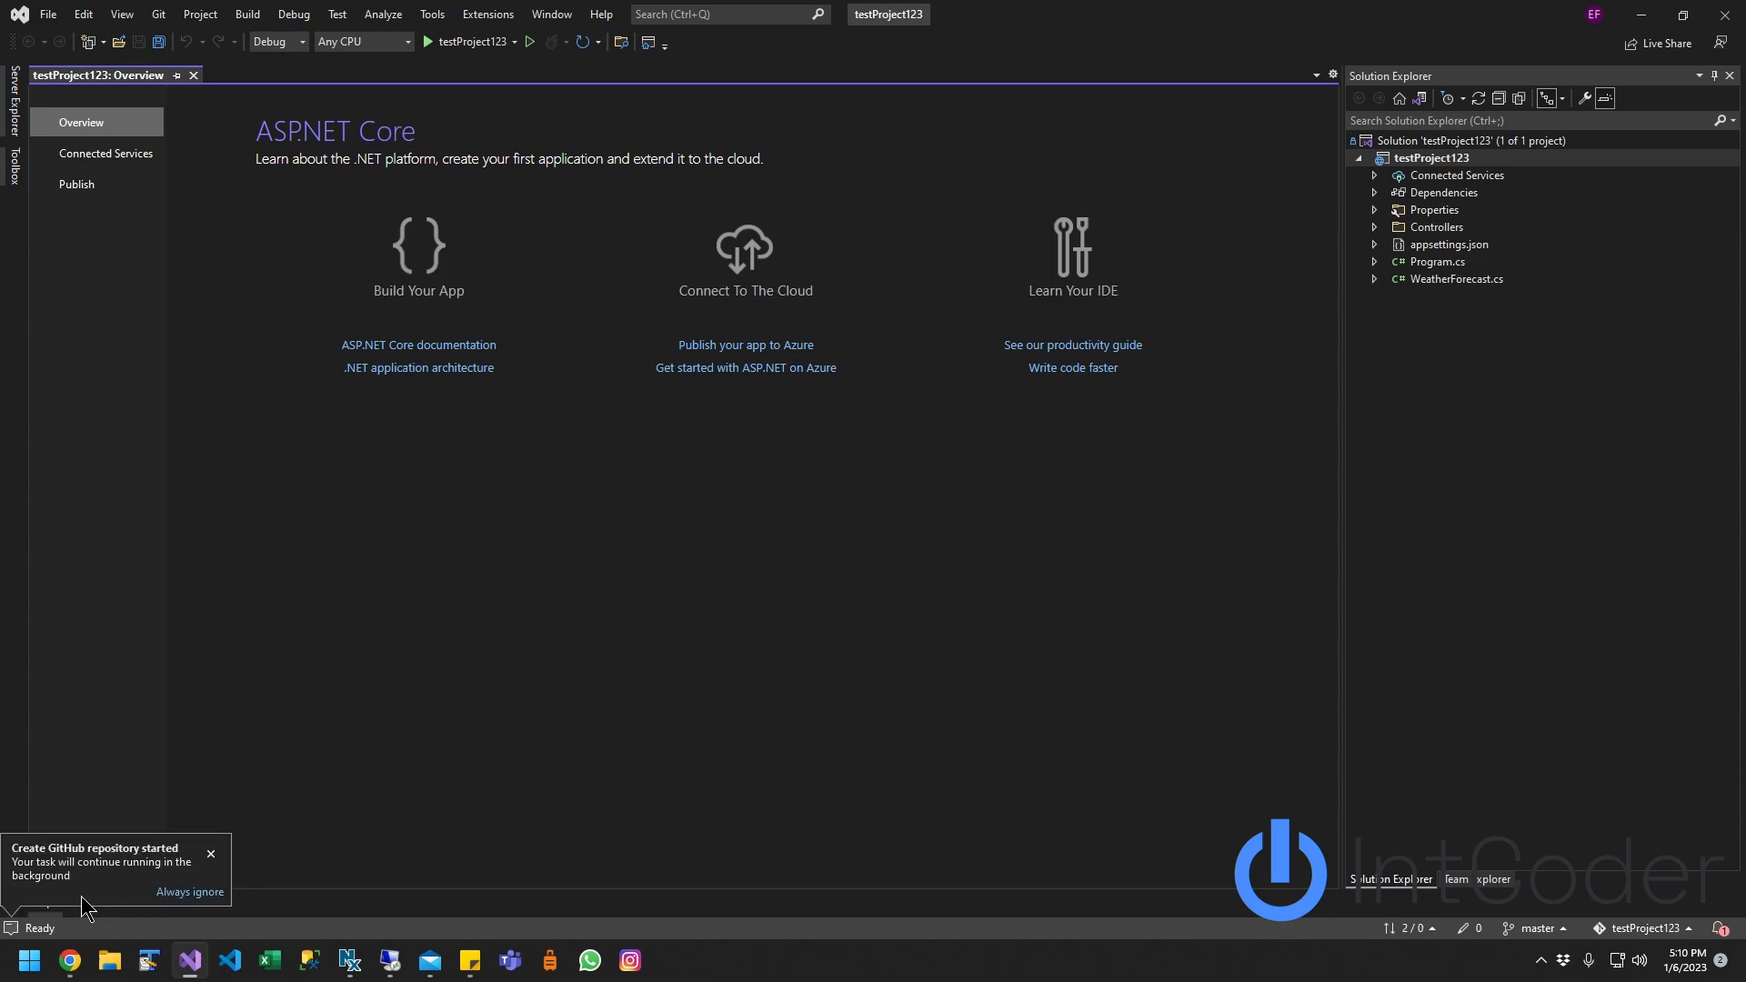
mouse_move(100, 886)
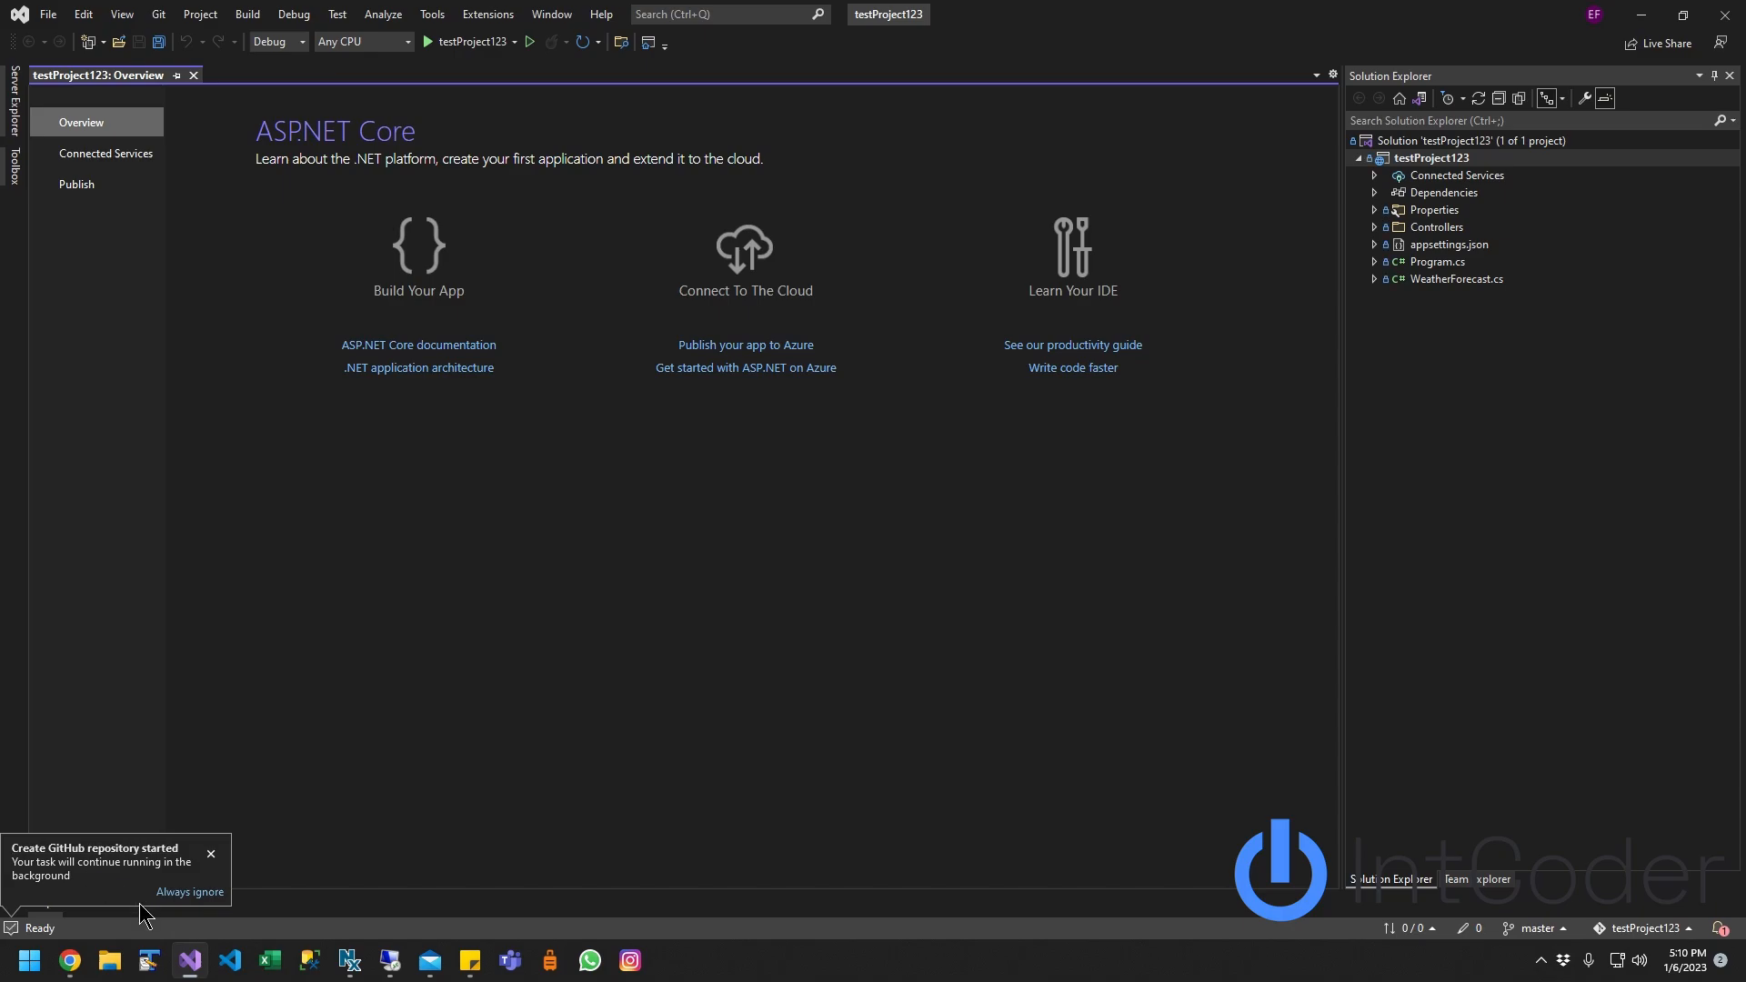
mouse_move(569, 797)
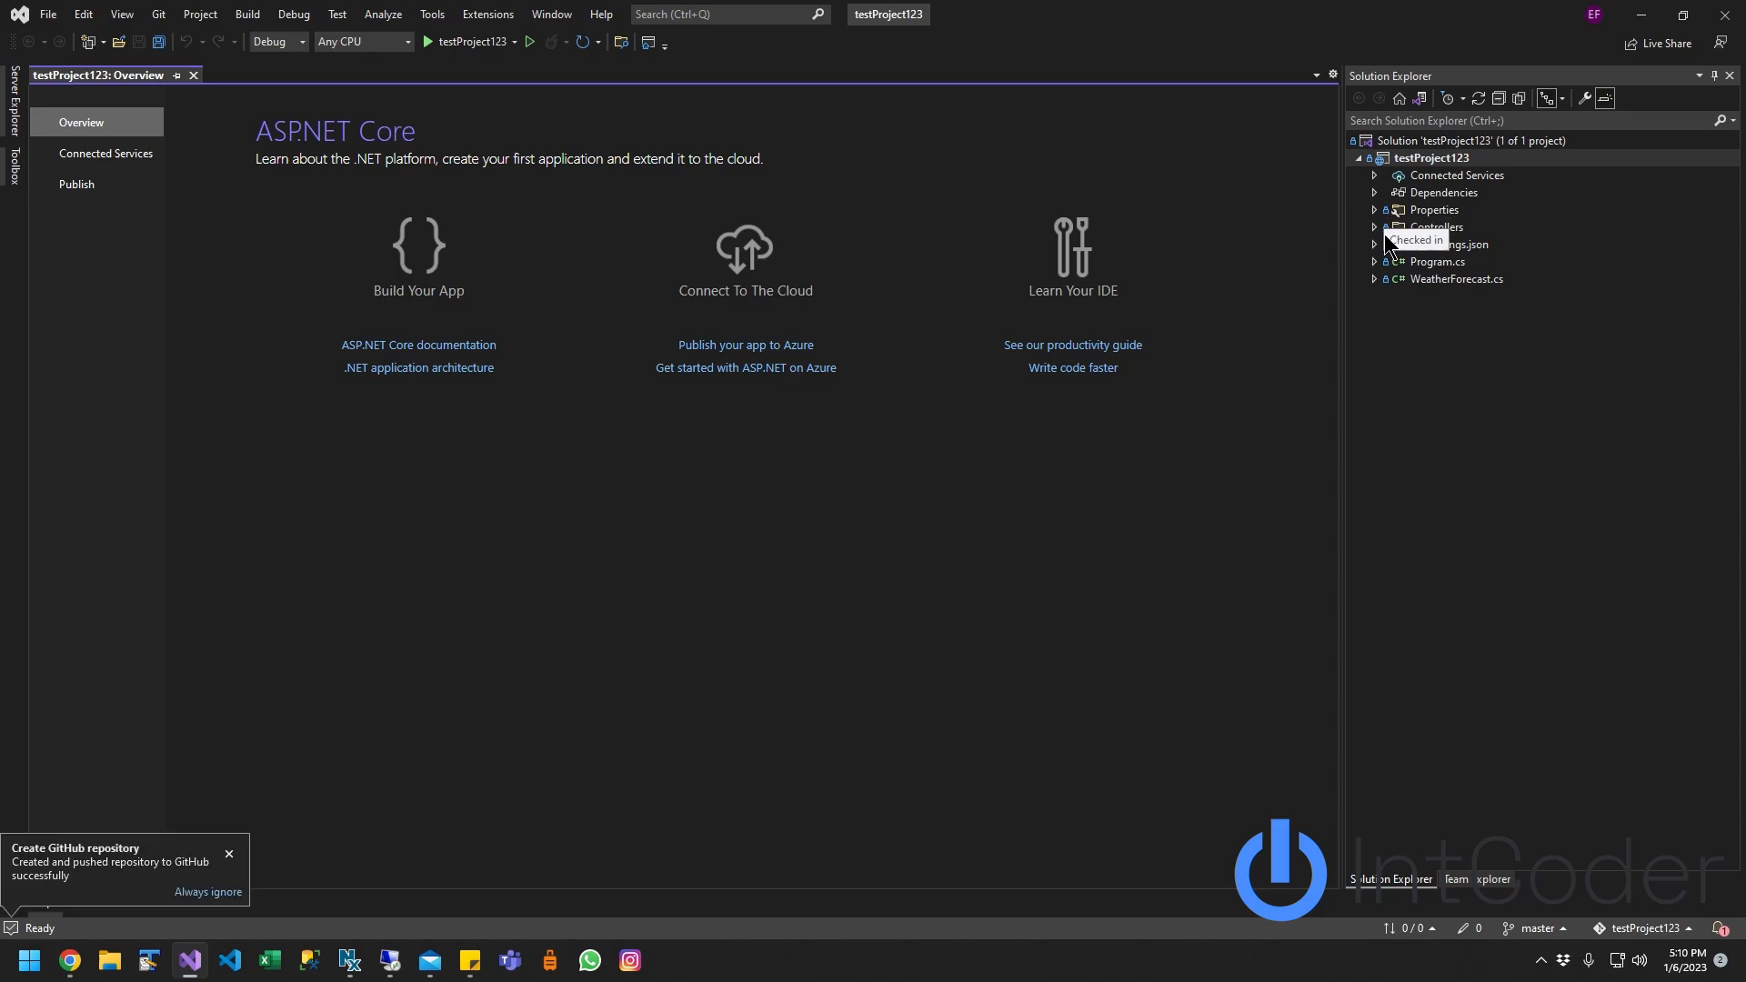
mouse_move(1447, 209)
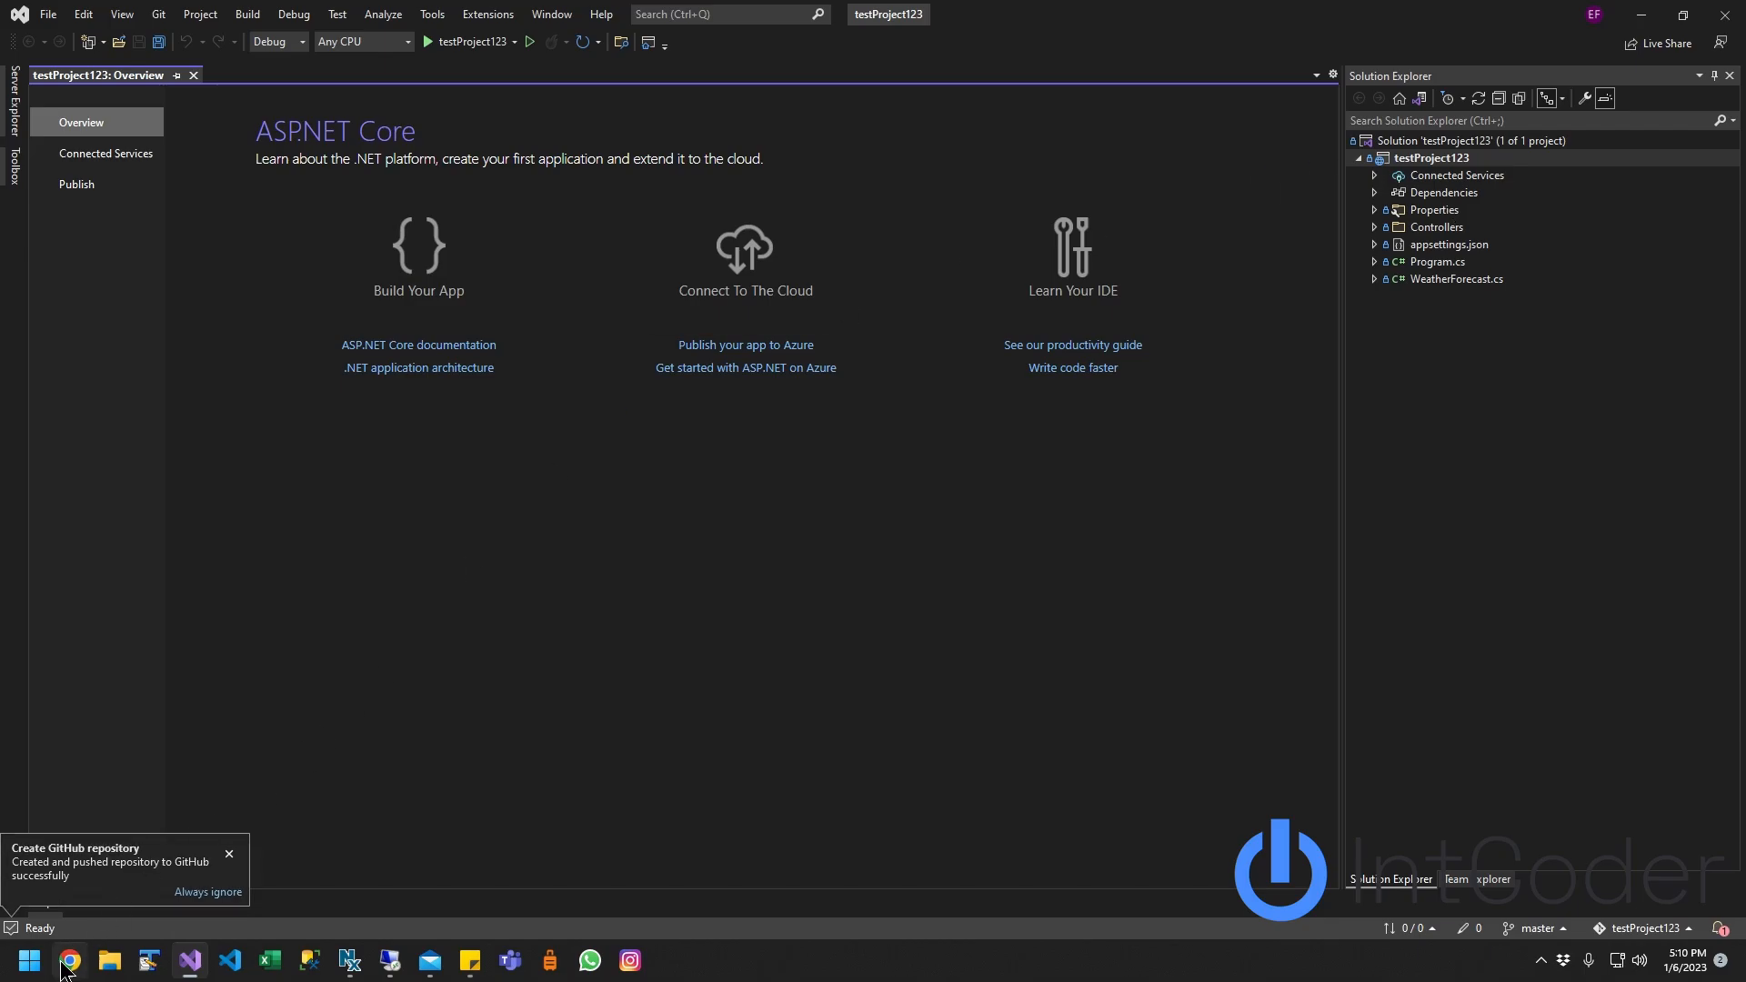
Step: Browse to github.com in Chrome and open TesProjectRepo from Top Repositories
click(69, 960)
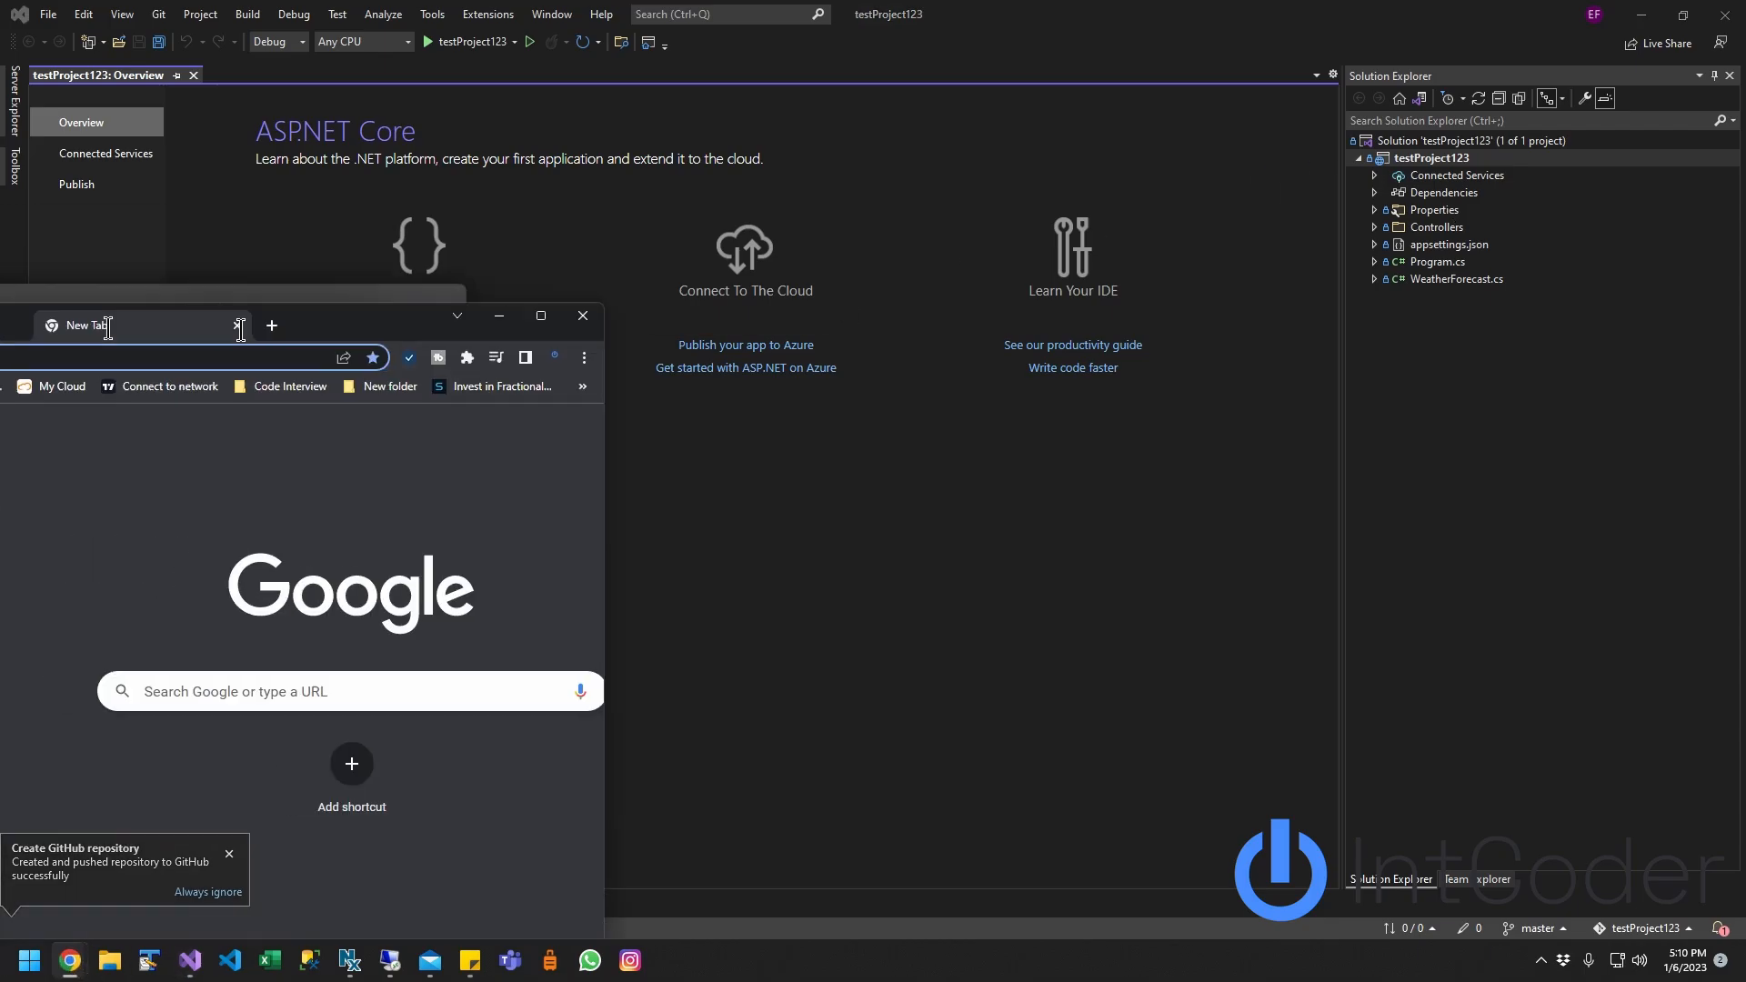
text(github.com)
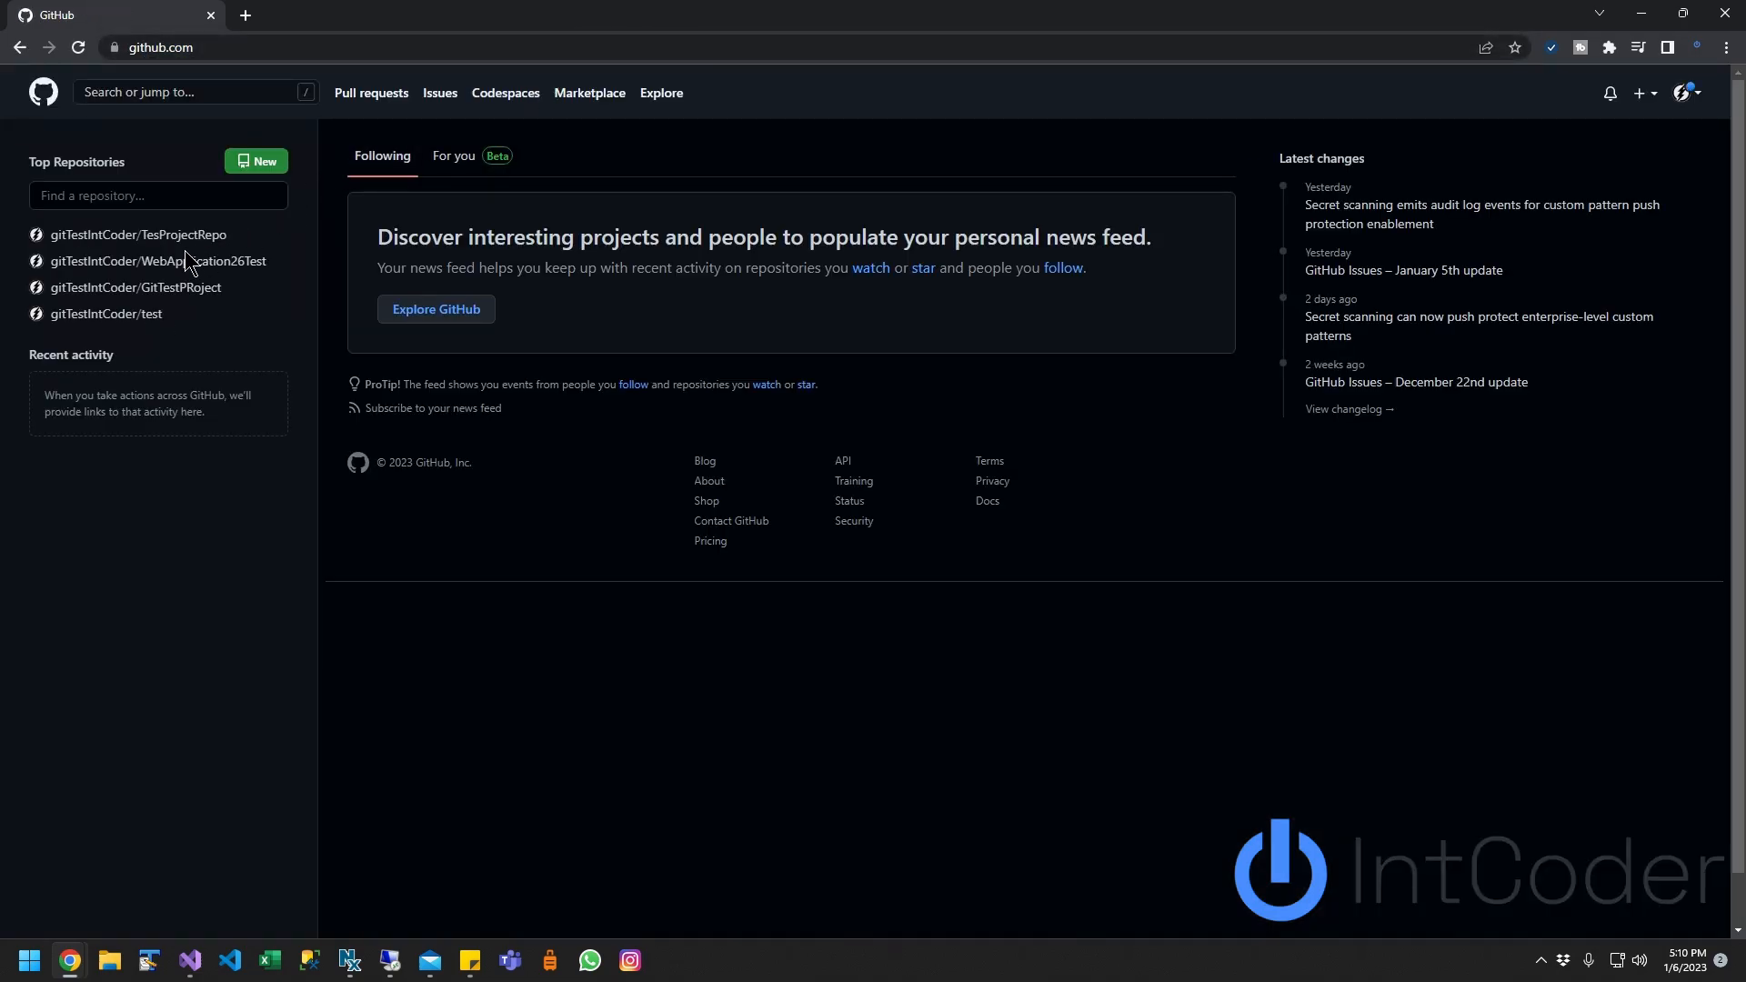
click(138, 234)
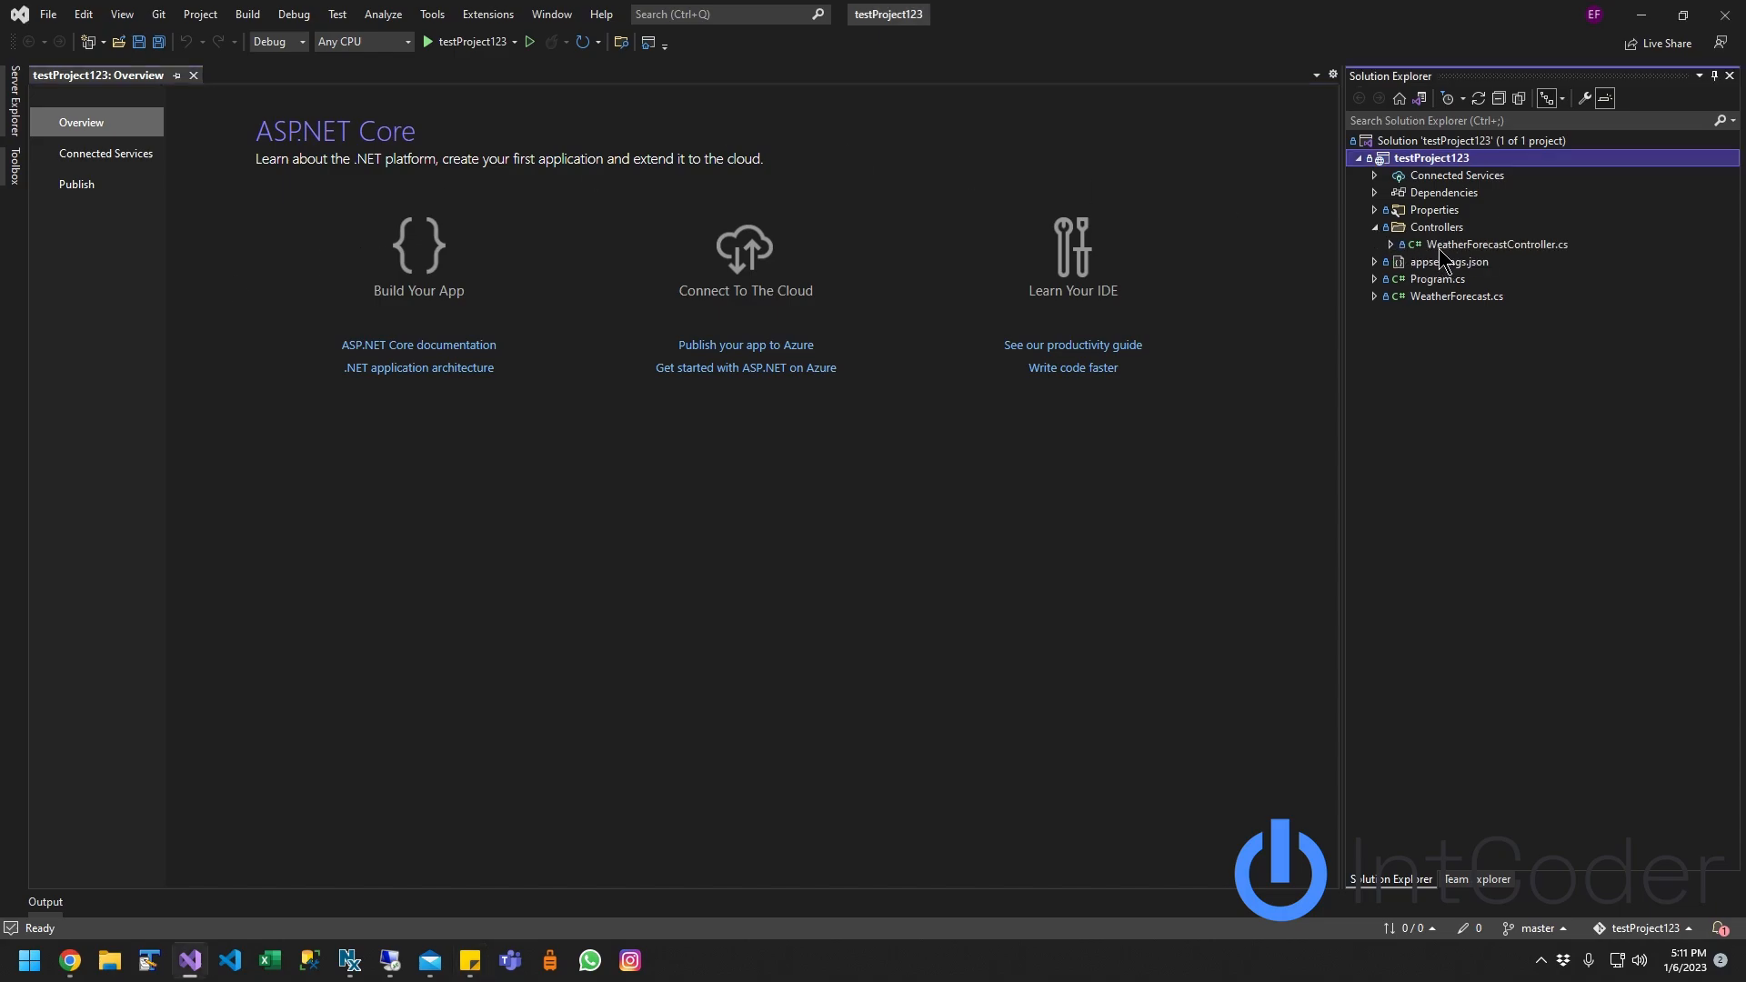
Step: In WeatherForecastController.cs append "Testion", "Valyes" after "Scorching" in Summaries and save
double_click(1496, 244)
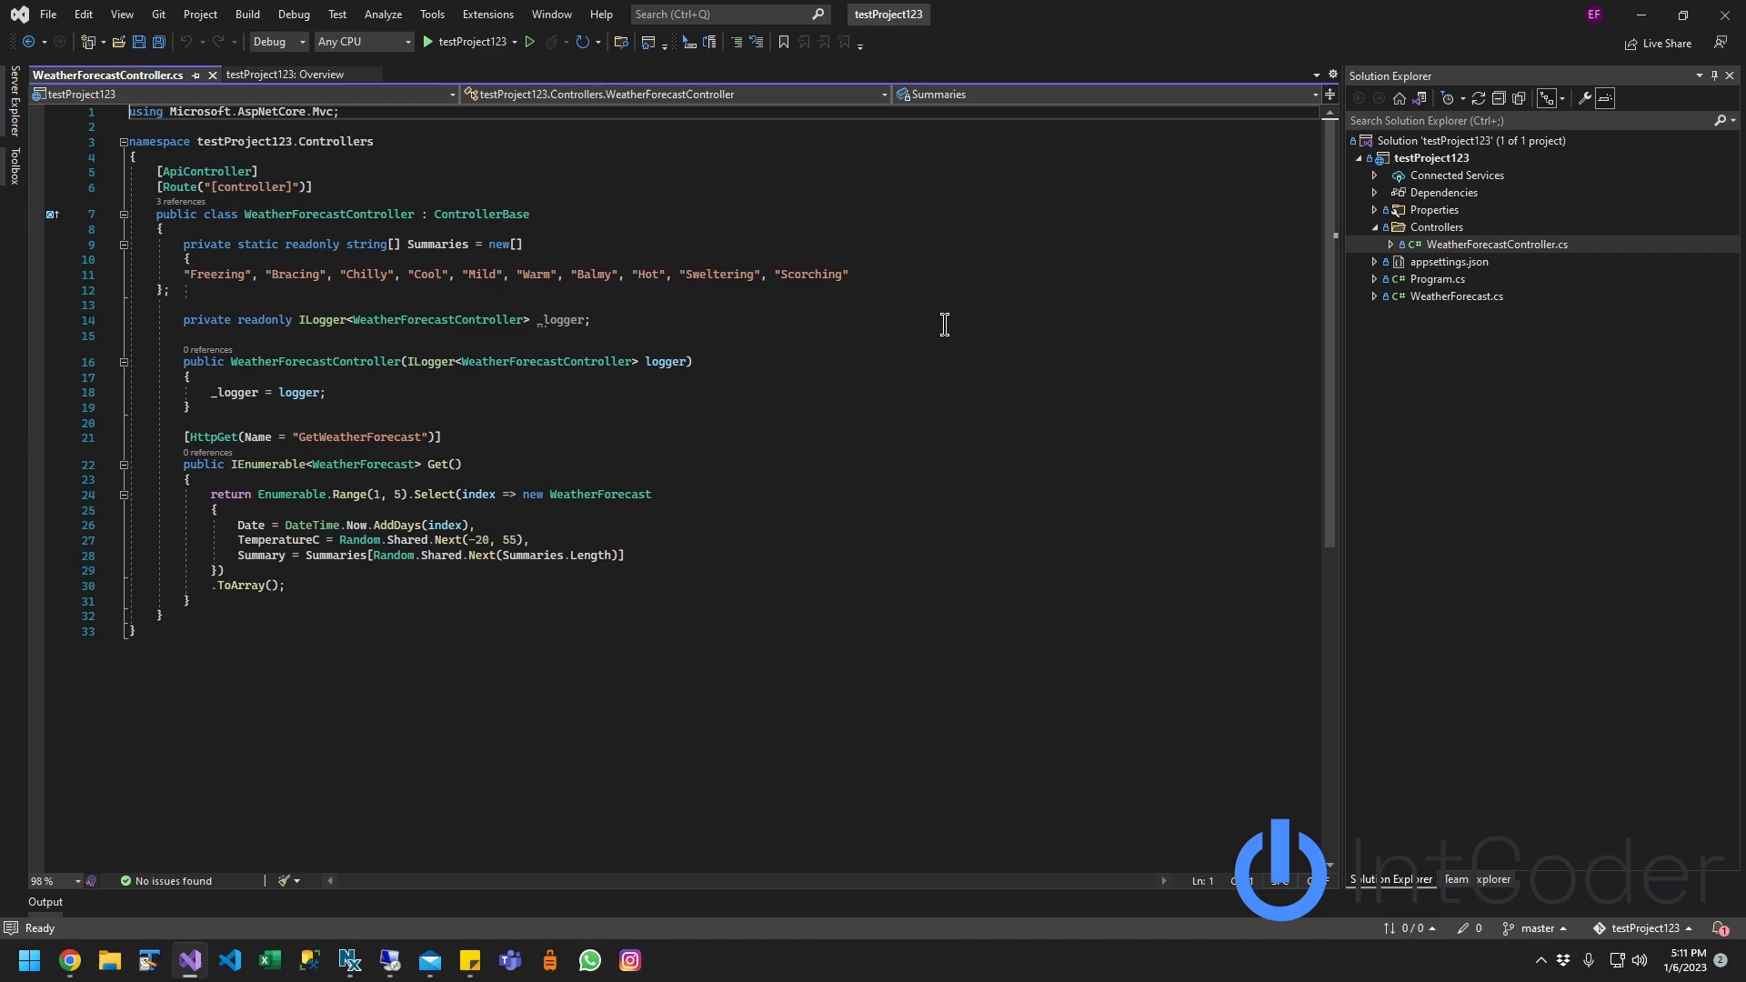
click(904, 275)
text(,"Testing",)
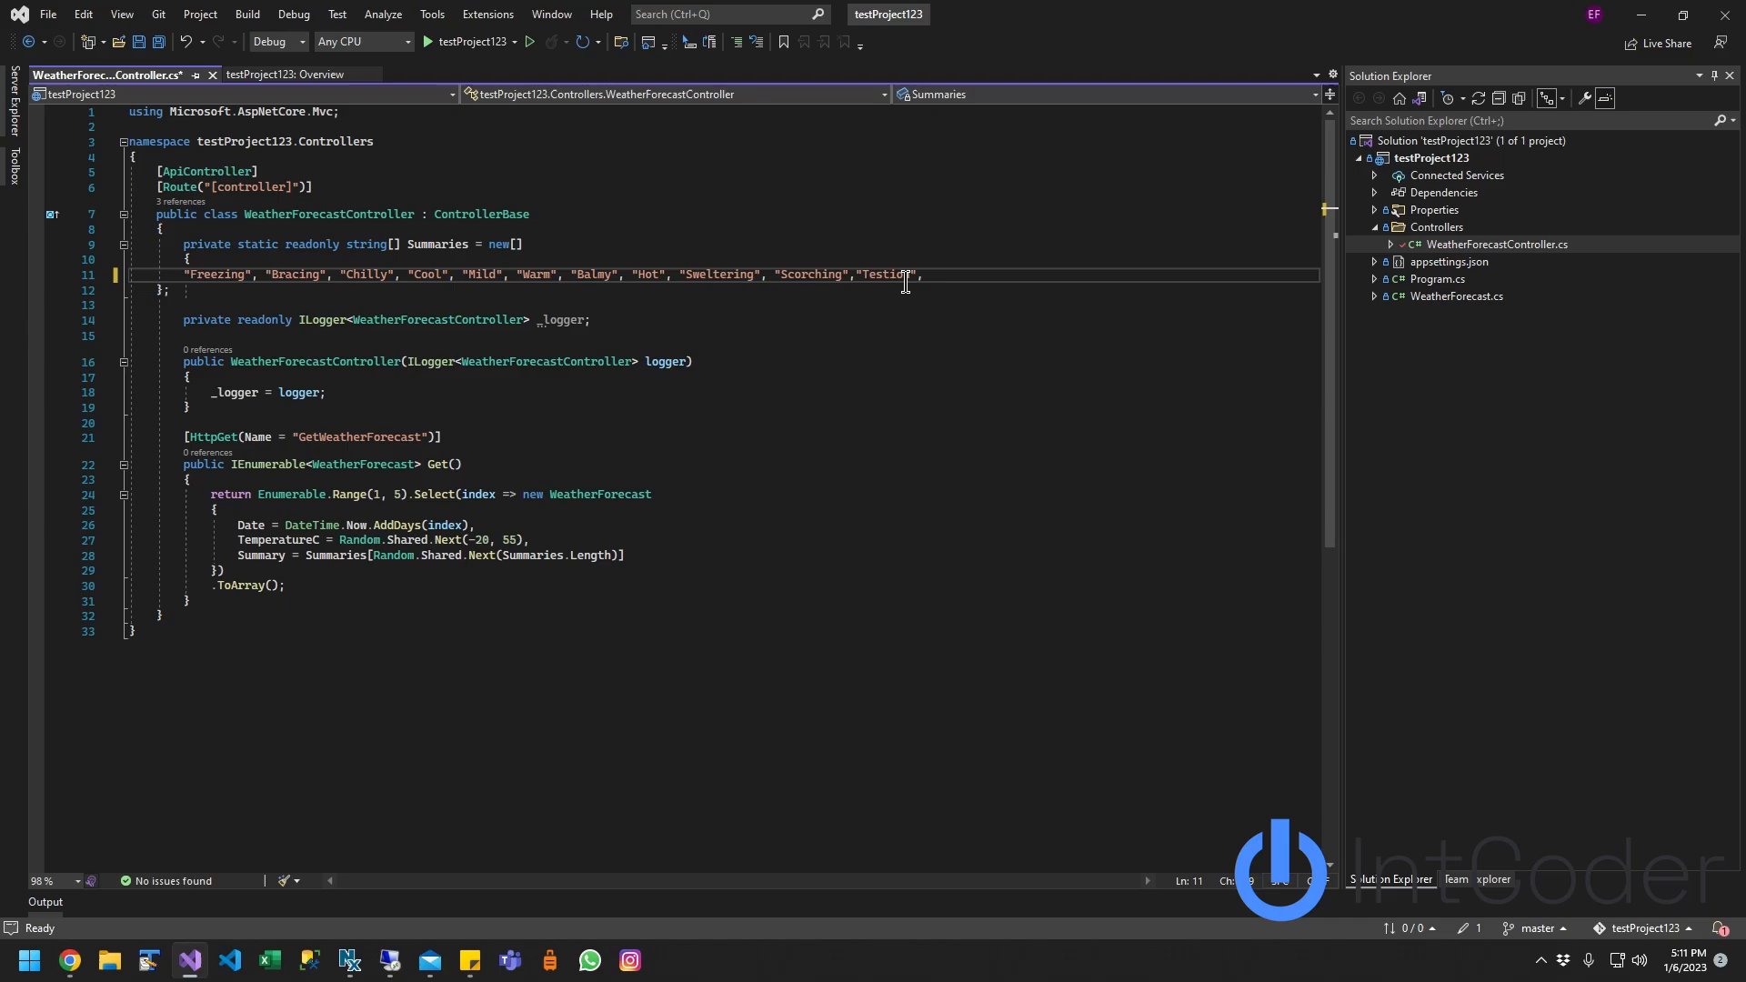
text("Valyes)
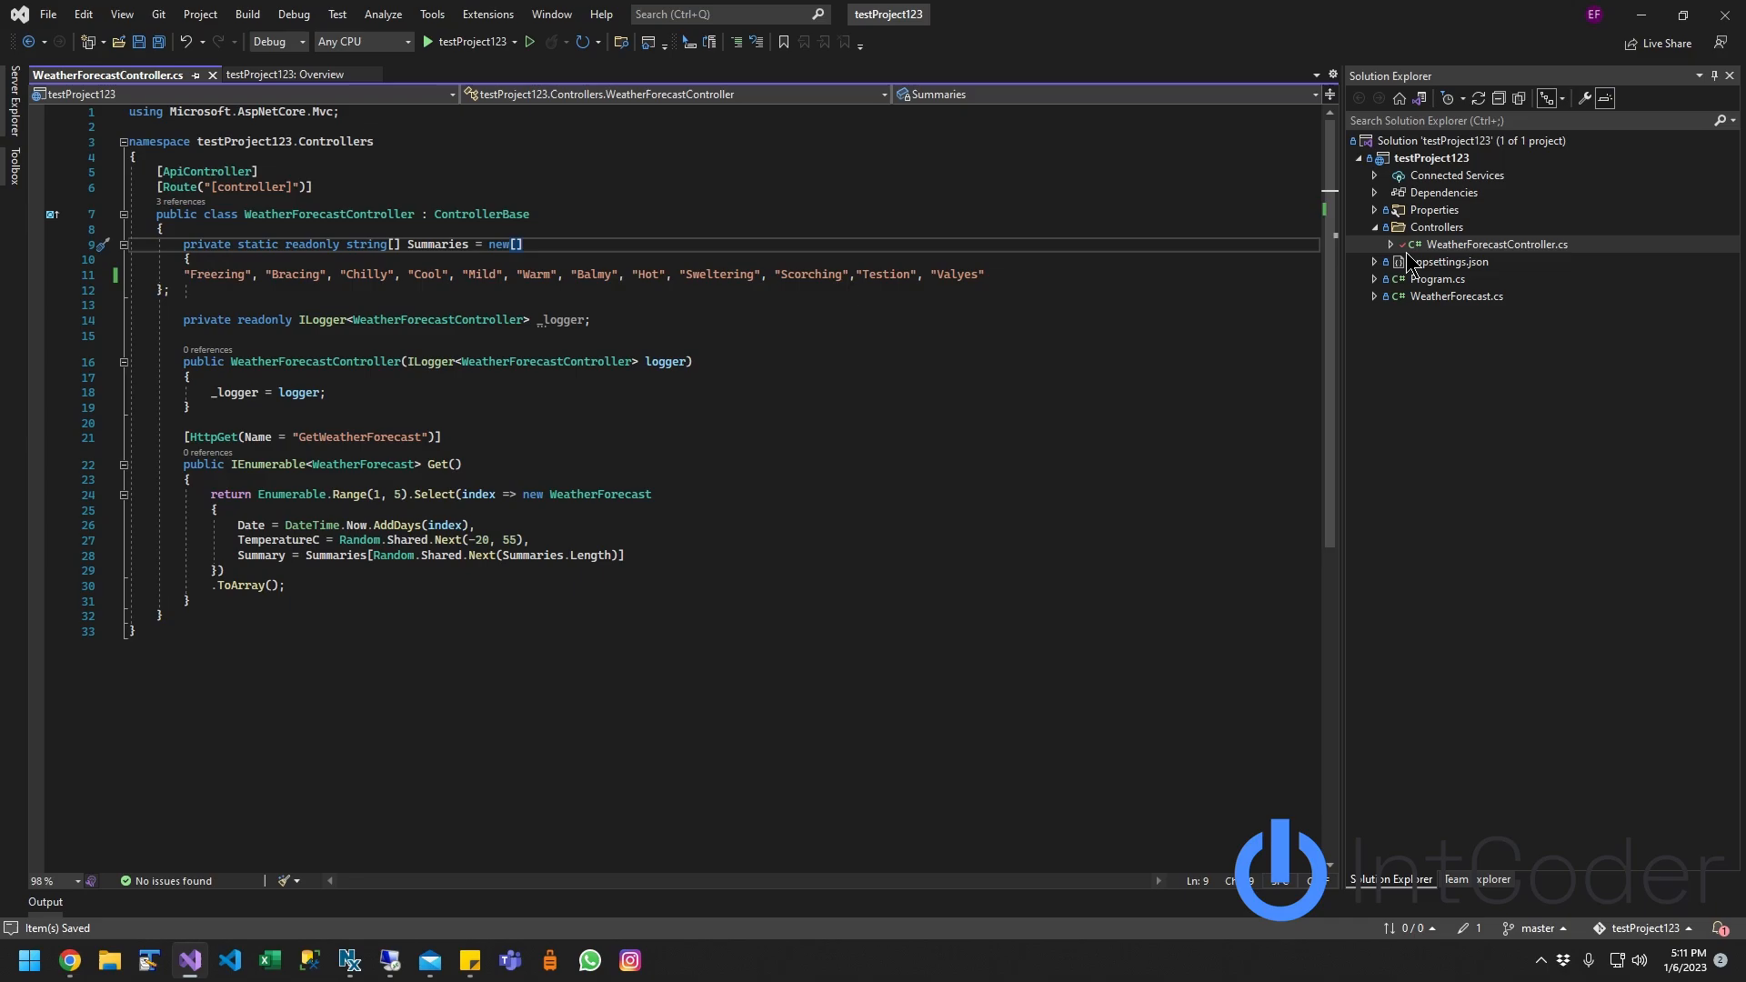
mouse_move(1448, 262)
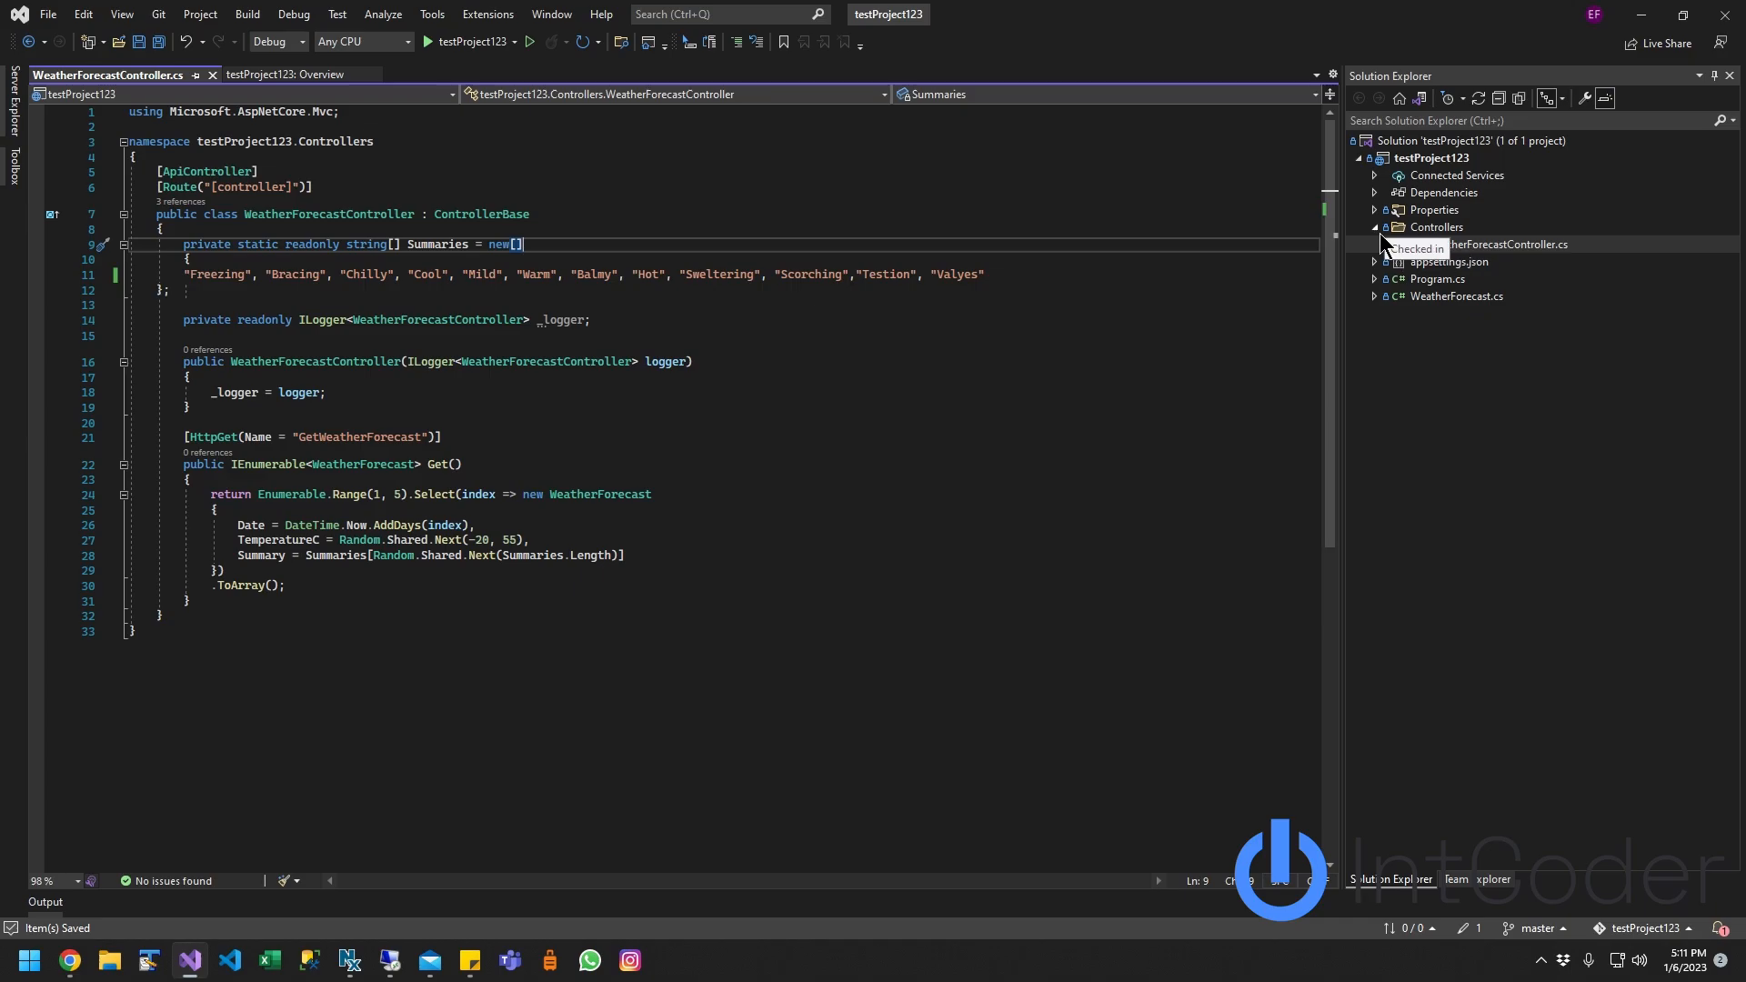
Step: Commit the modified controller locally via Git > Commit or Stash with message 'test Comment.'
click(1436, 227)
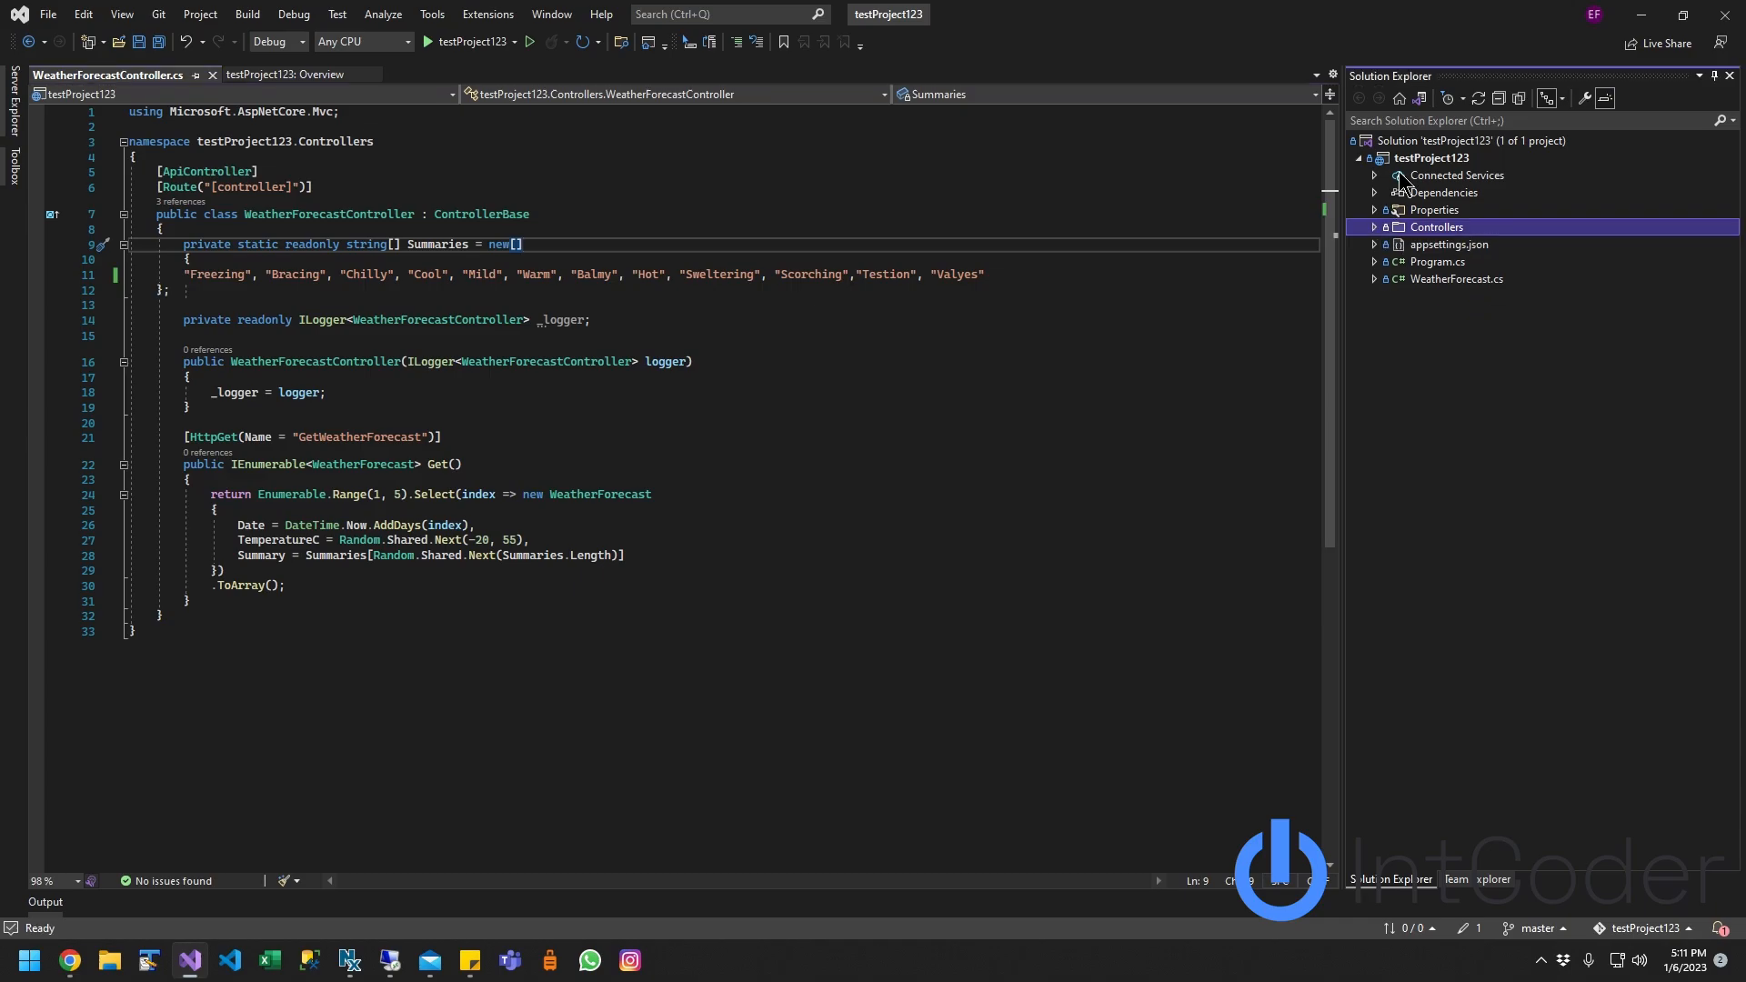
right_click(1435, 156)
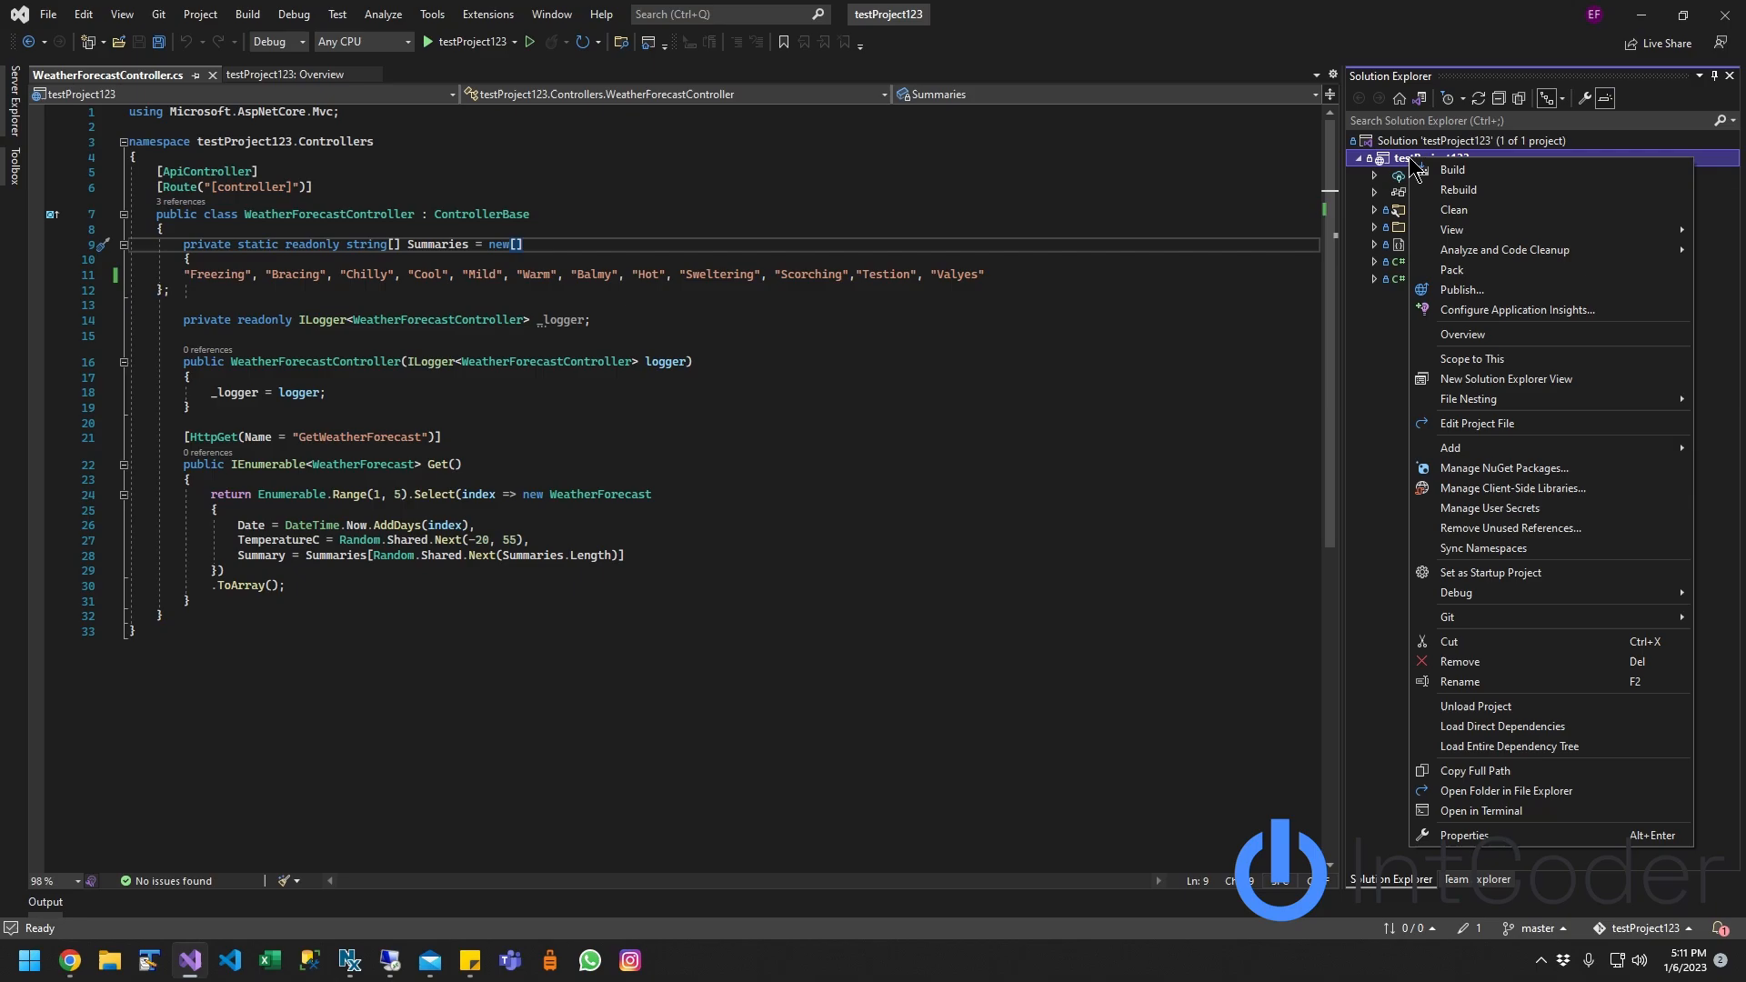
mouse_move(1486, 622)
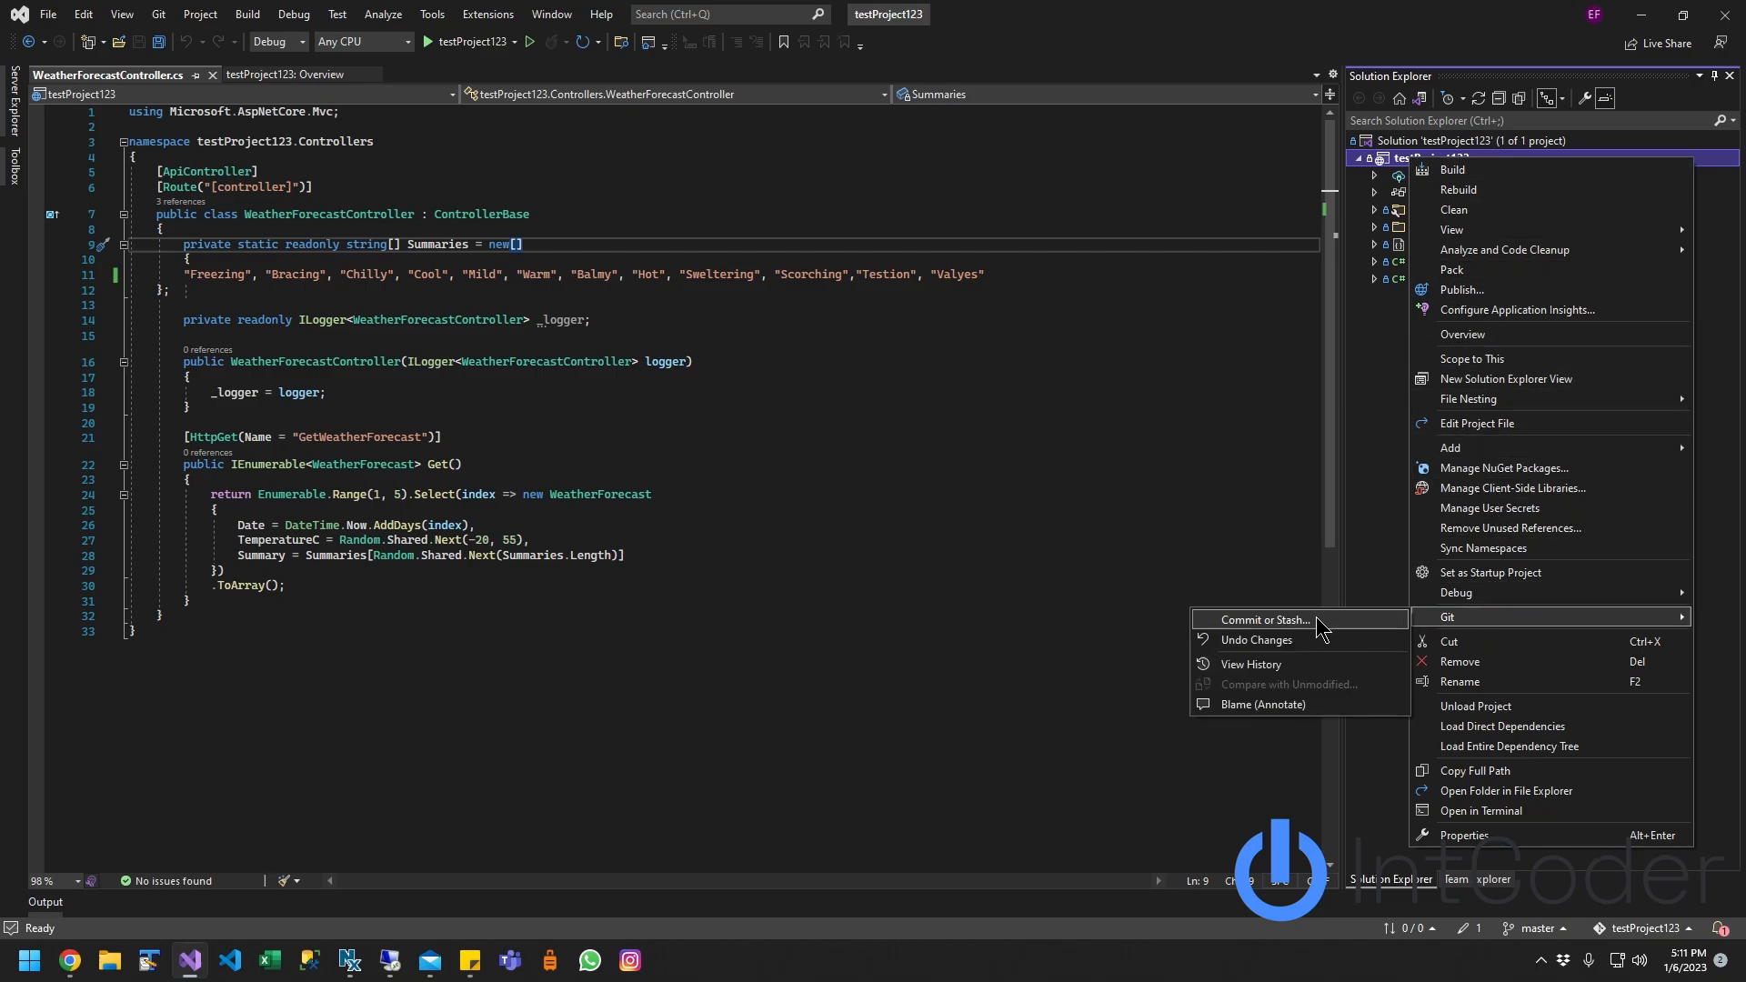
click(1258, 620)
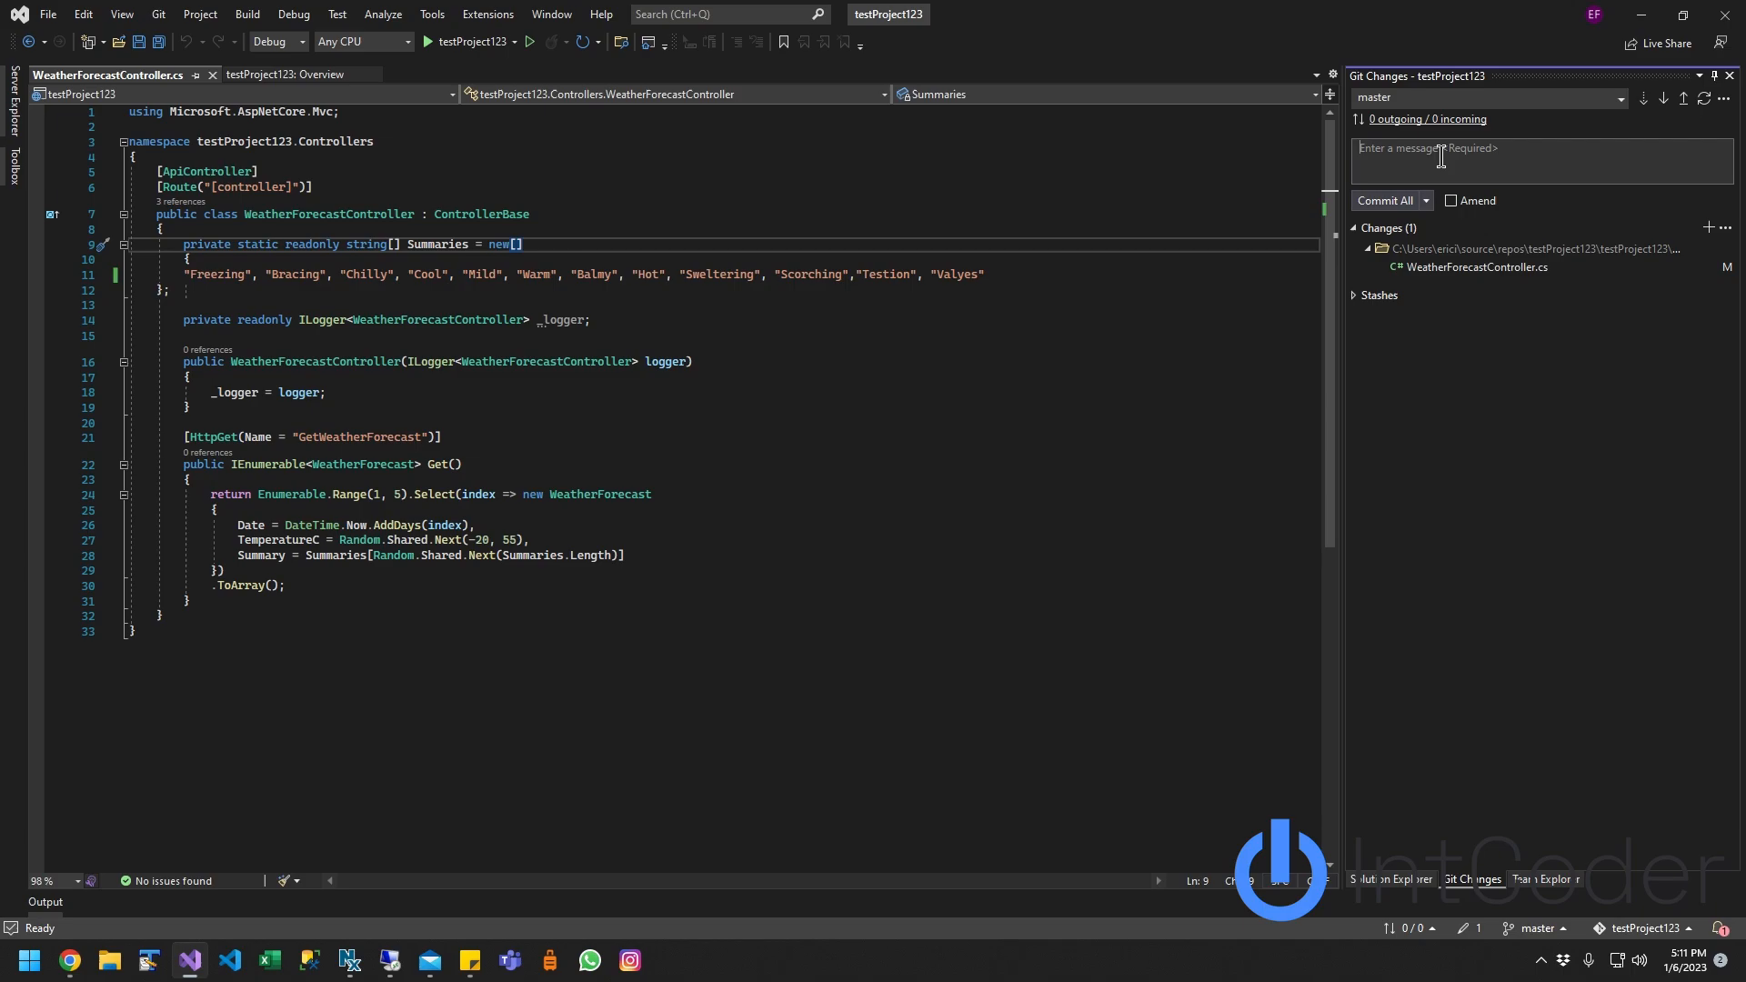
text(test Comment.)
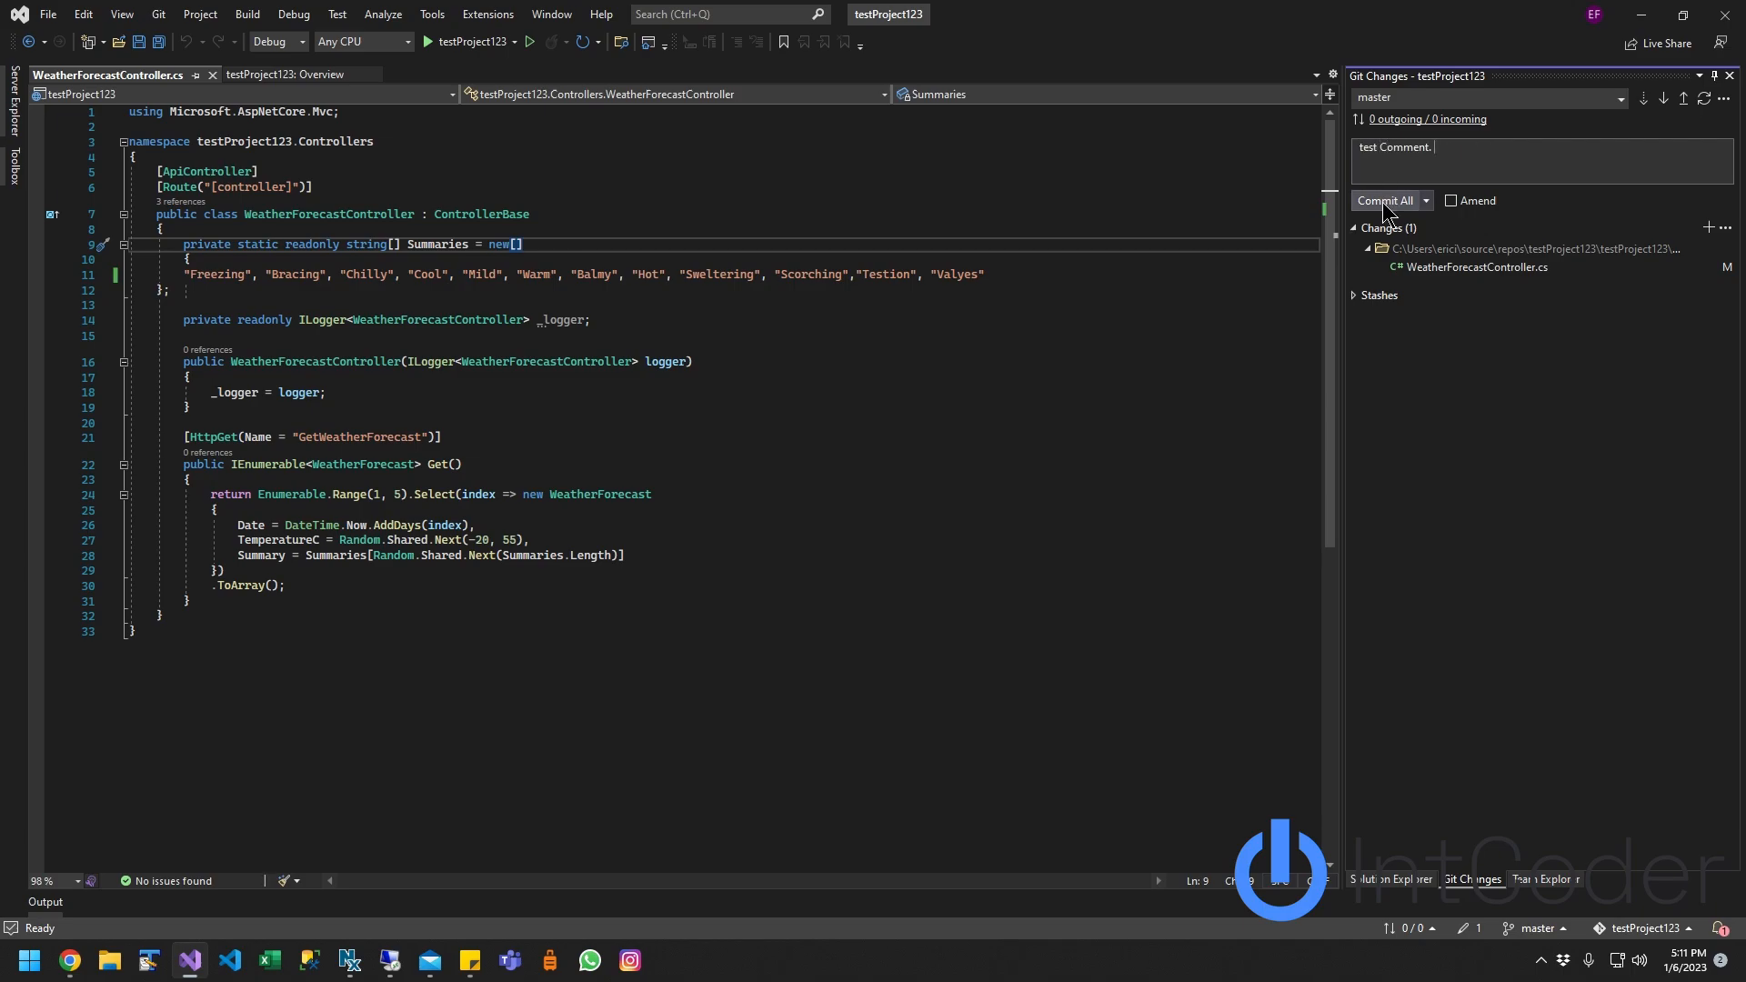
click(1386, 200)
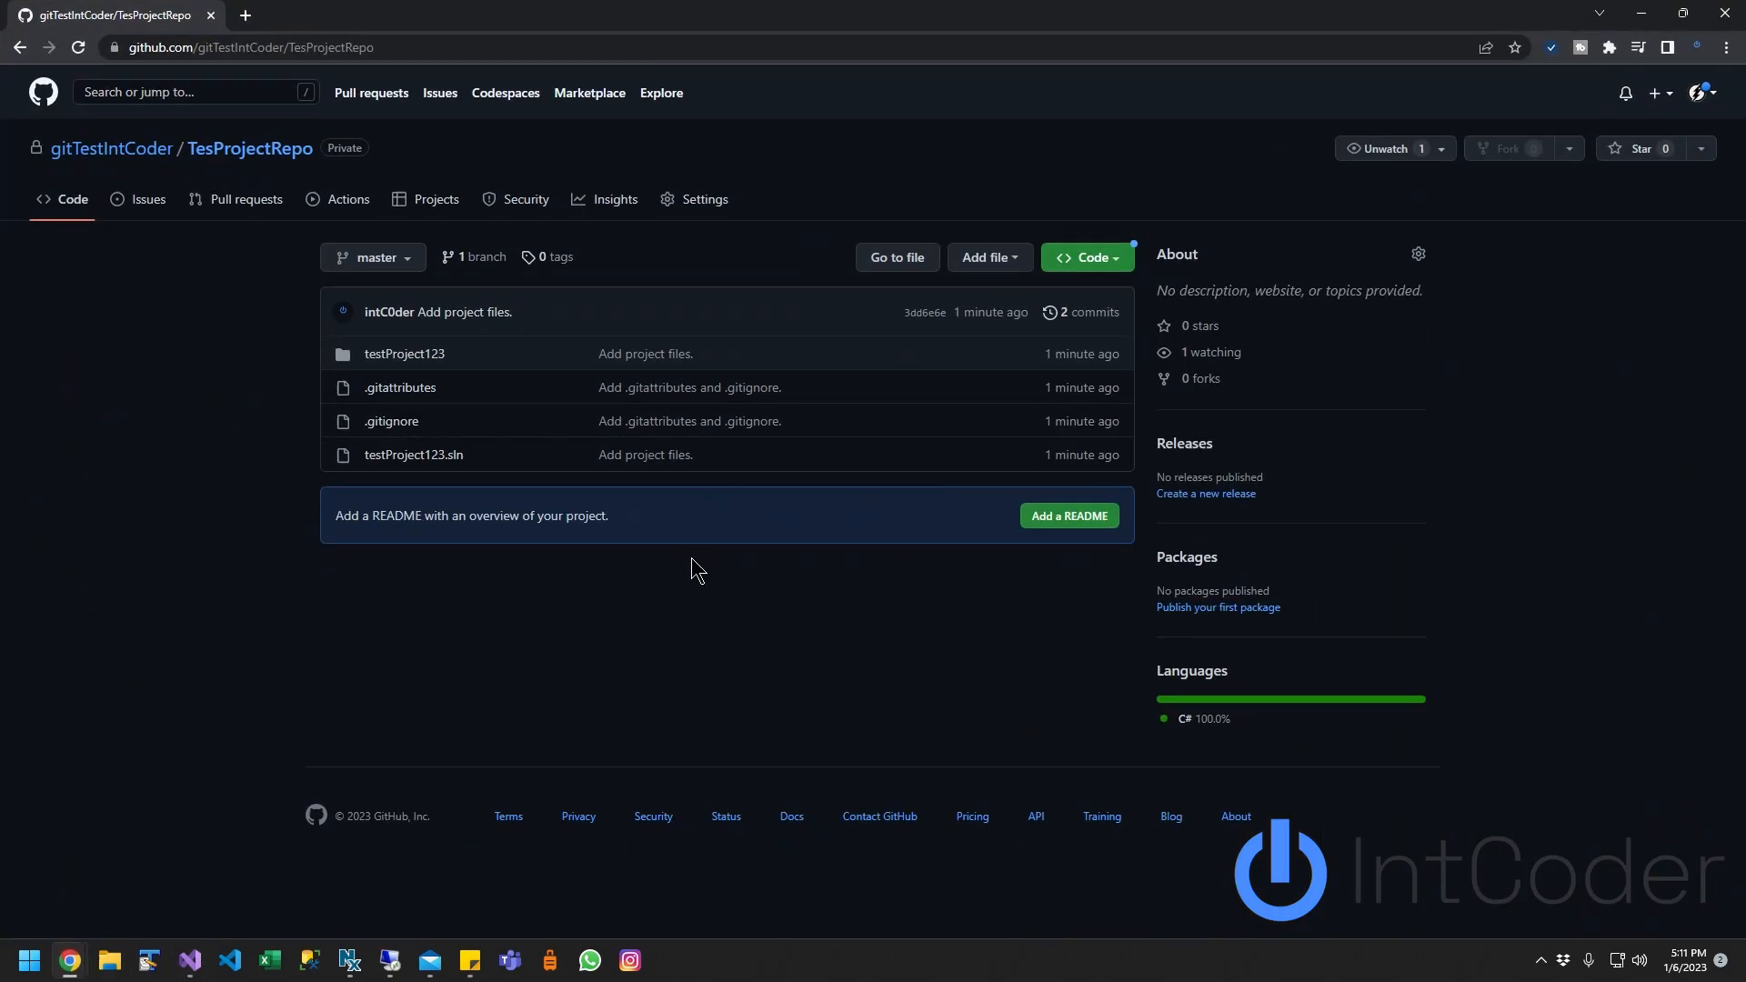
mouse_move(537, 369)
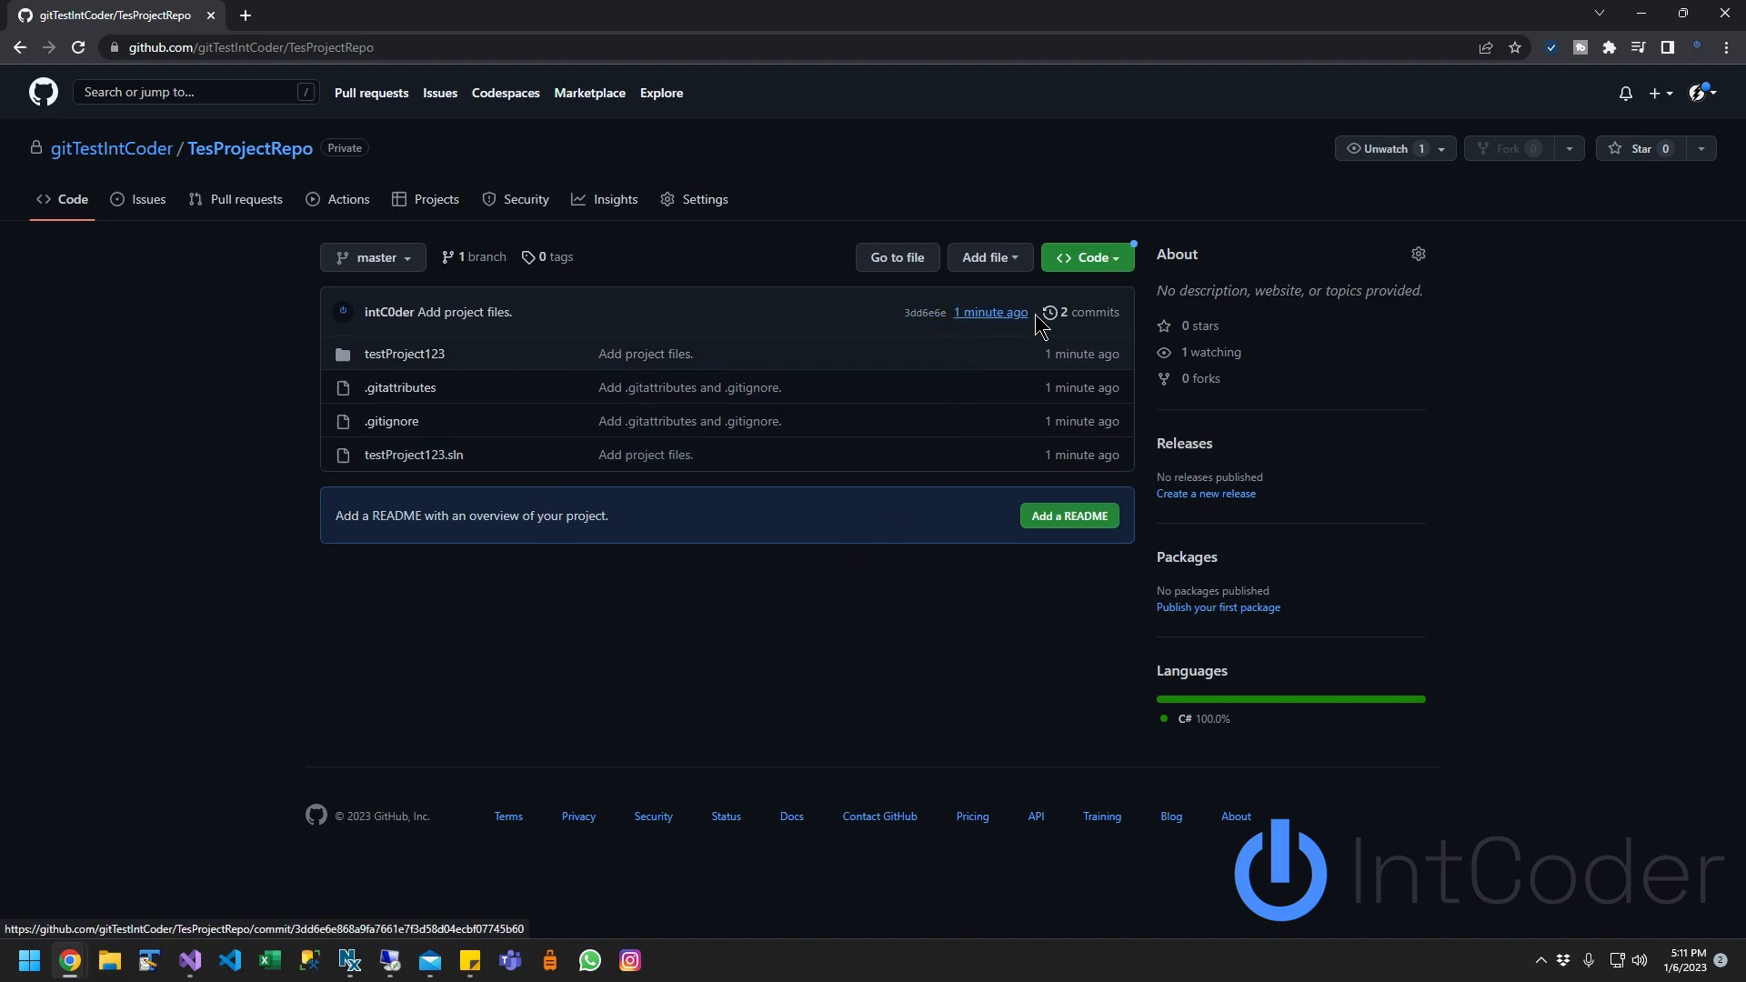
Step: On GitHub browse testProject123 > Controllers > WeatherForecastController.cs to view the pushed file
click(404, 352)
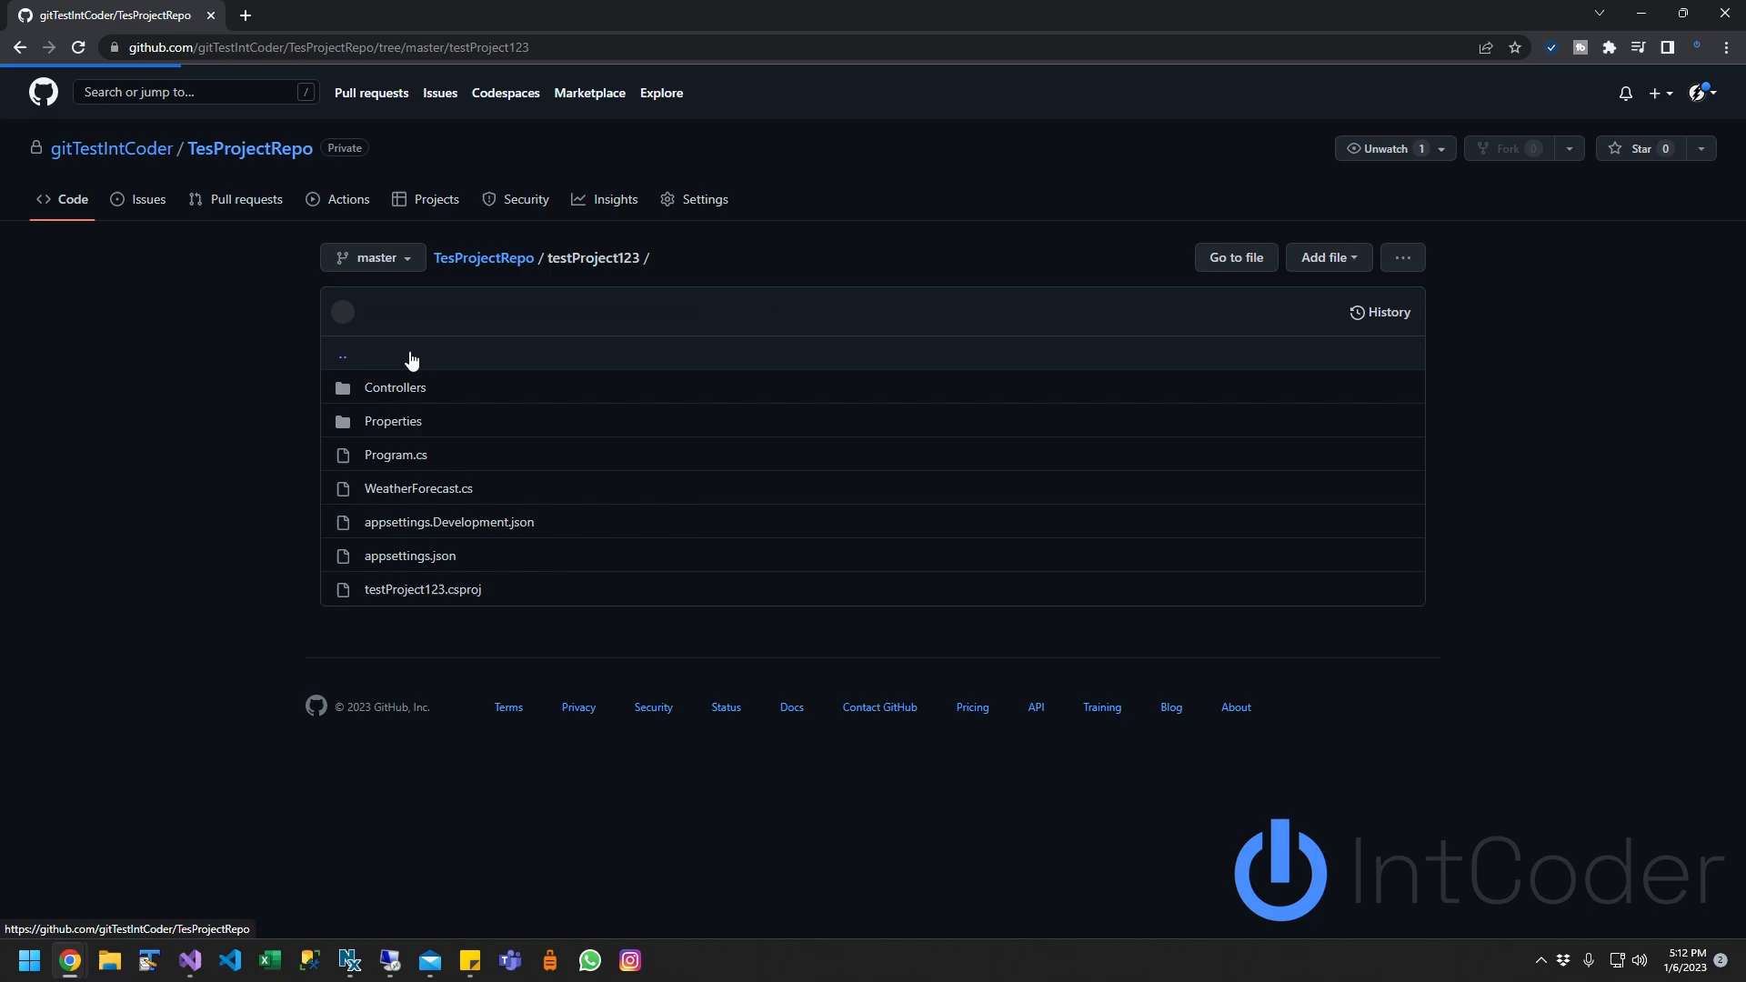
click(394, 385)
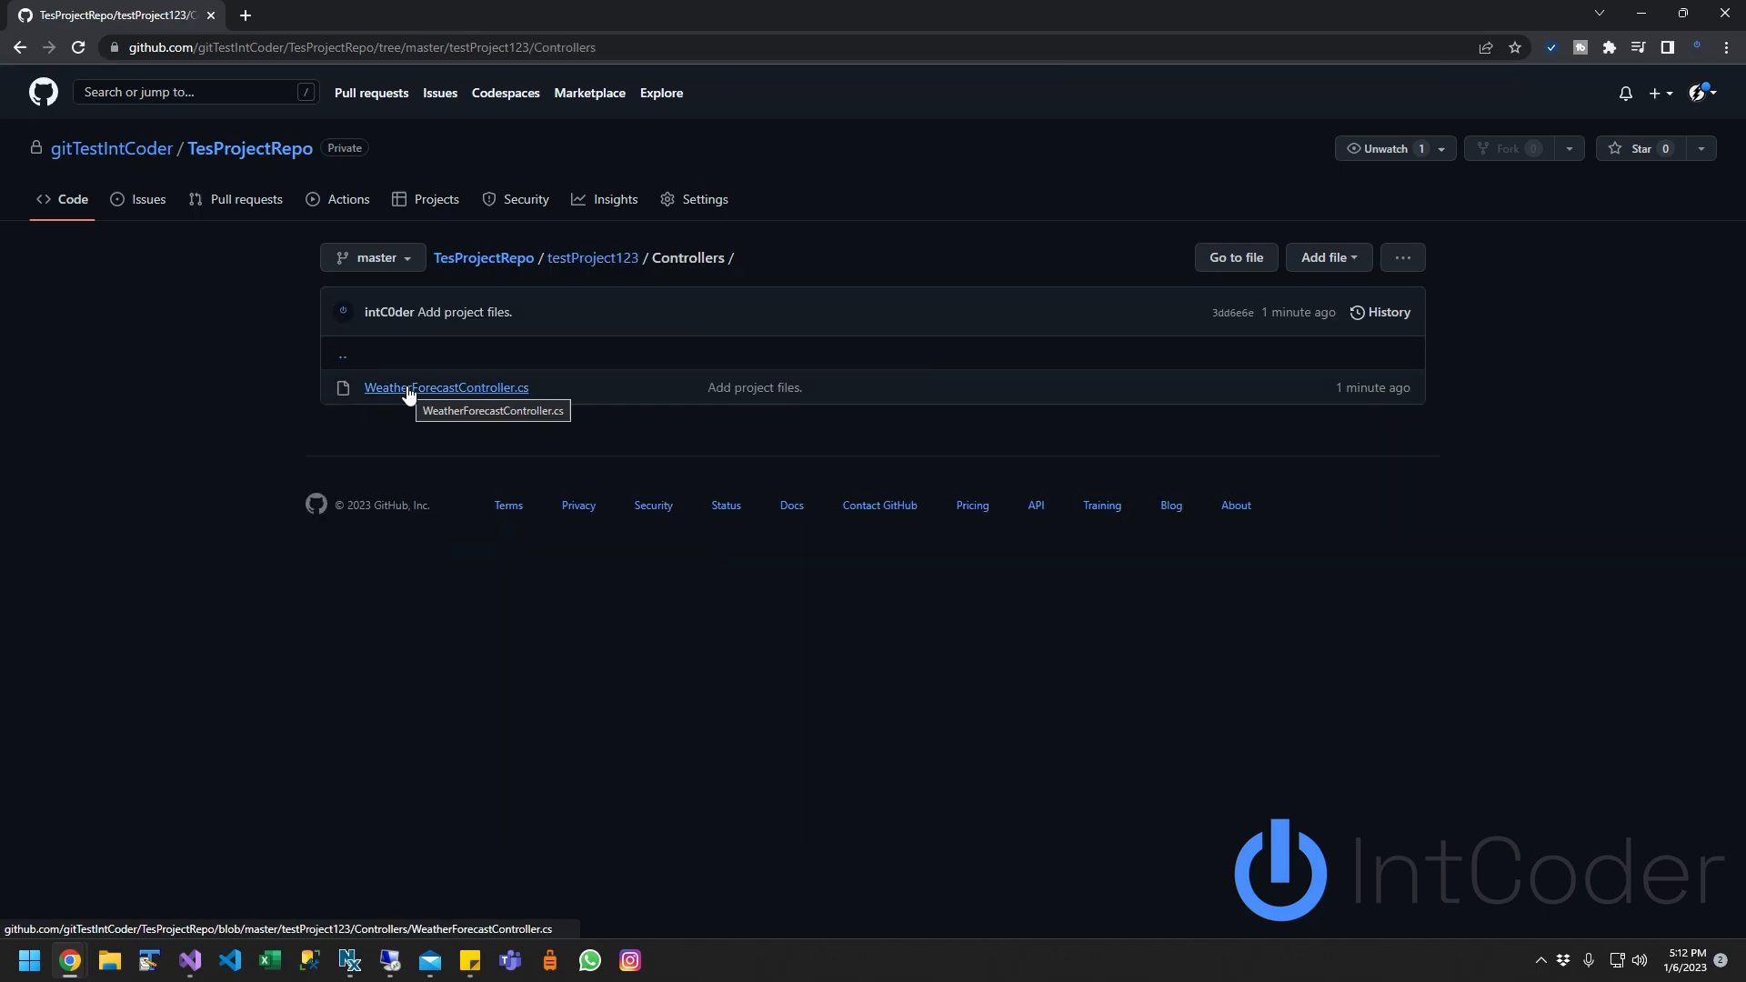
click(445, 386)
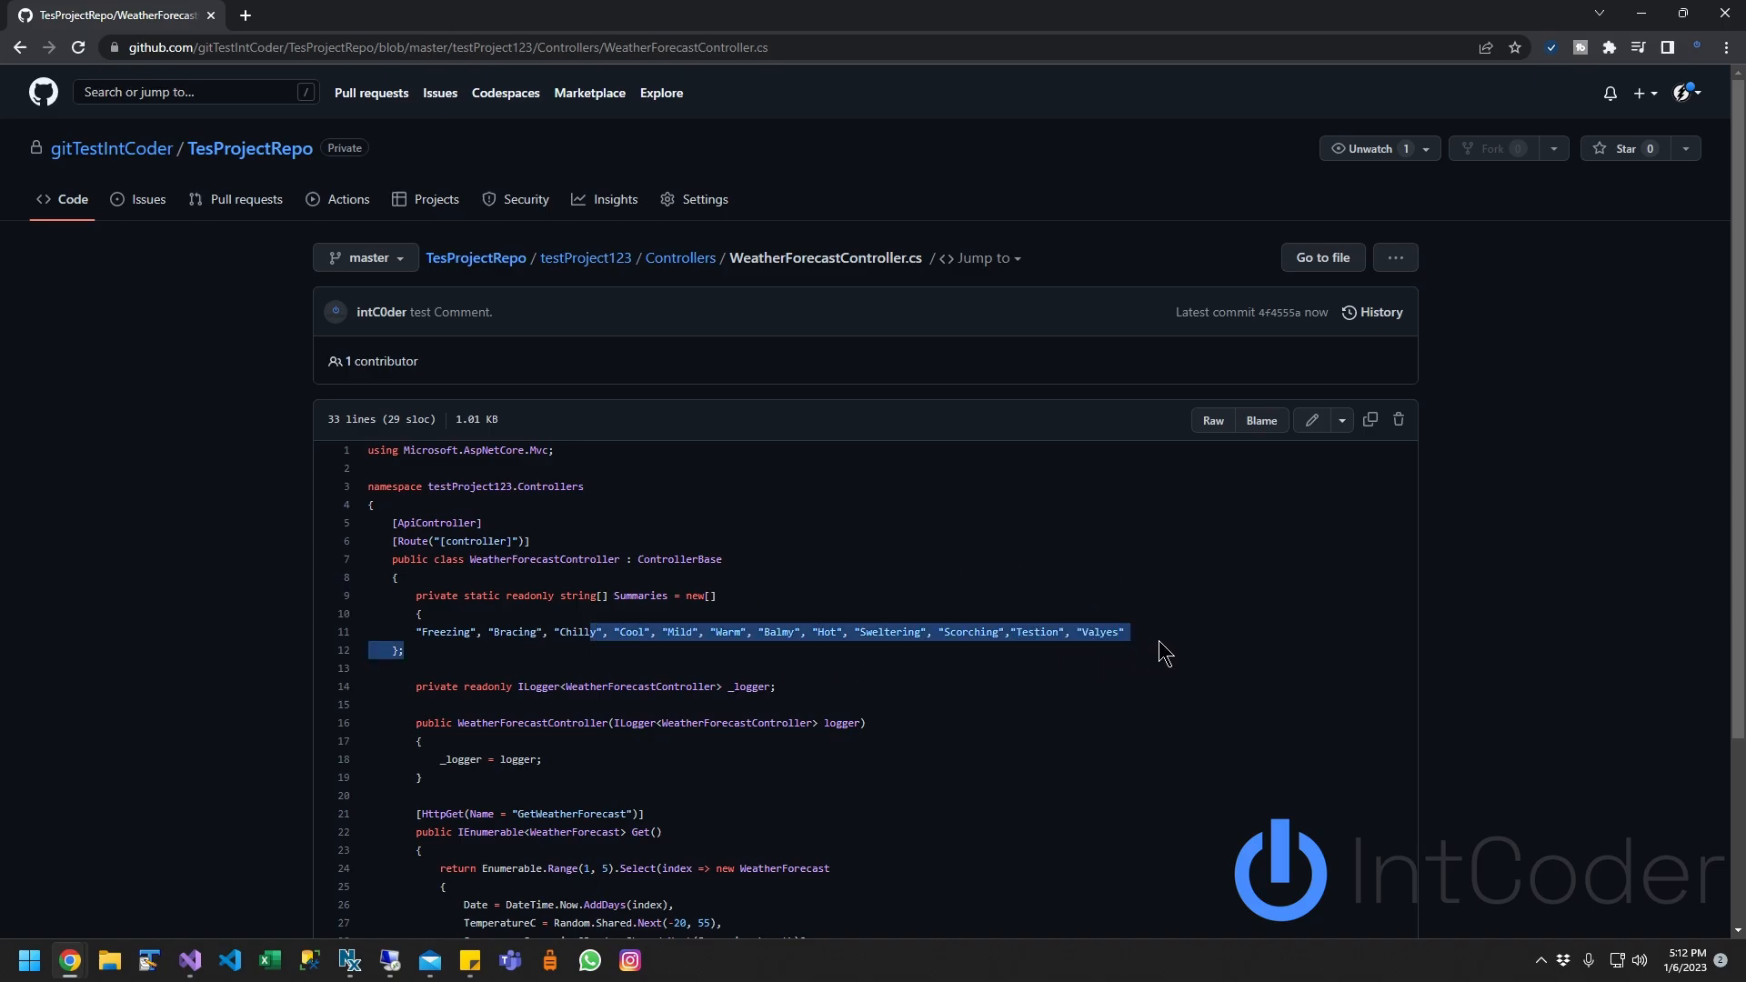
mouse_move(700, 577)
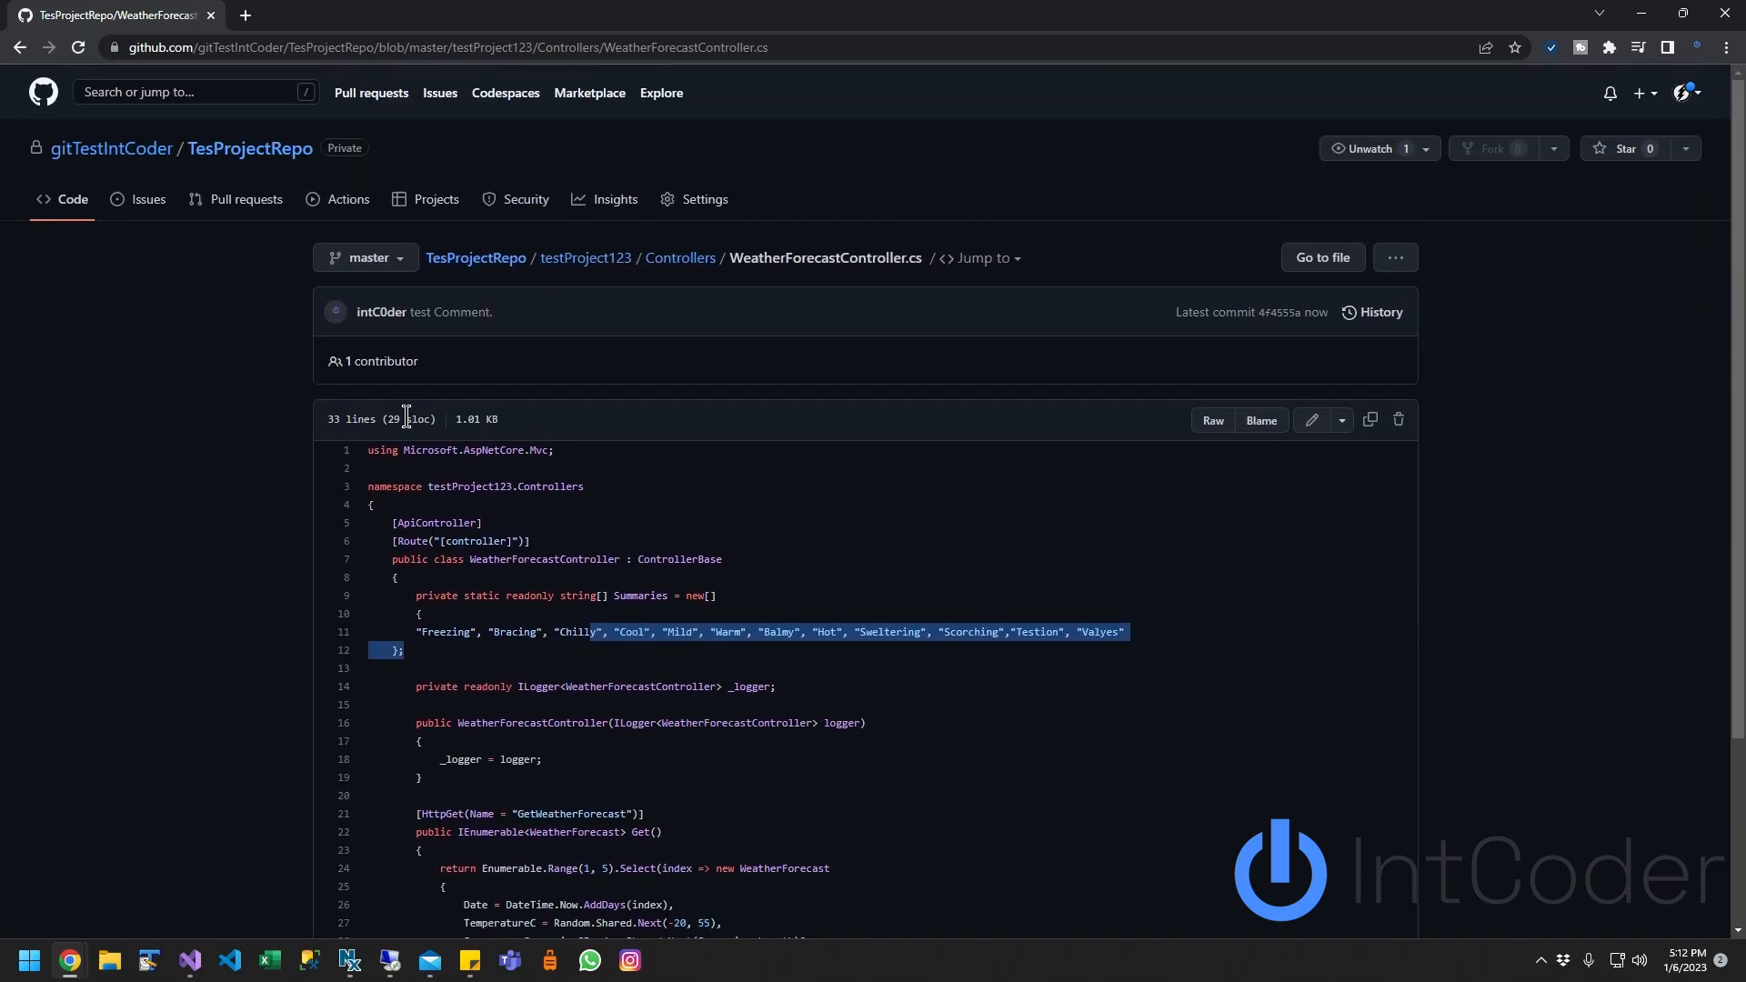
mouse_move(331, 413)
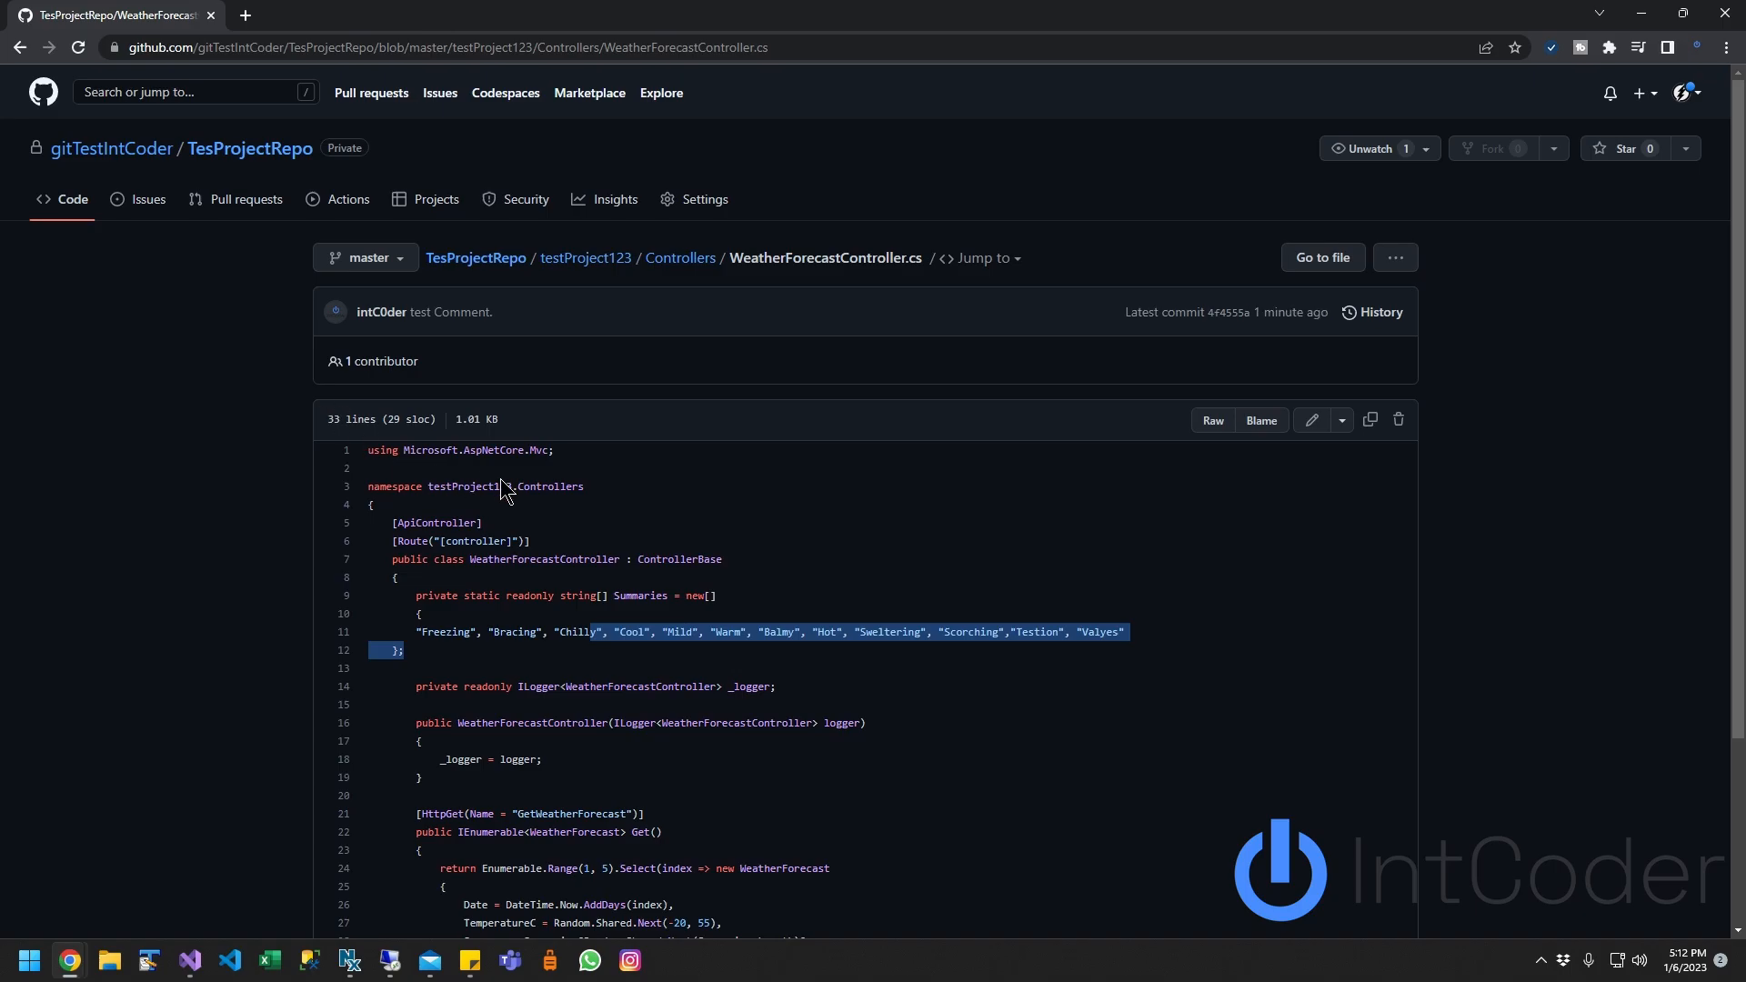
mouse_move(966, 453)
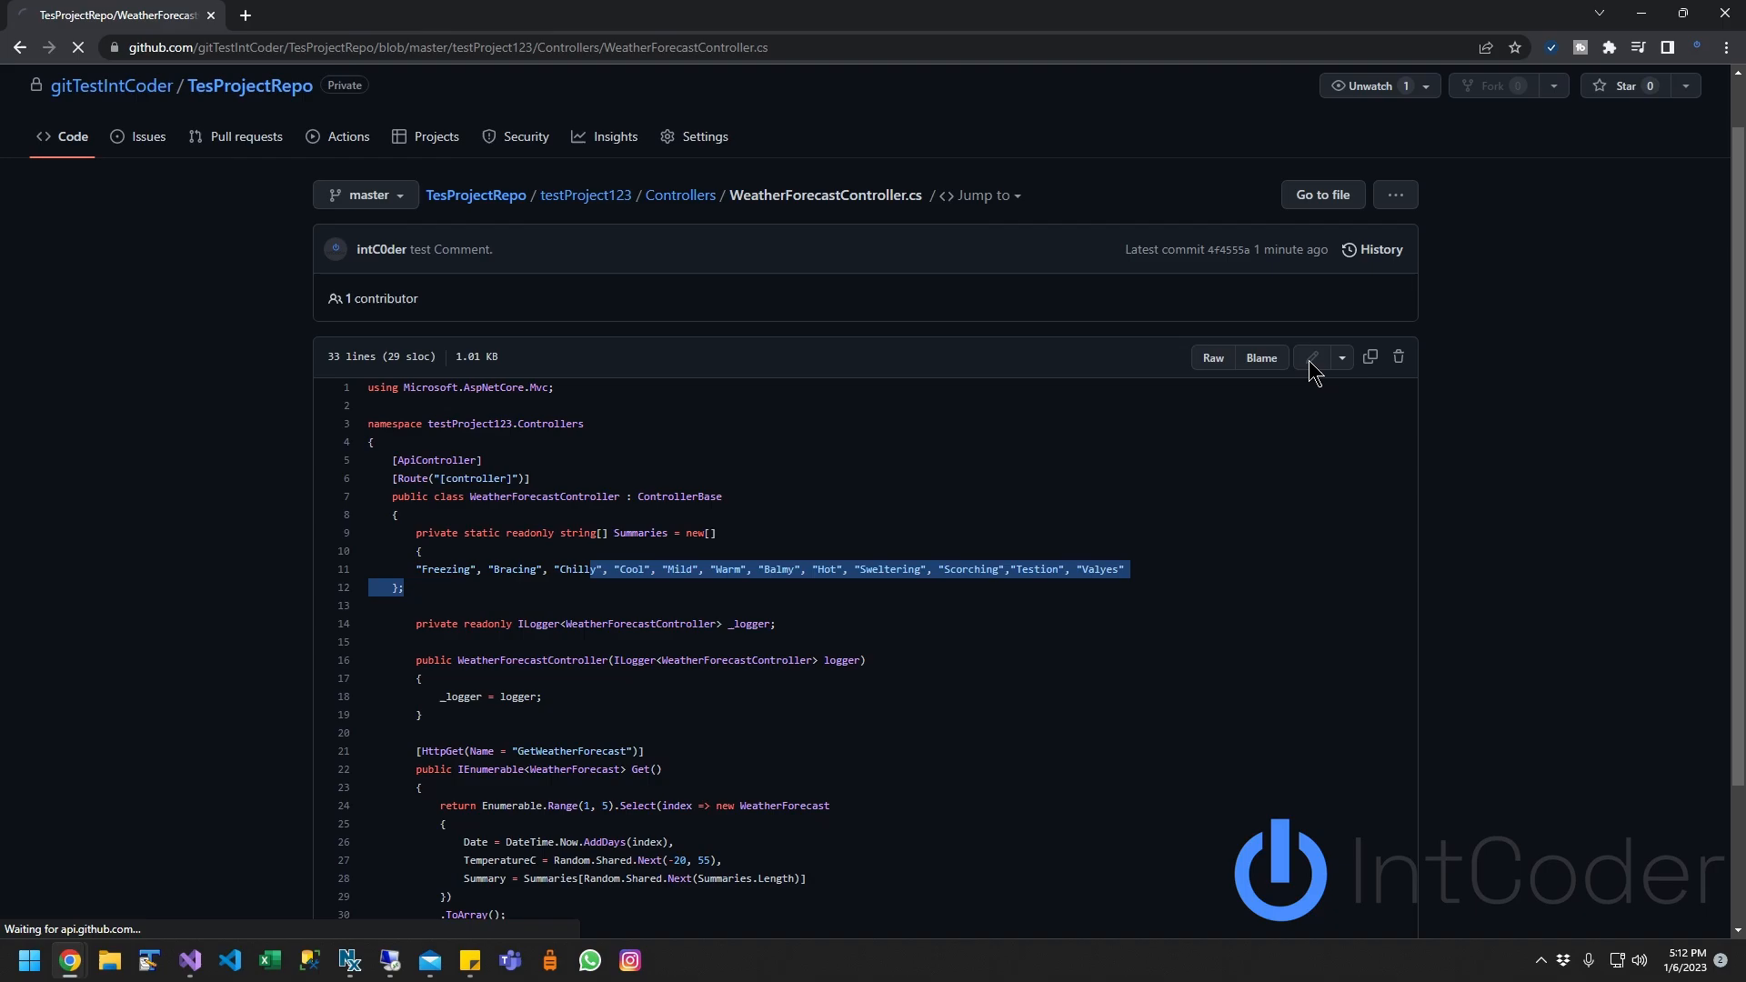
Step: Edit the file on GitHub, append ,"NewChanges" to Summaries and commit to master with description 'Changes.'
click(1312, 358)
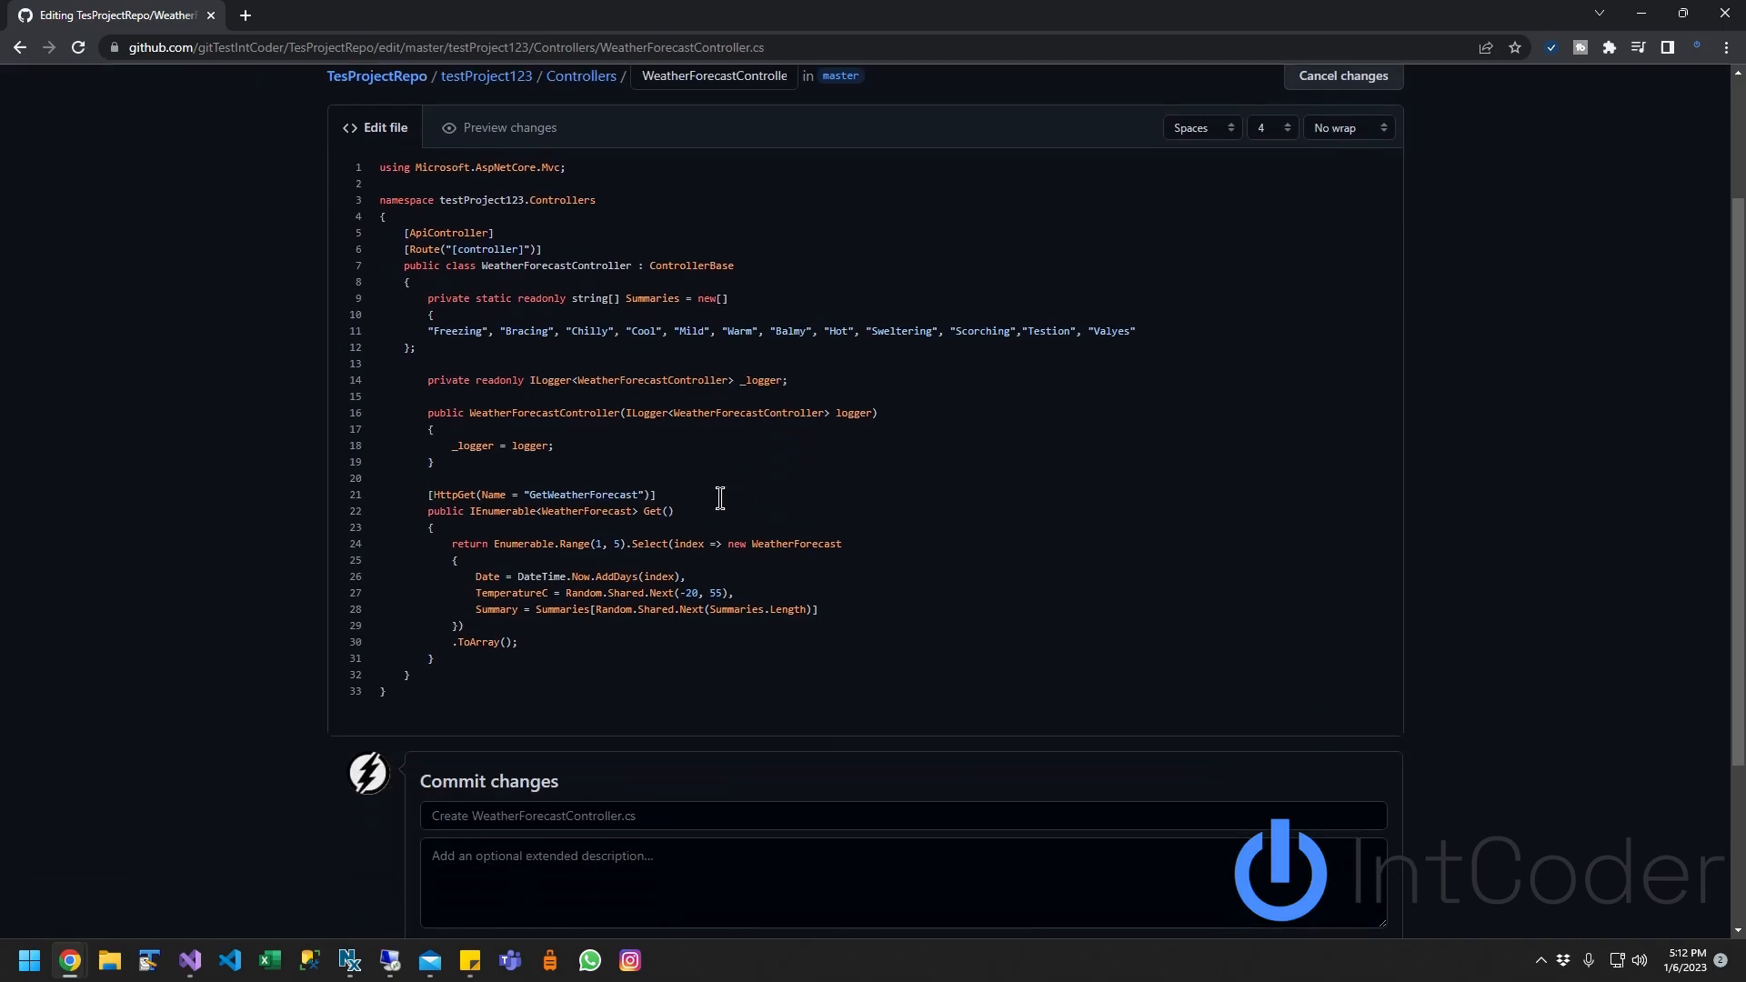
text(,)
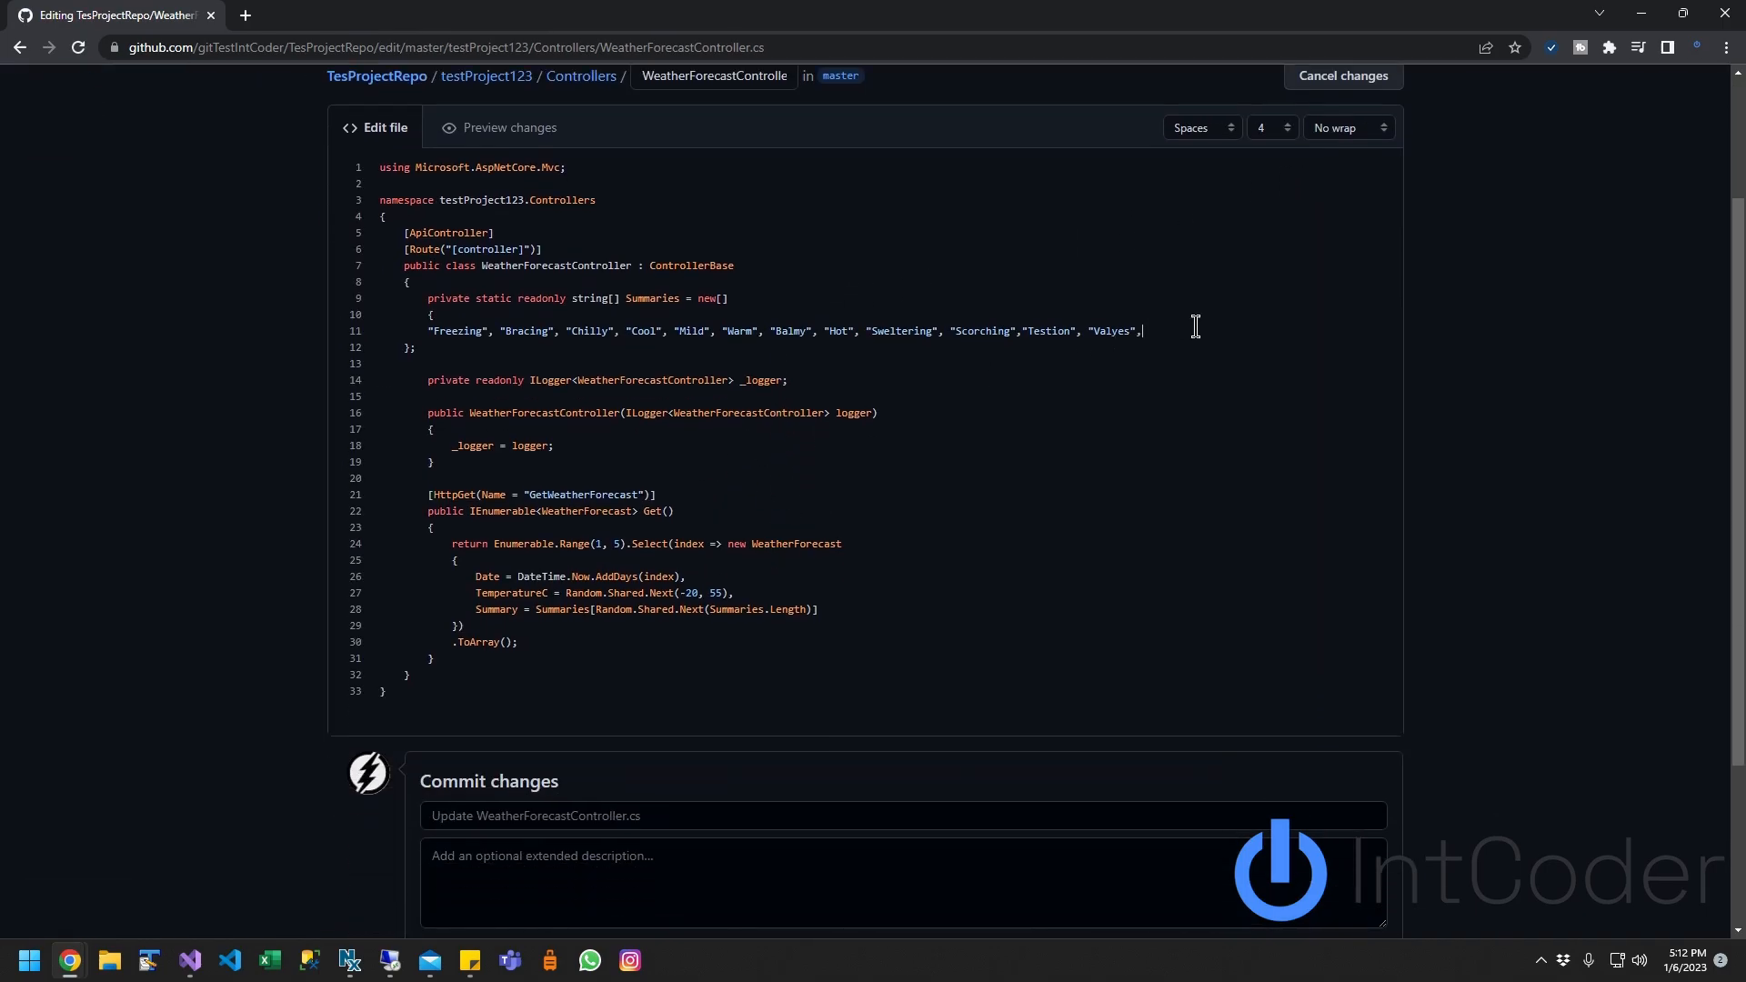
text("NewChange")
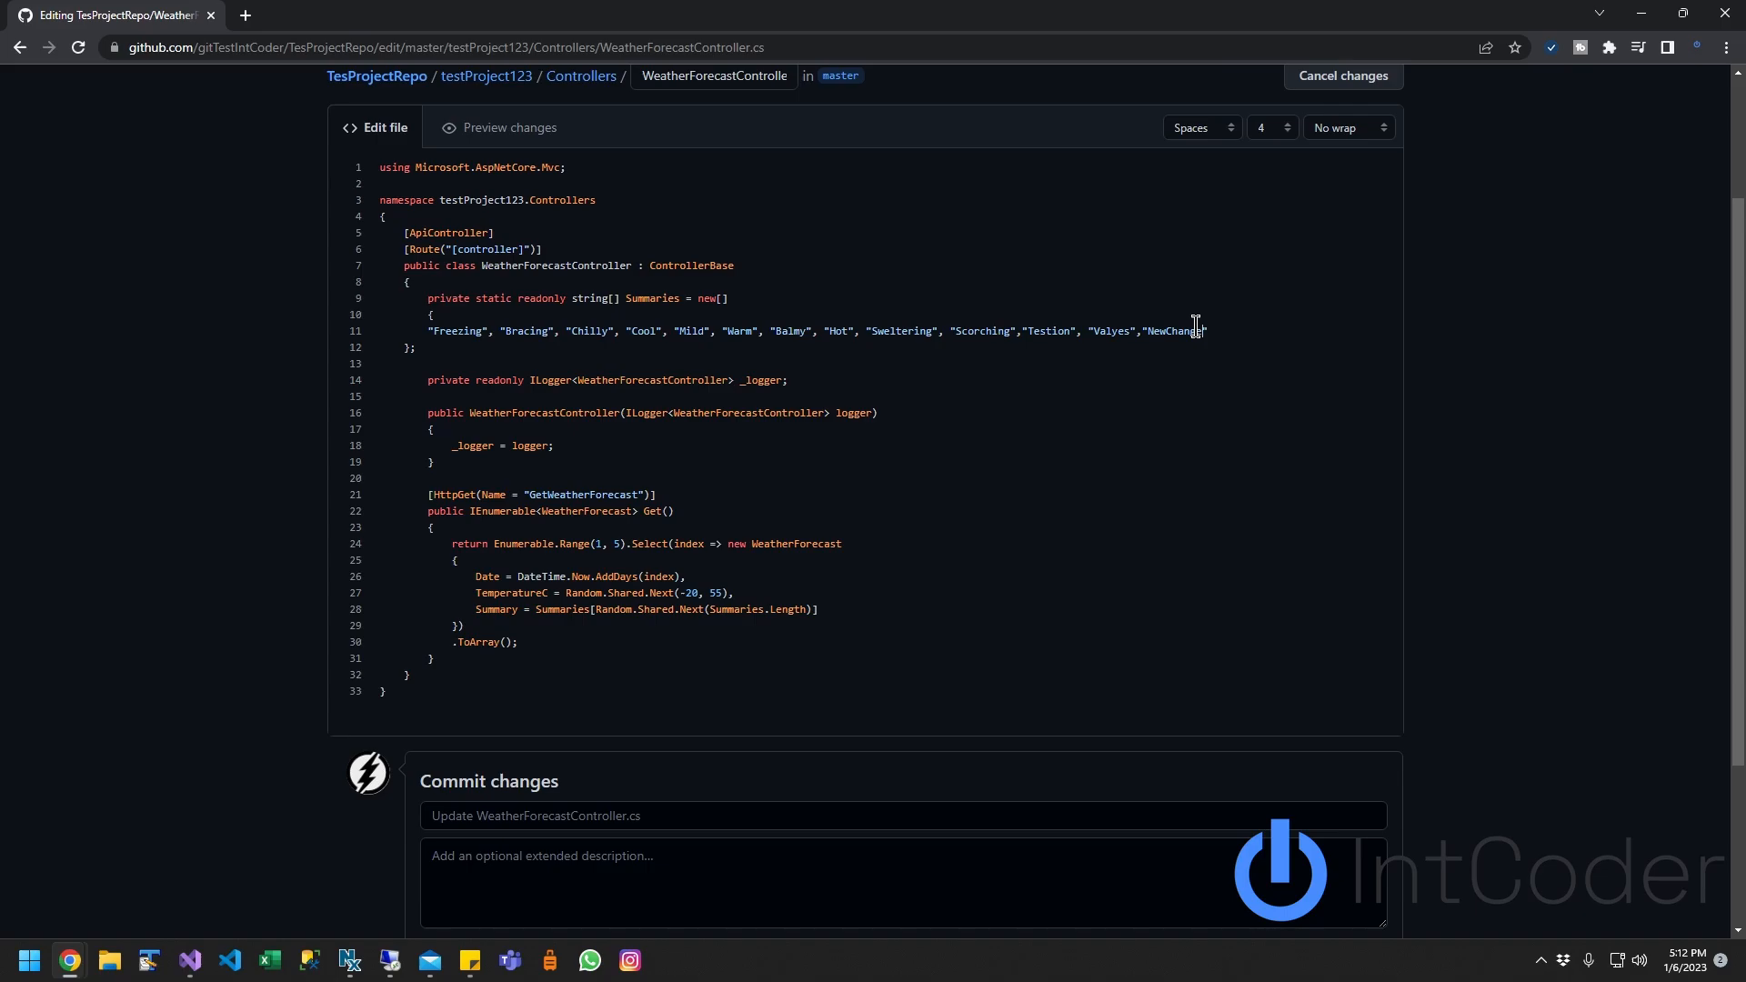
scroll(down, 3)
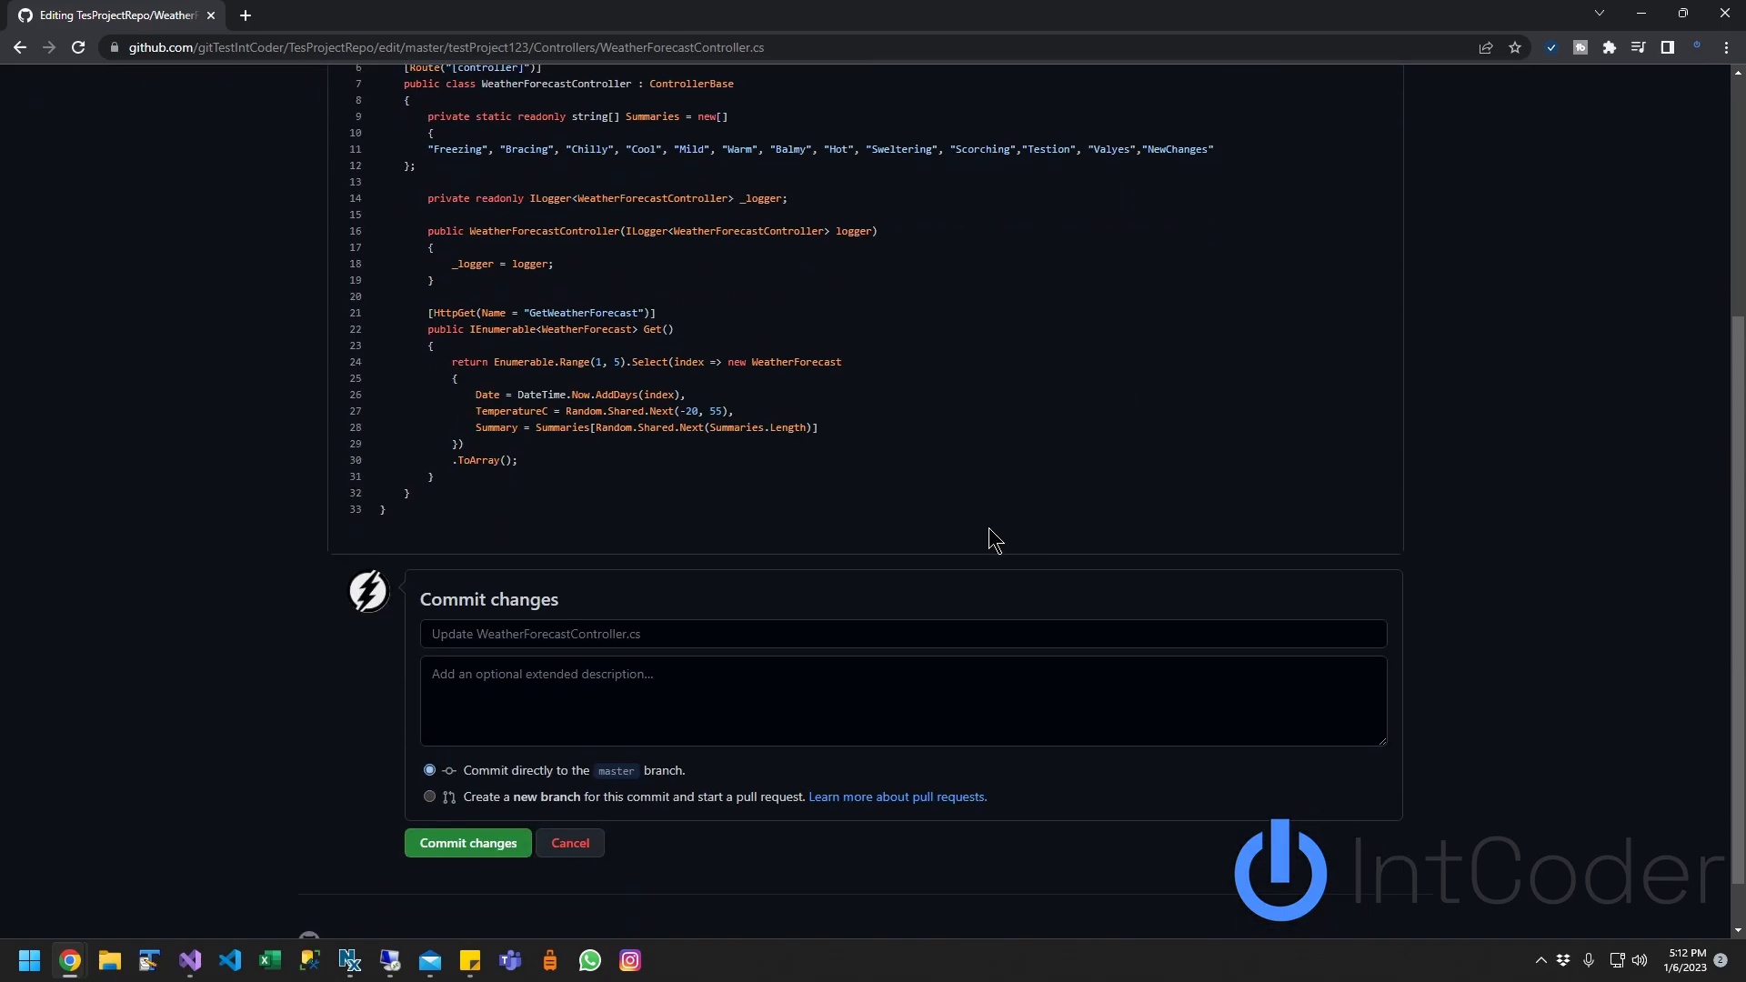
mouse_move(504, 662)
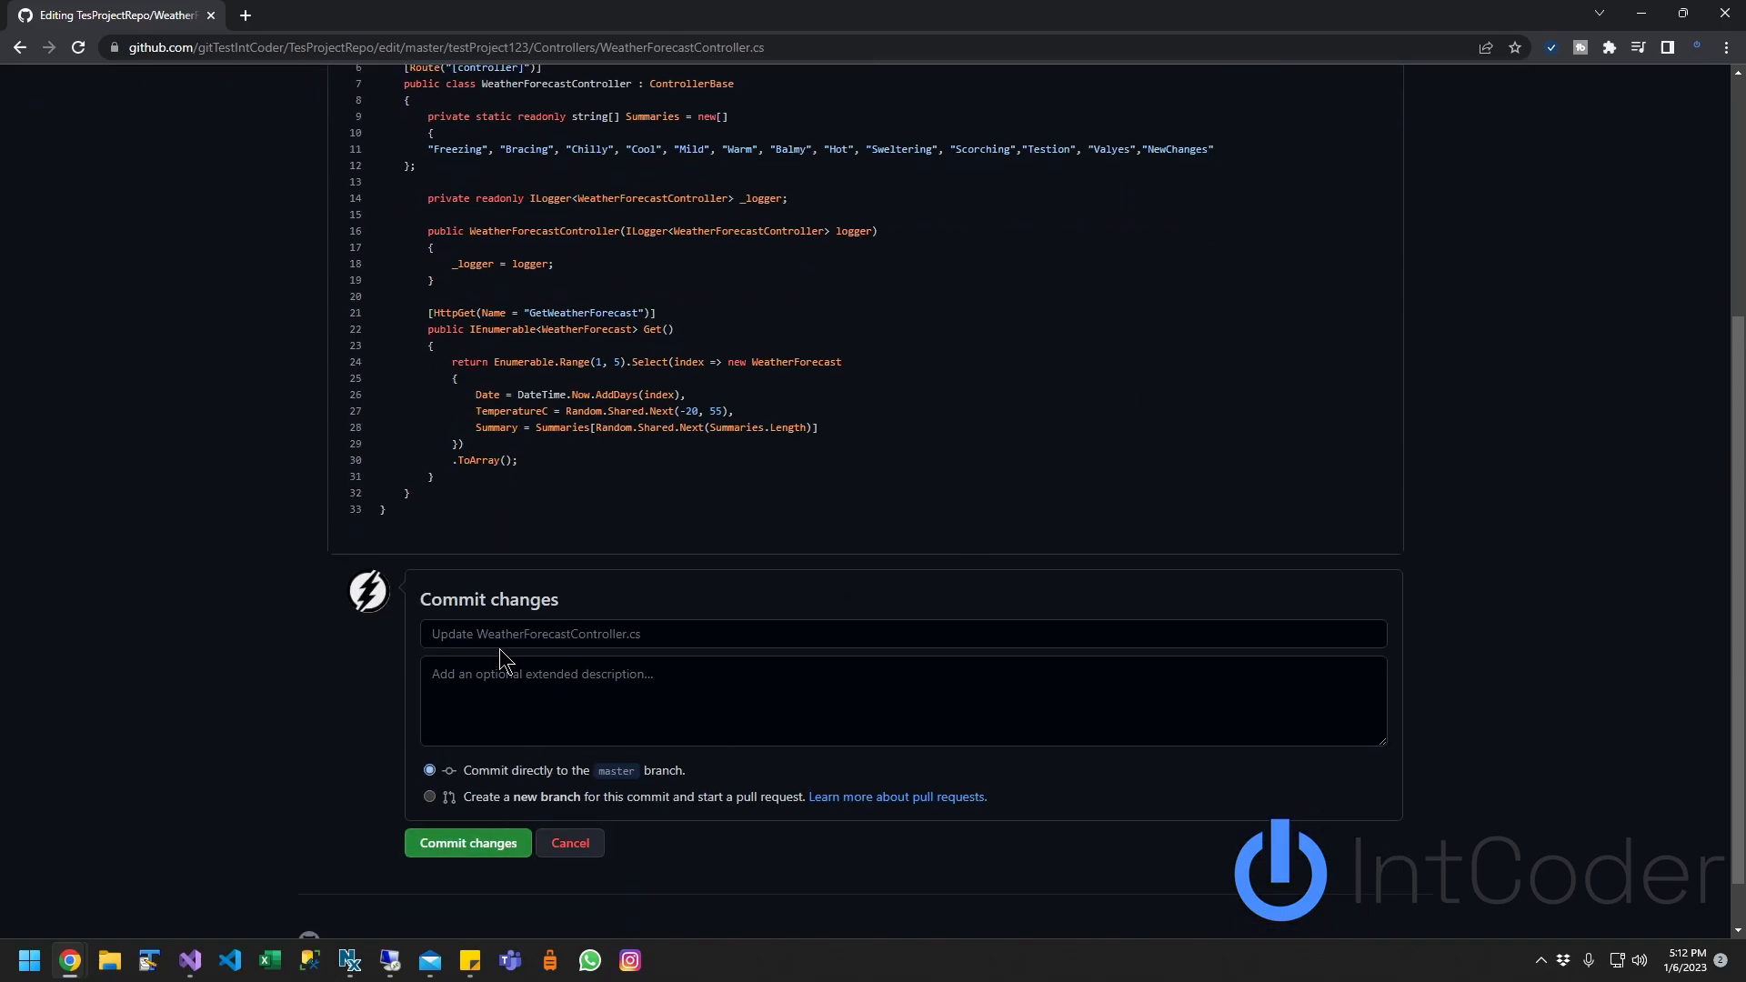
text(Changes.)
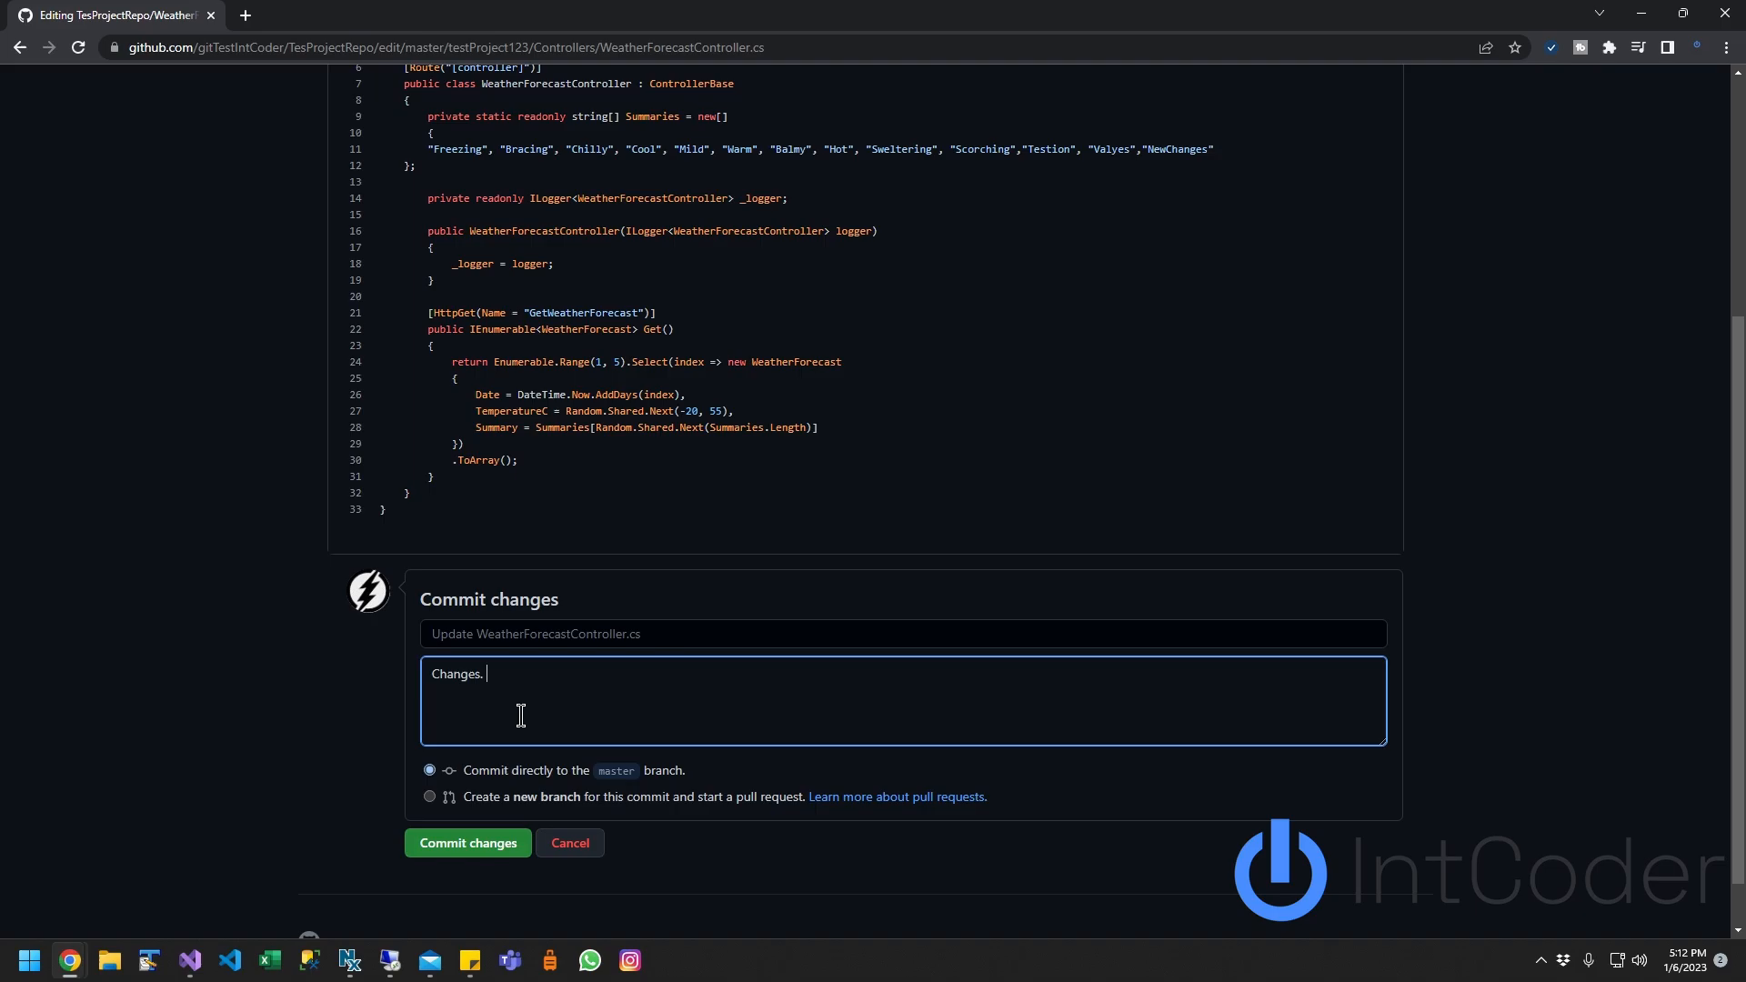
click(467, 842)
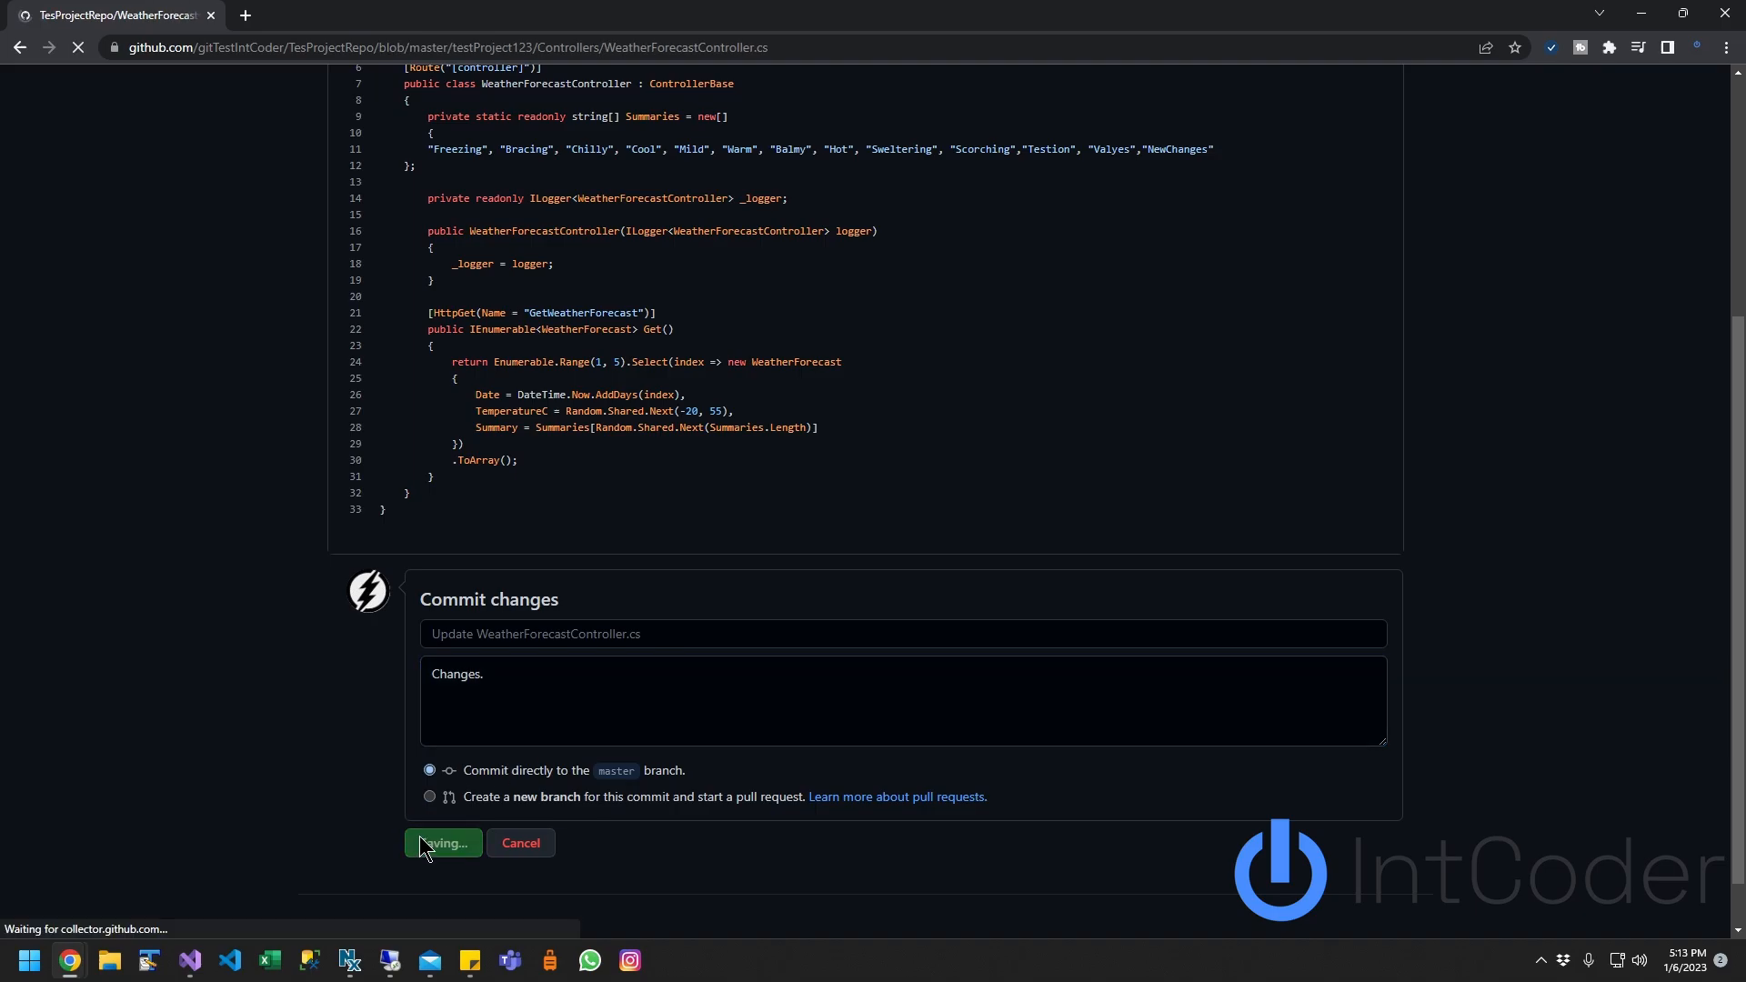
click(442, 842)
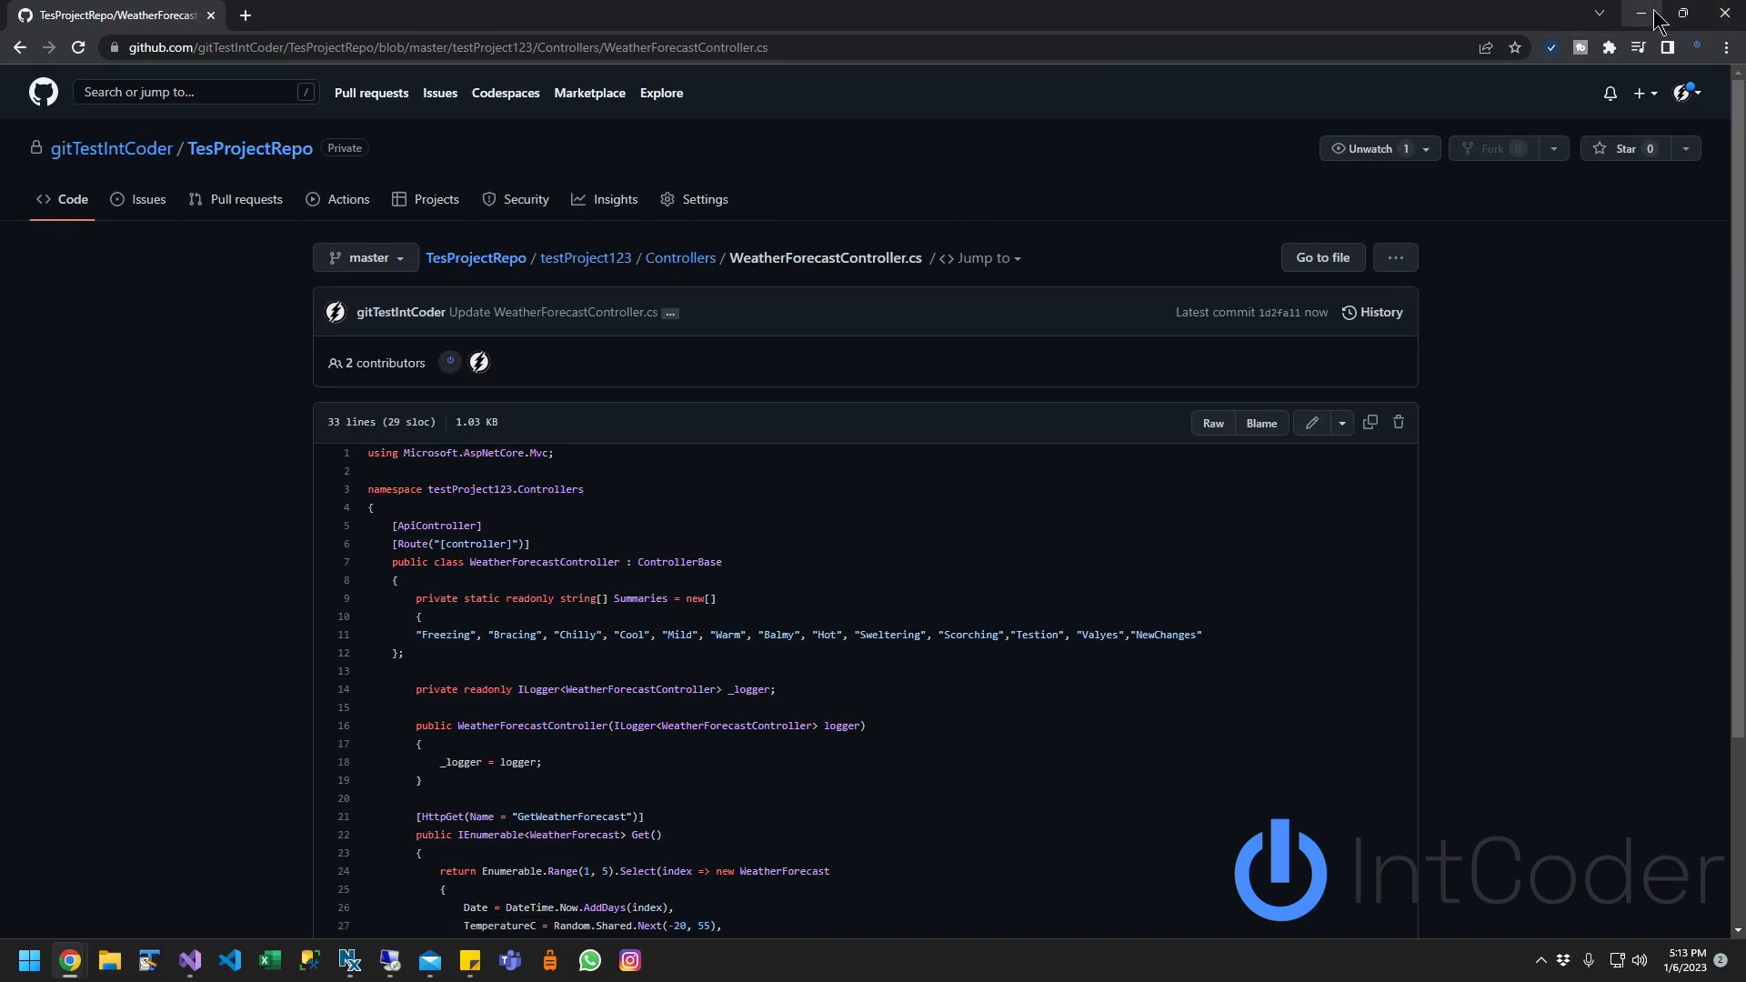
Step: Return to Visual Studio and bring up the Git Changes view for the repository
click(189, 960)
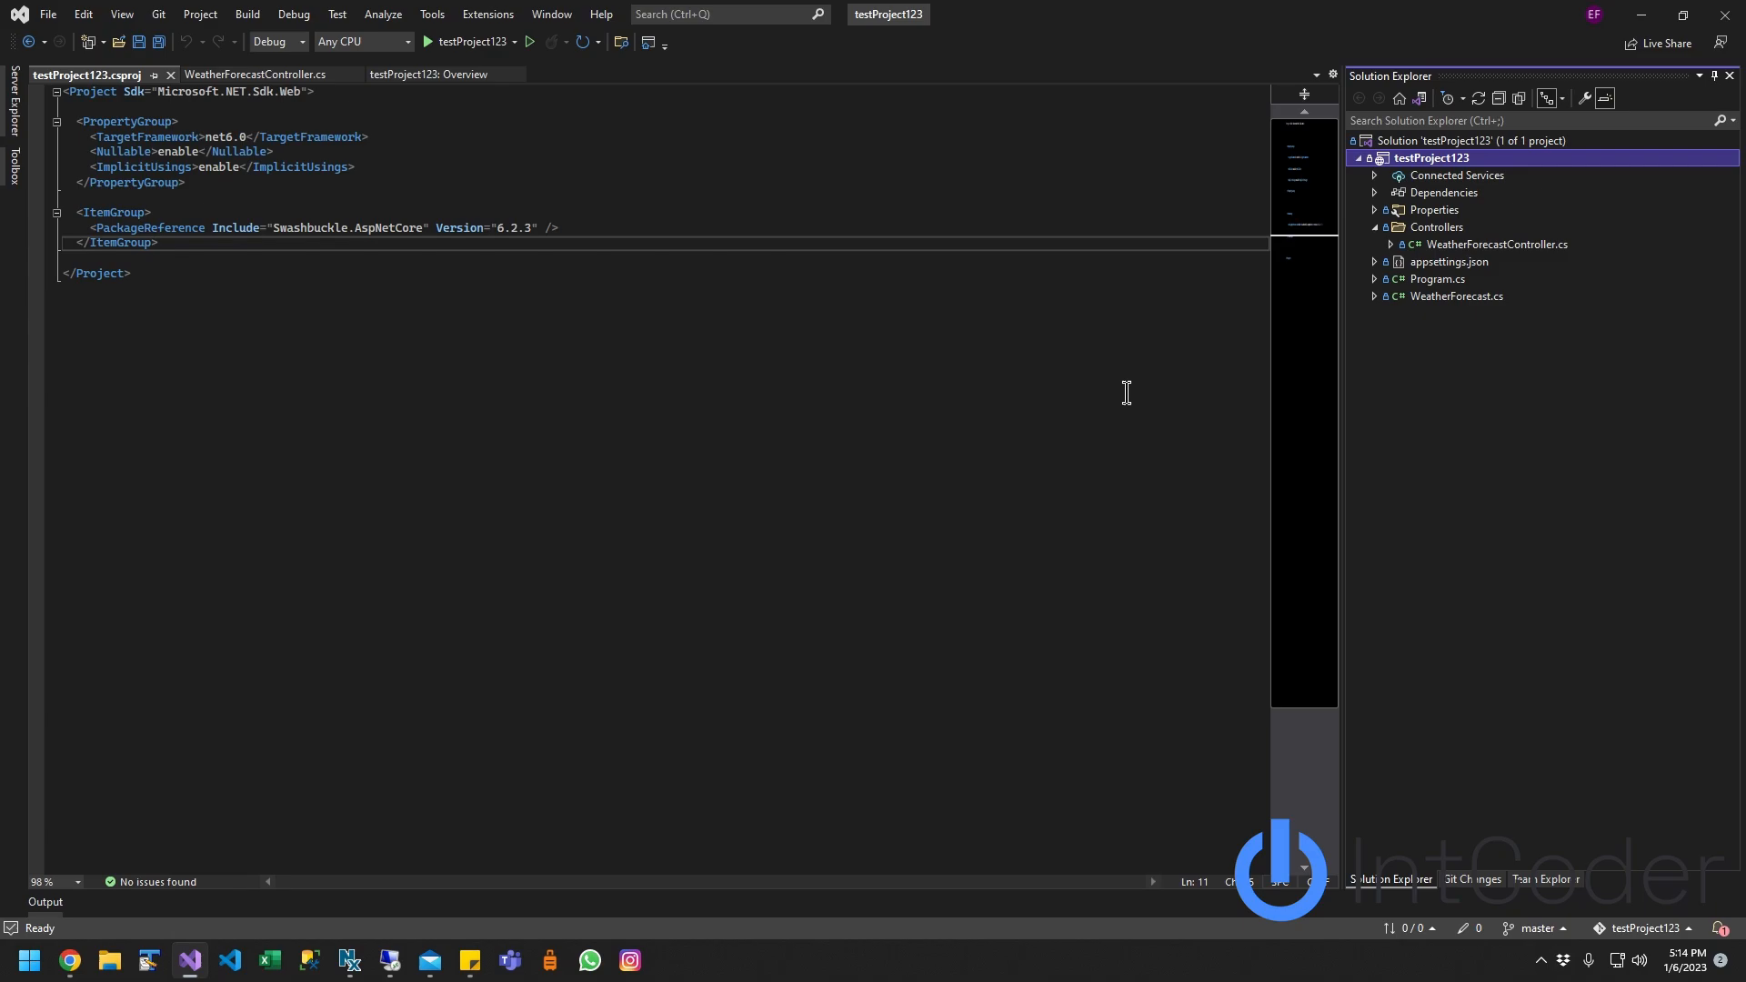
mouse_move(1528, 915)
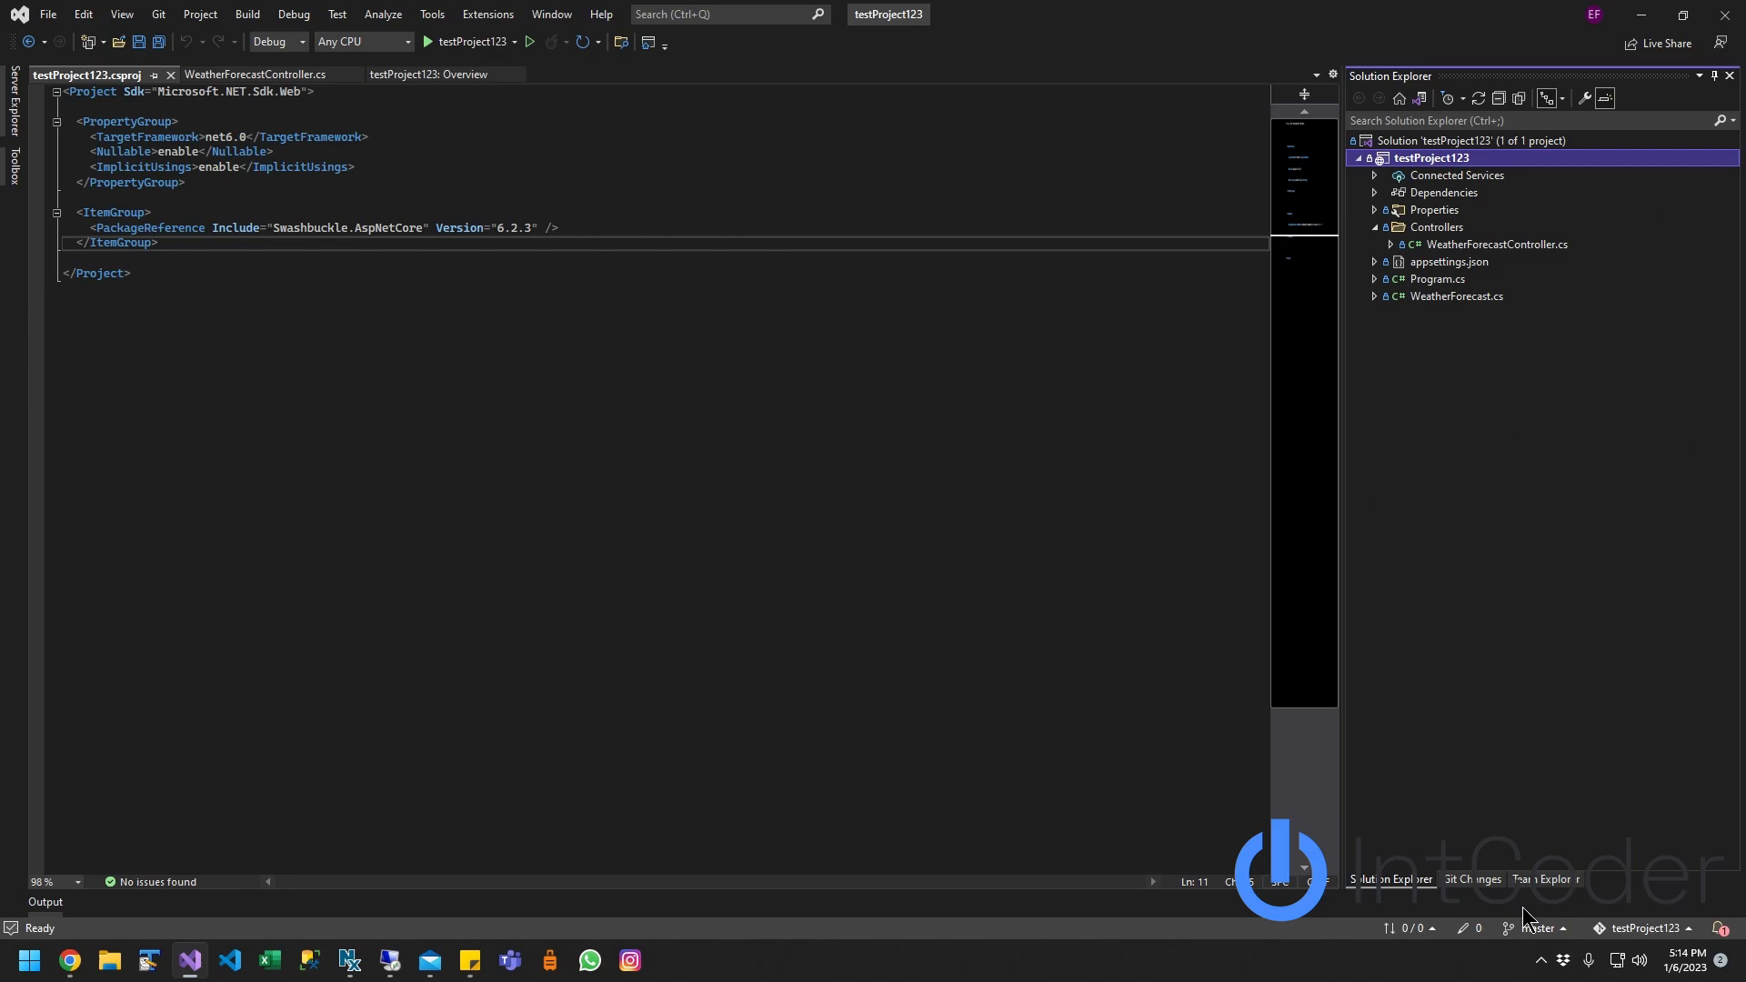
click(1472, 878)
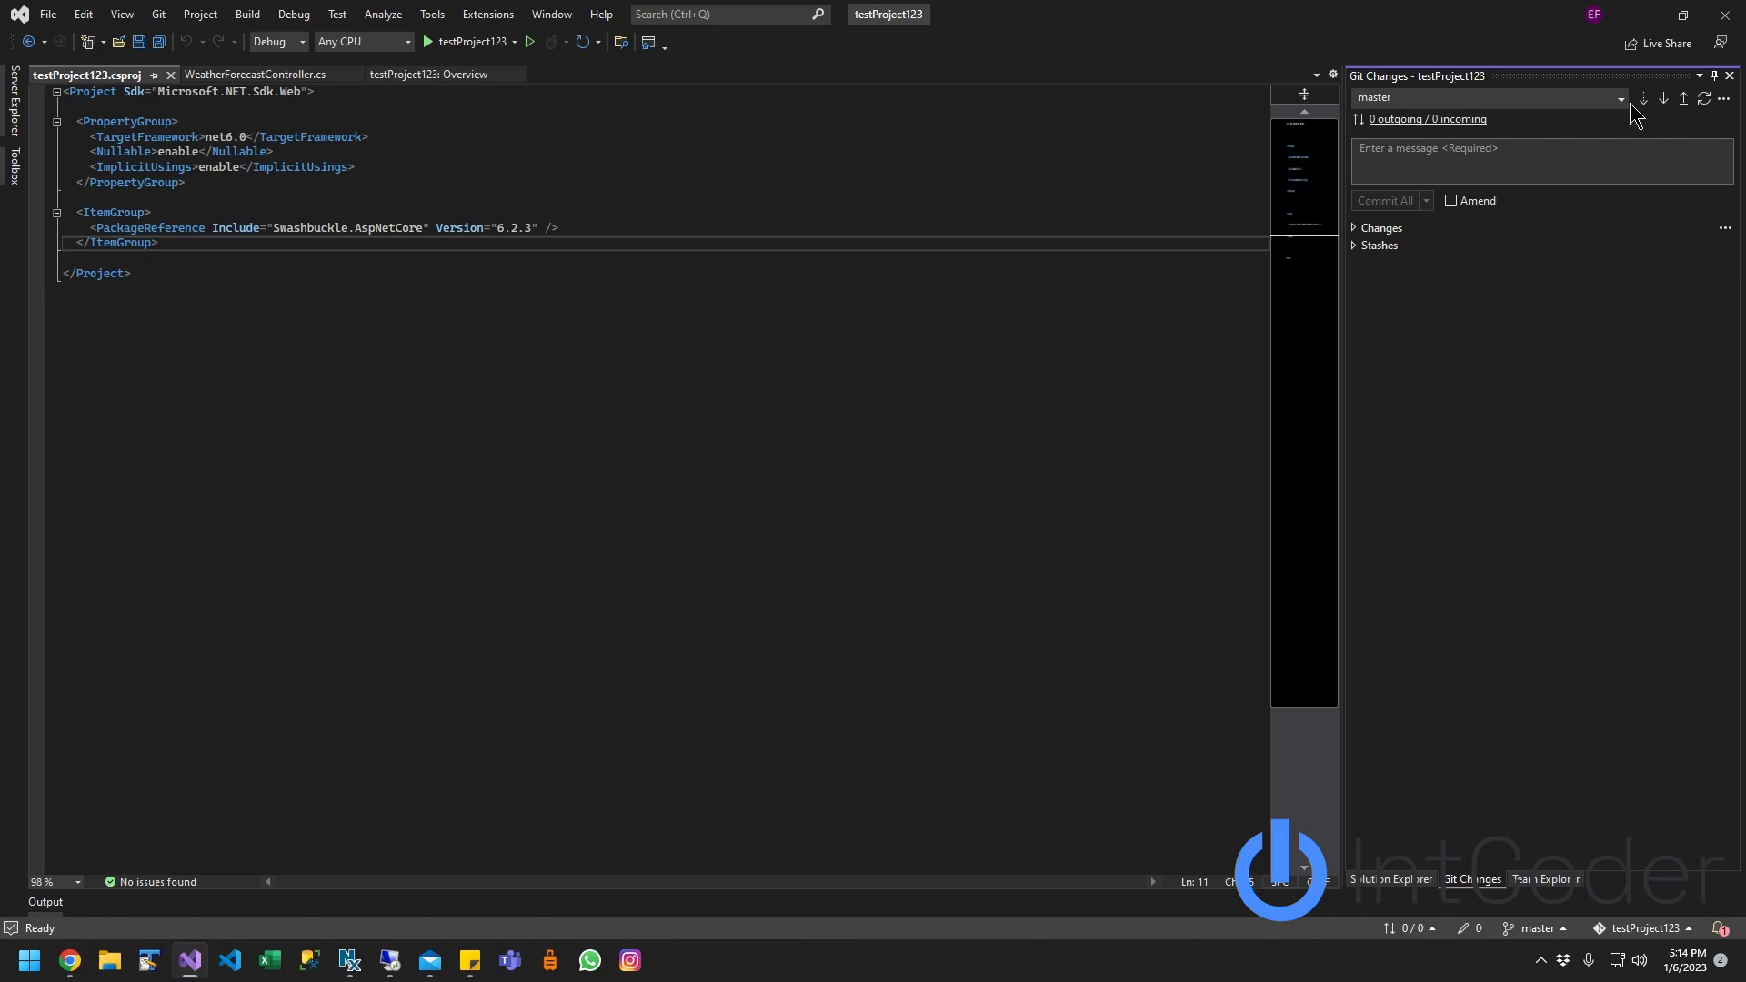
click(1620, 98)
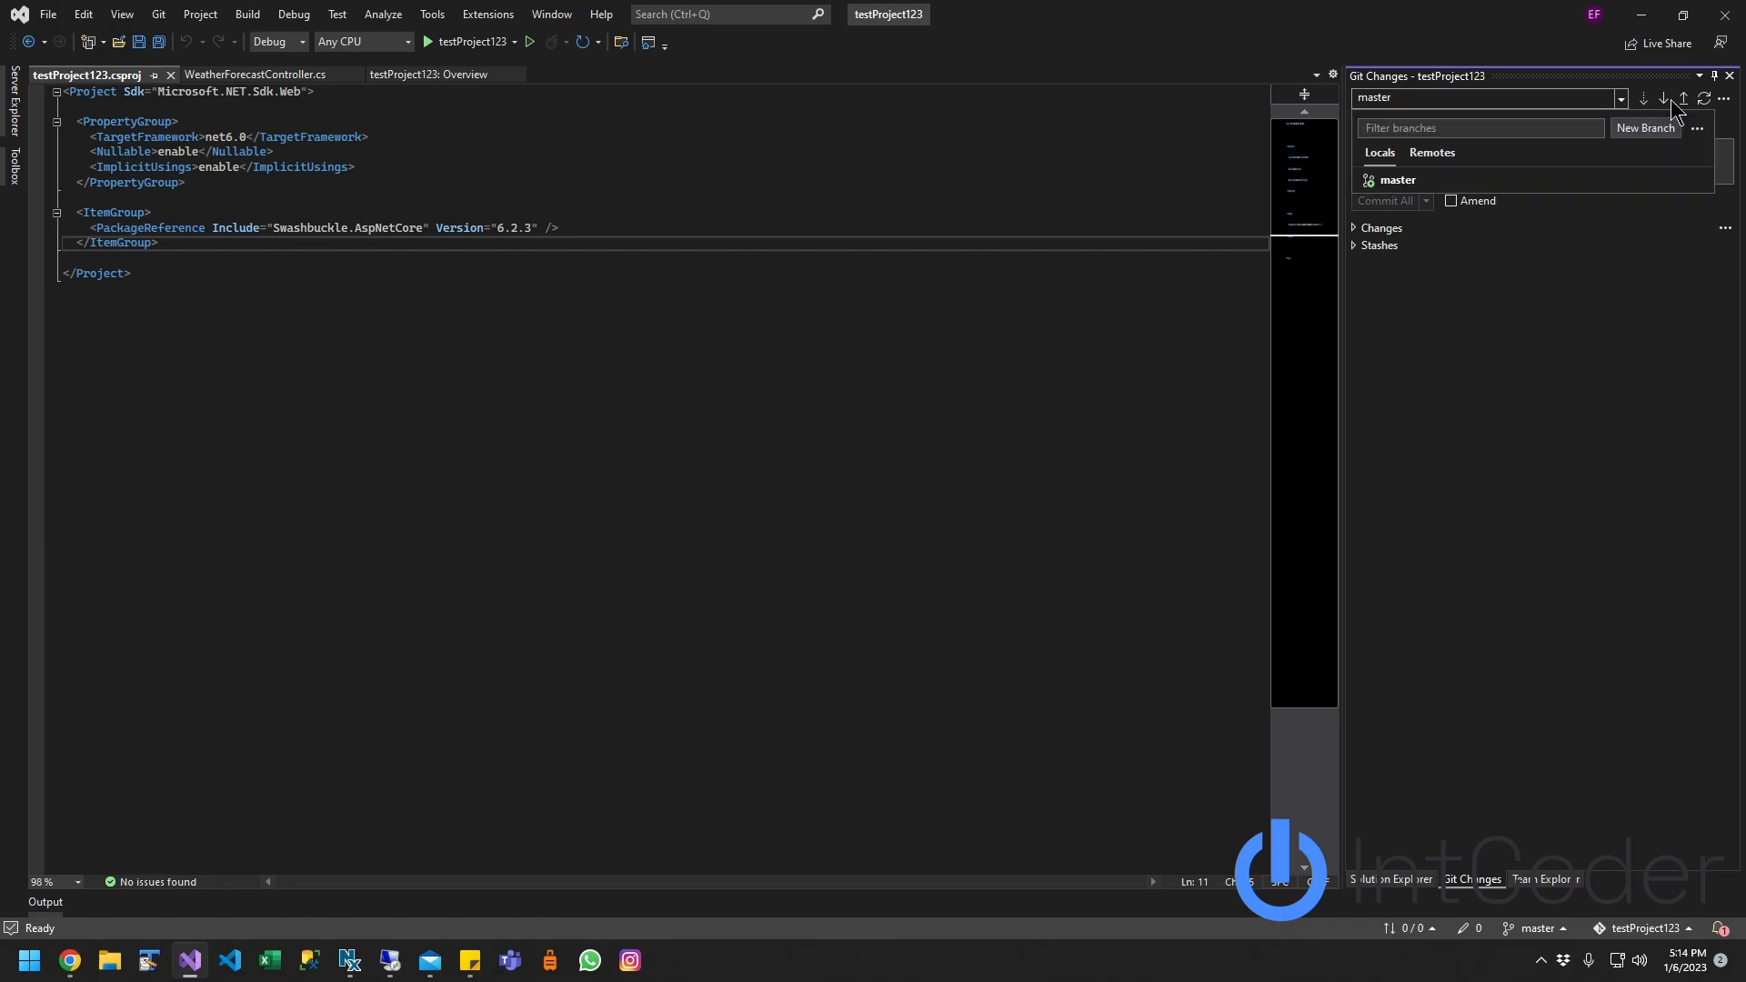
click(1662, 99)
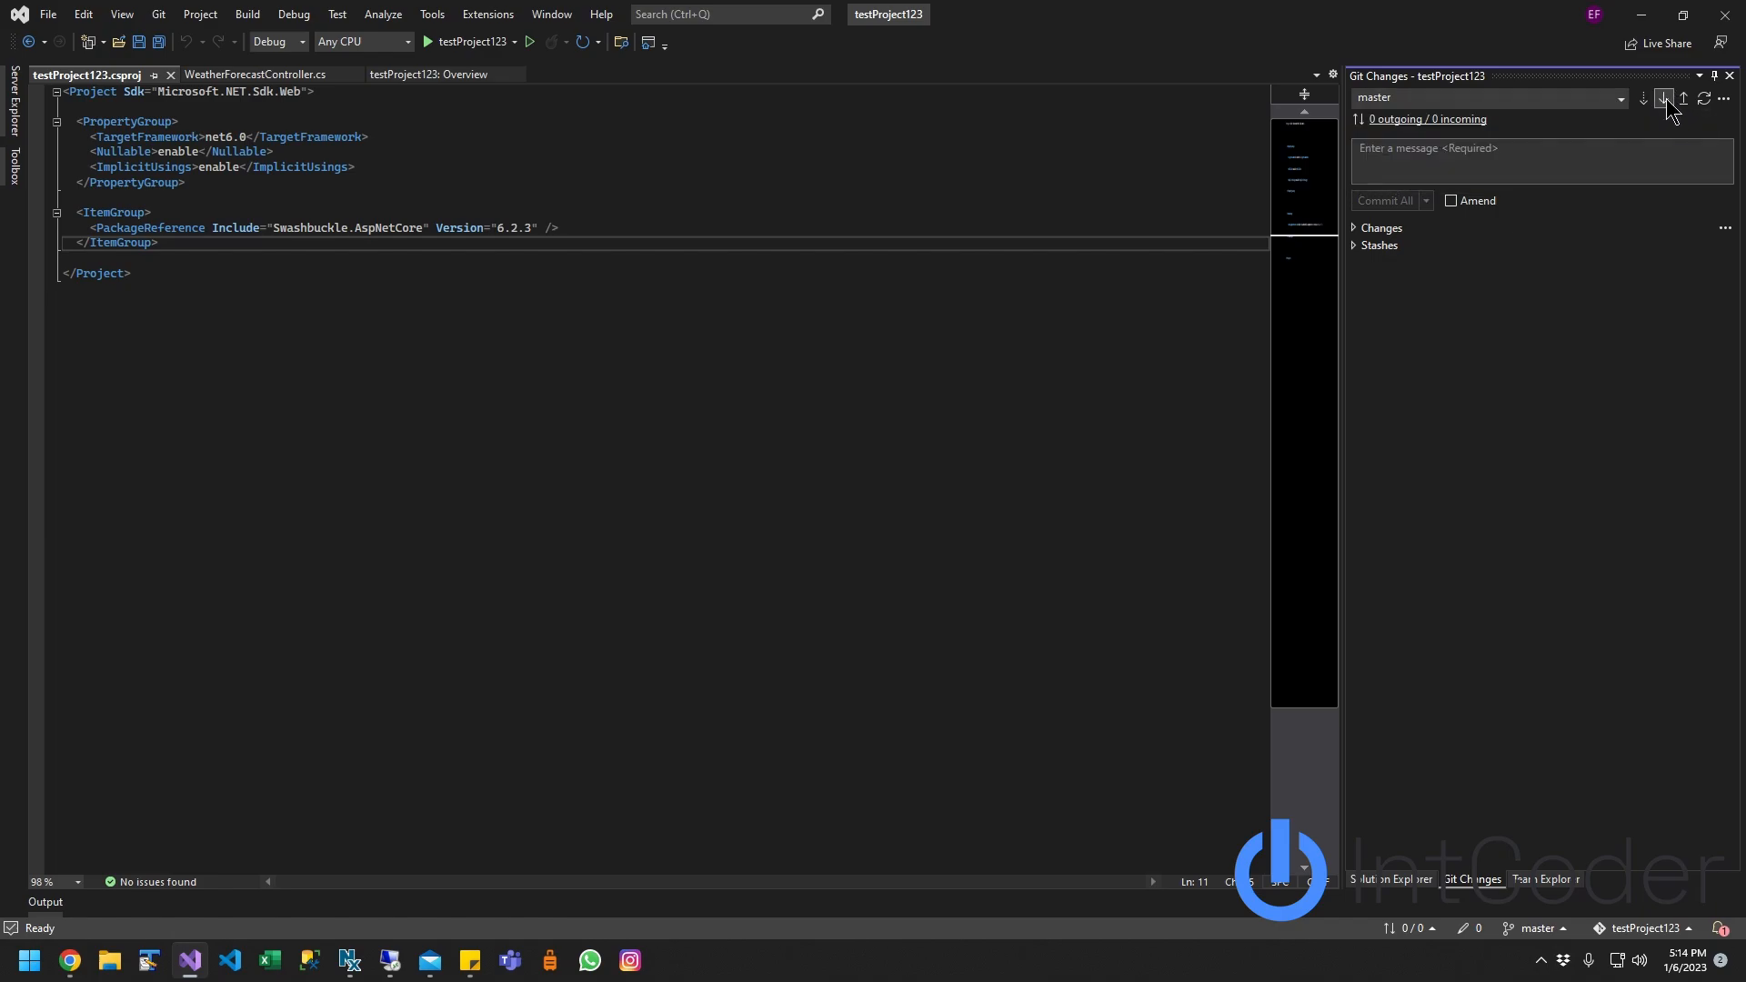
Step: Pull the latest remote commit so WeatherForecastController.cs gains 'NewChanges' in Summaries
click(1640, 99)
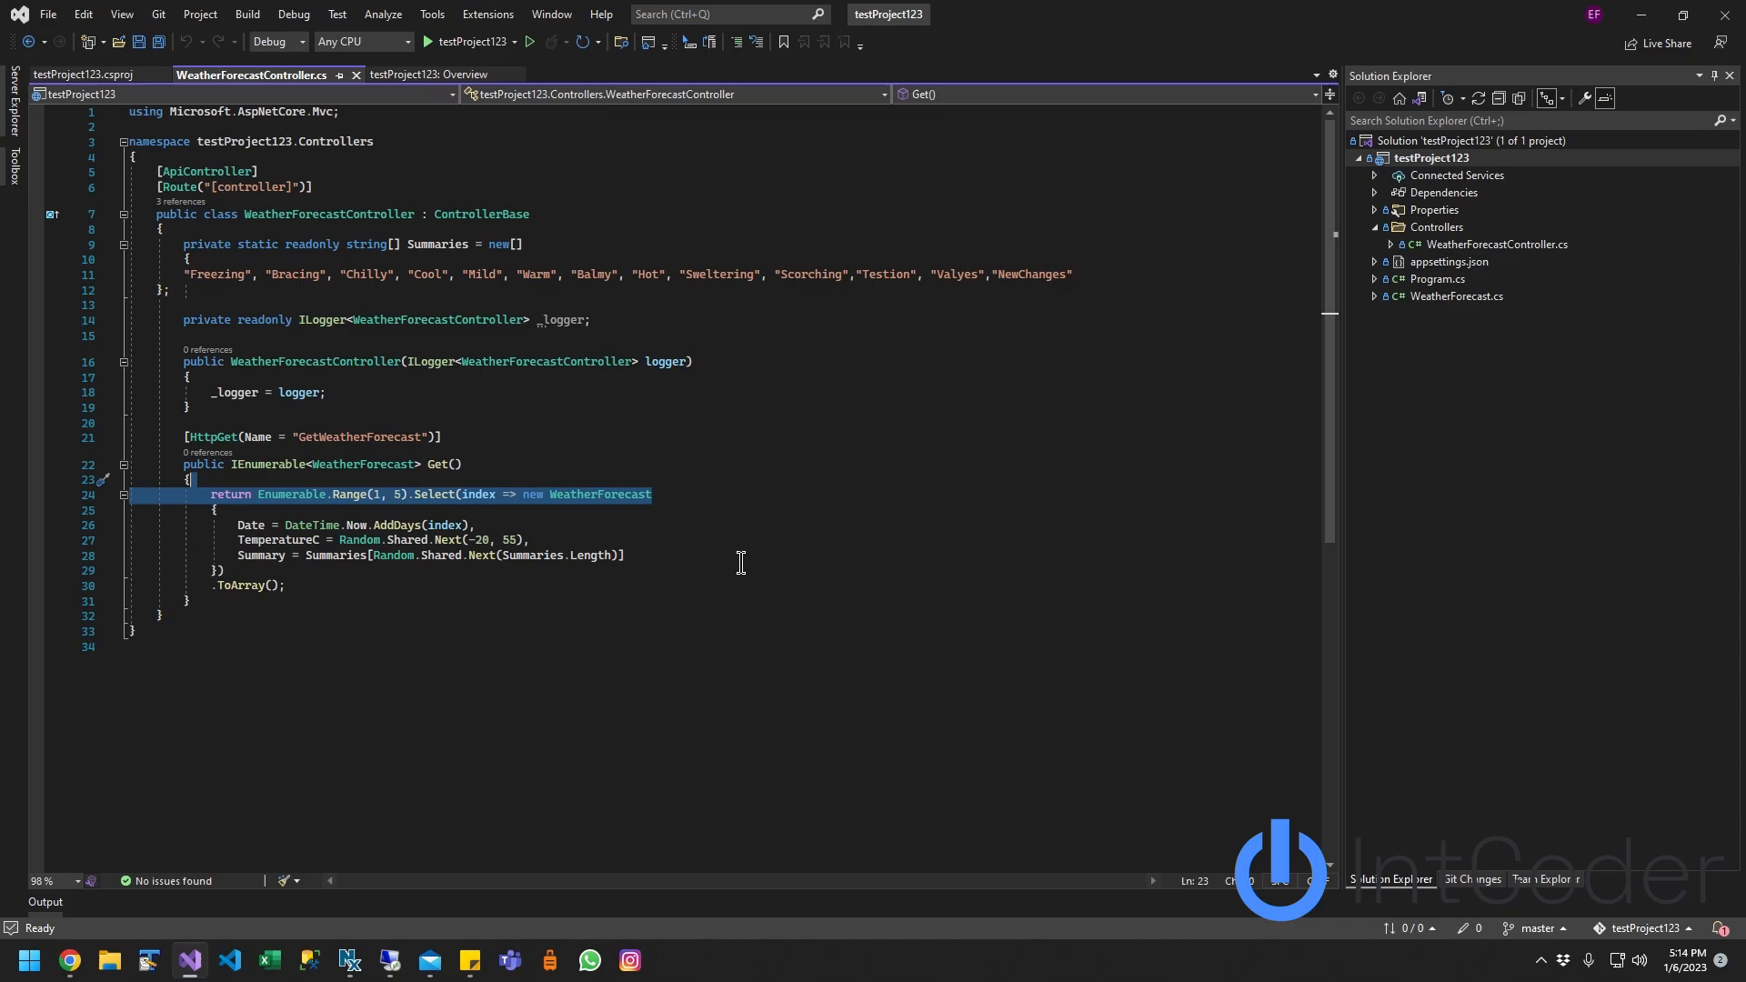
click(1471, 878)
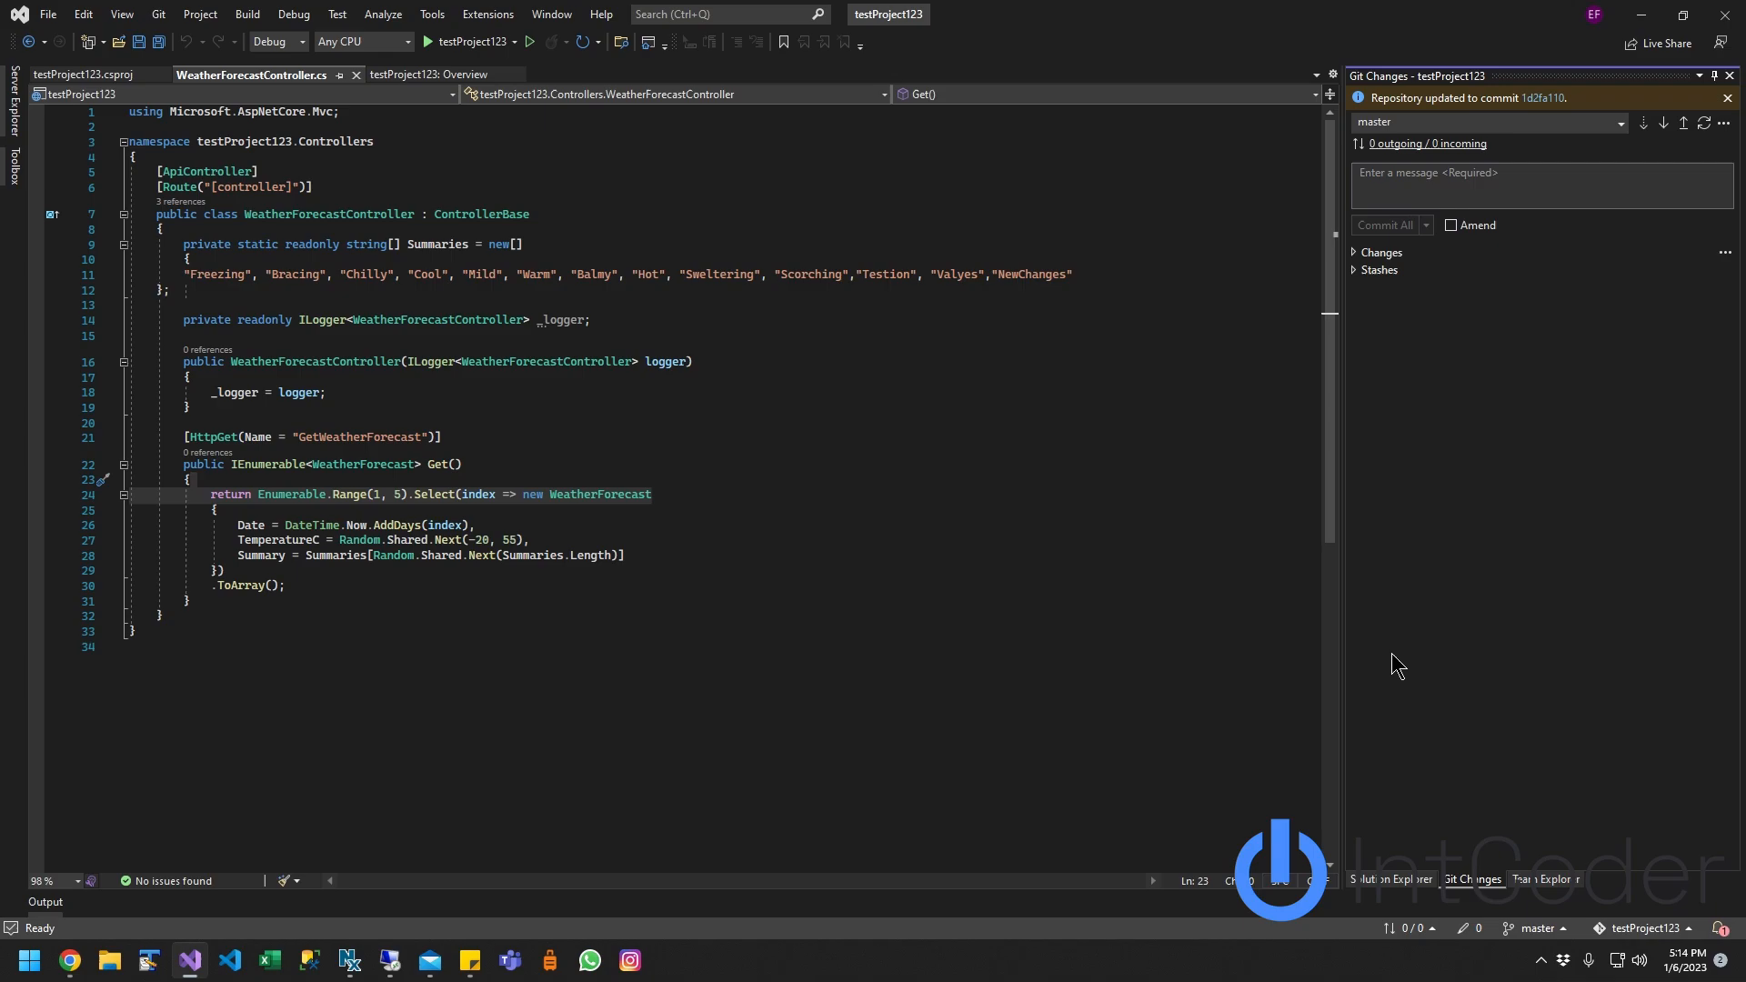